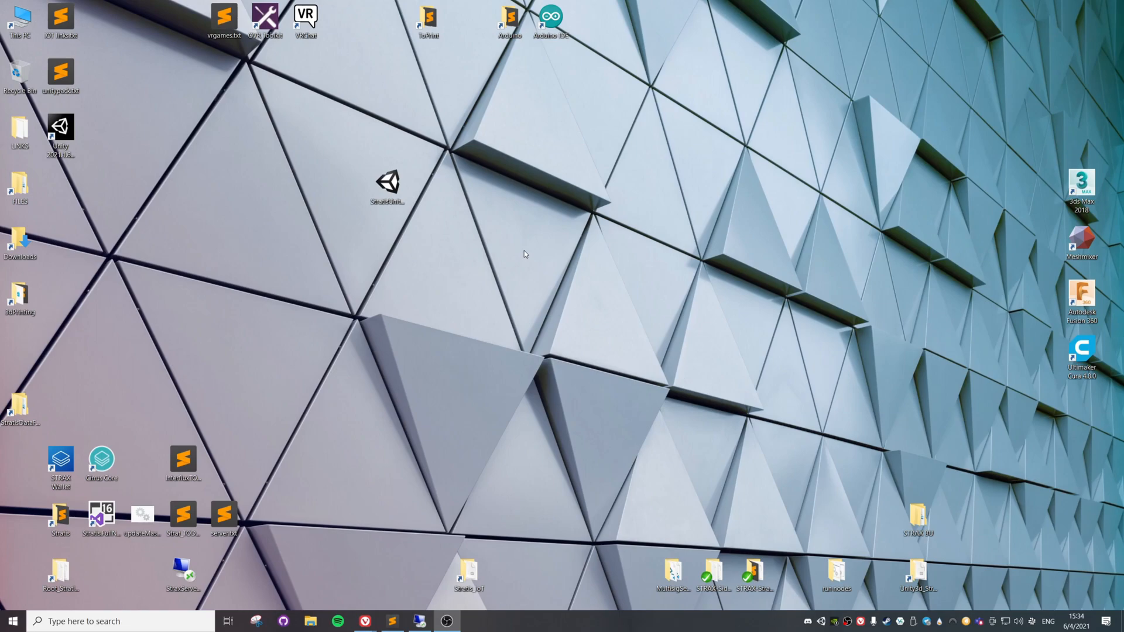
mouse_move(511, 368)
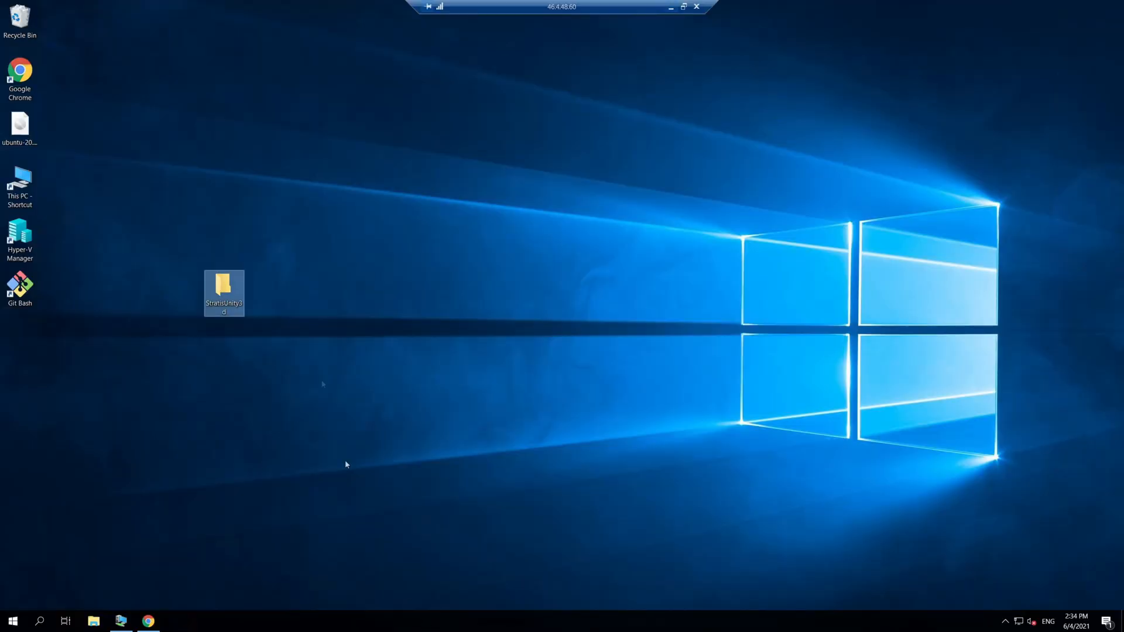
- Clone github.com/stratisproject/StratisFullNode into StratisUnity3d, then open PowerShell in its src folder
double_click(224, 287)
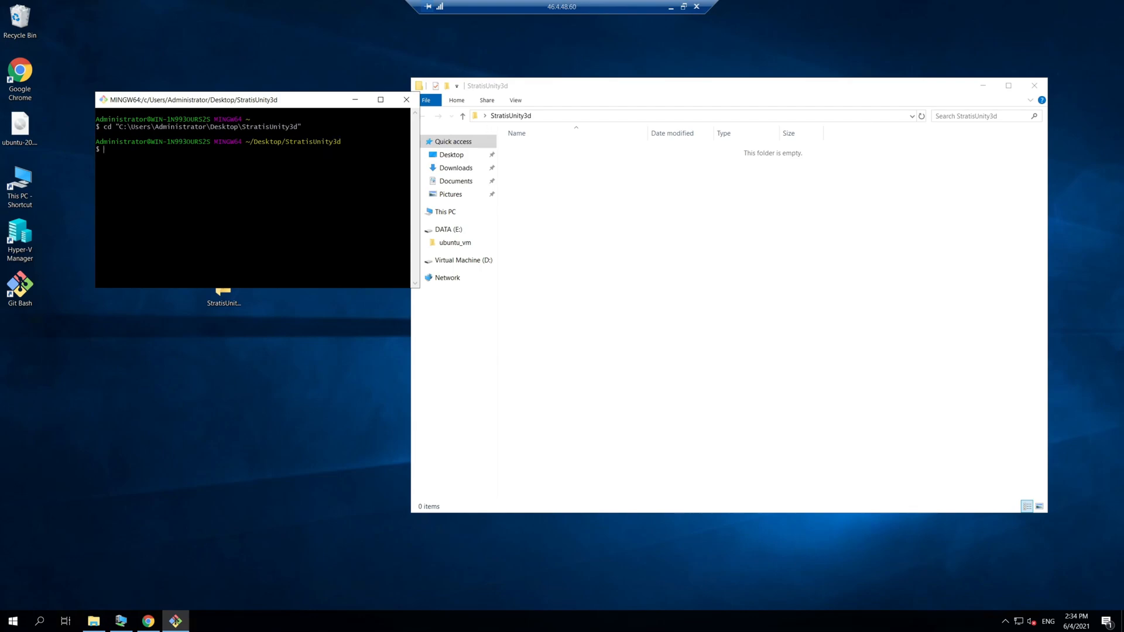
type("git clone https://github.com/stratisproject/StratisFullNode.git")
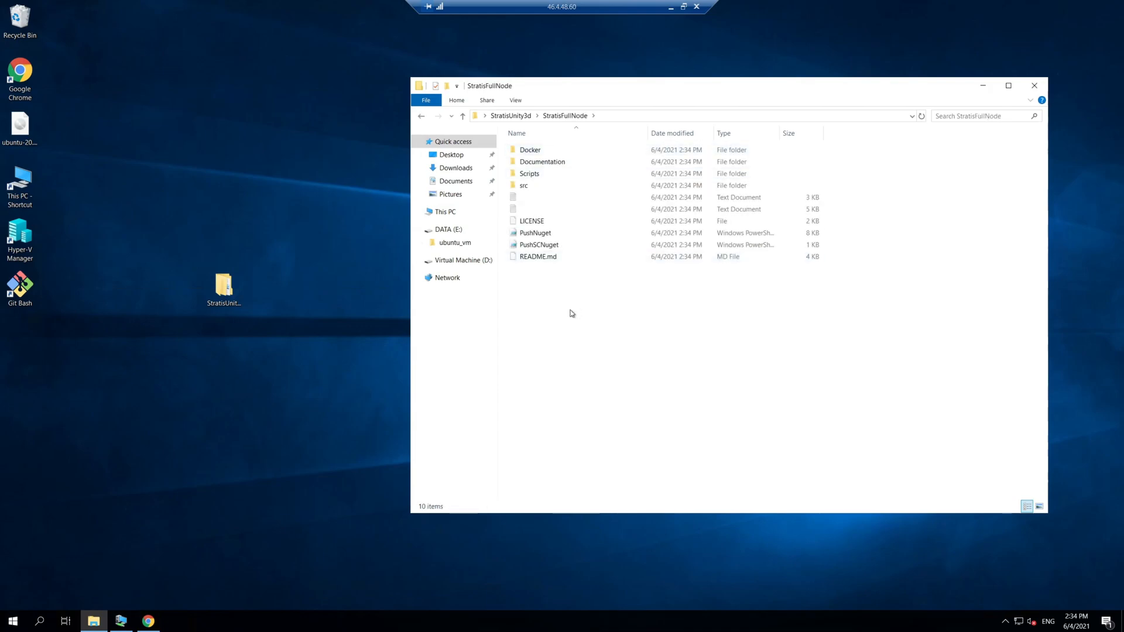
right_click(832, 184)
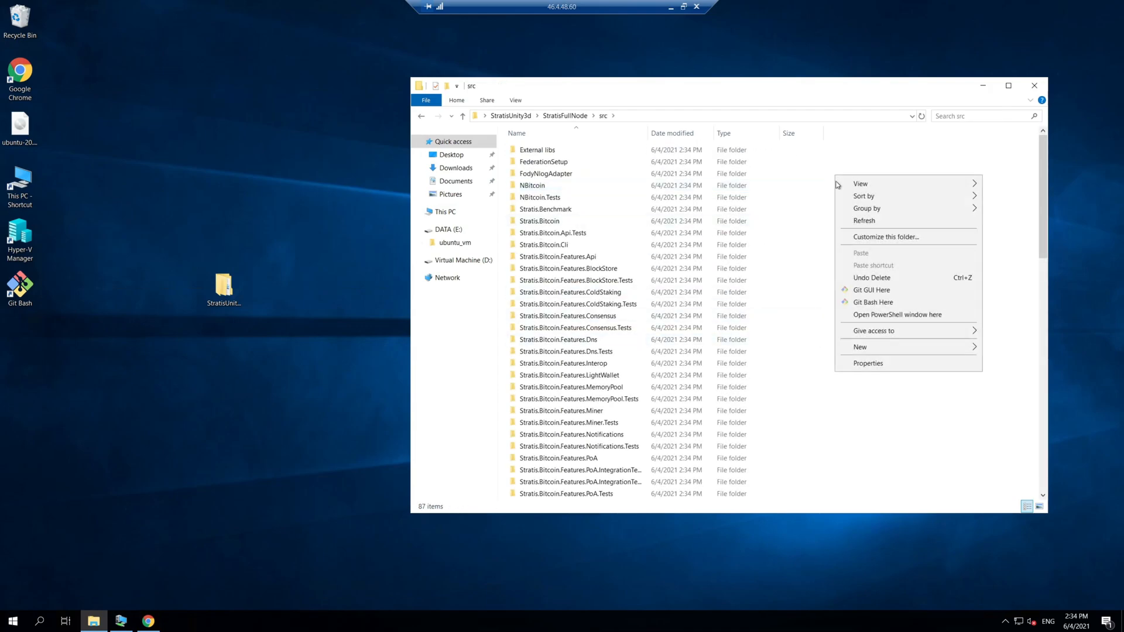
left_click(897, 314)
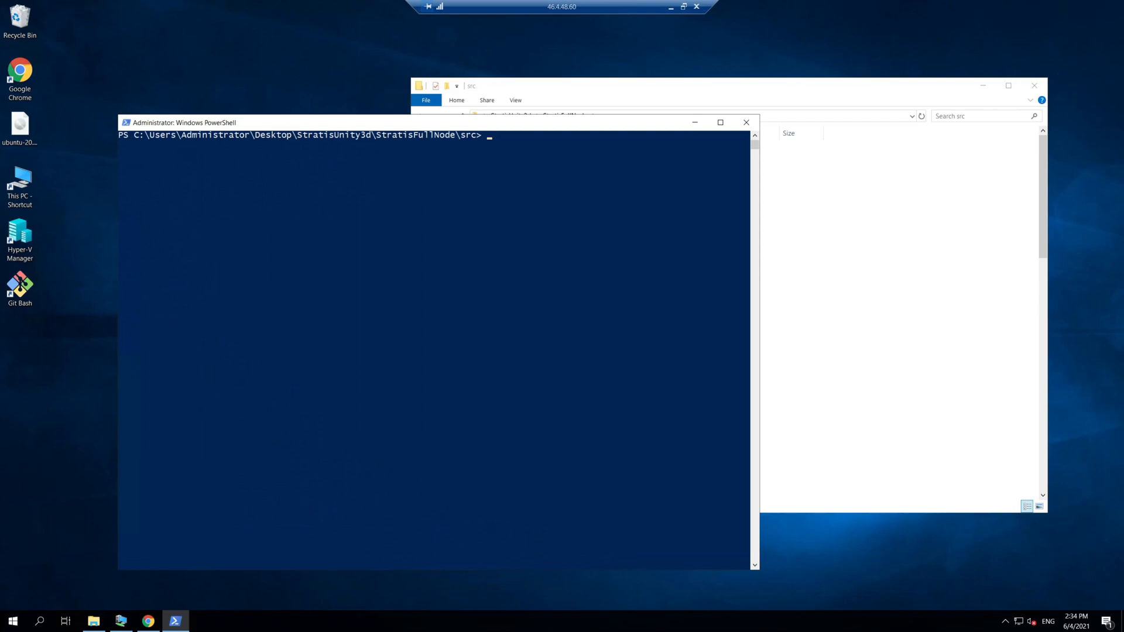
- Run 'dotnet build --configuration Release' in PowerShell
left_click(536, 243)
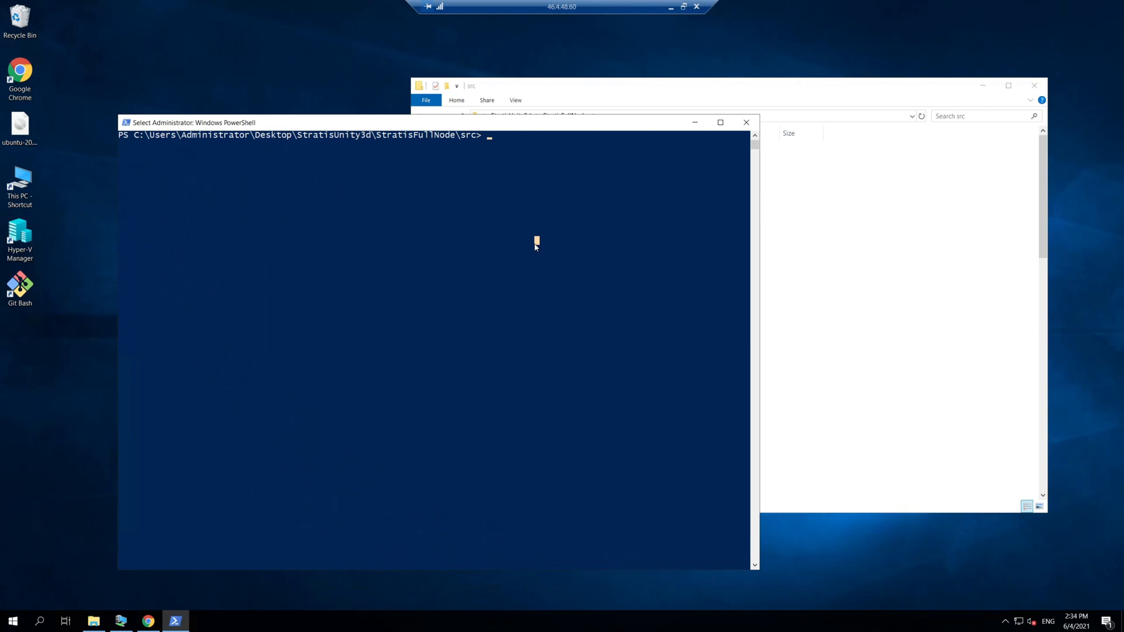
type("dotnet build --configuration Release")
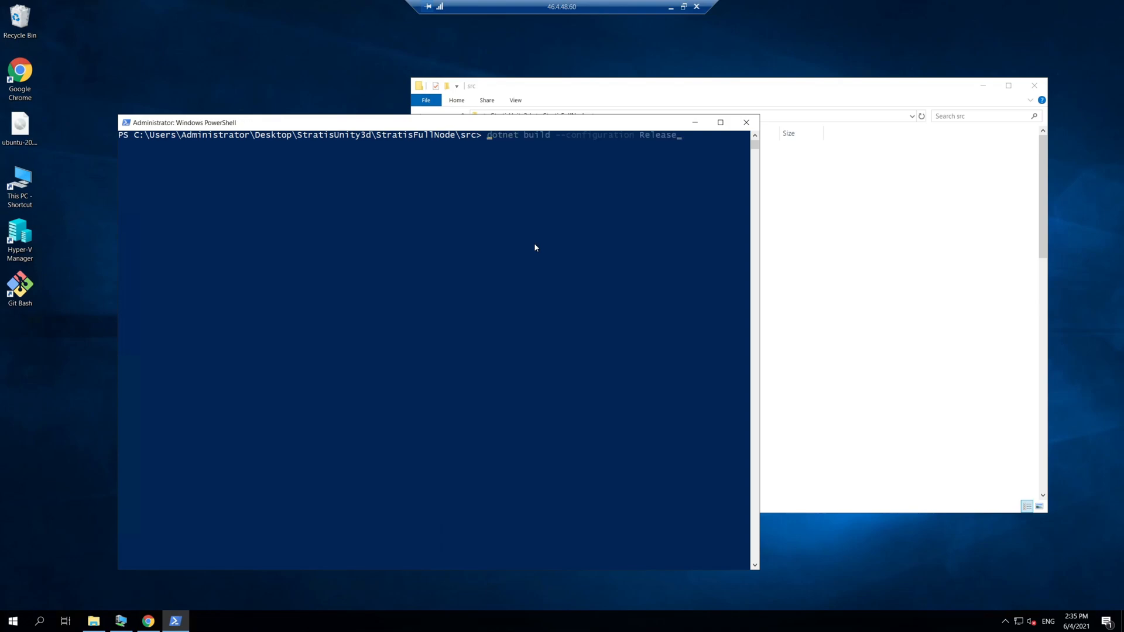
key("Return")
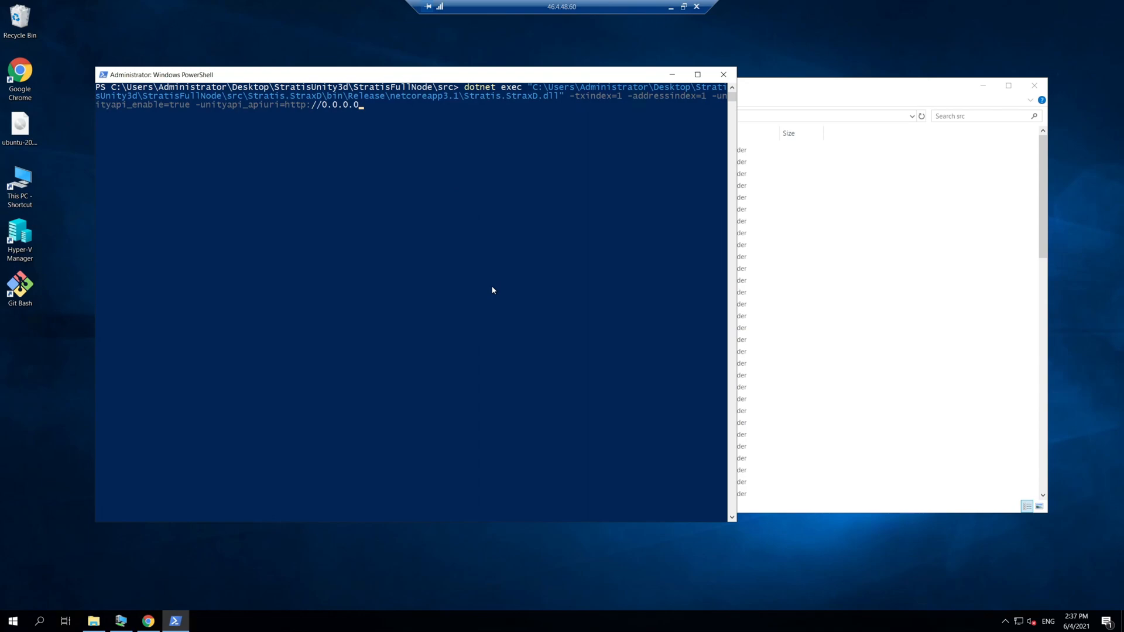
mouse_move(495, 177)
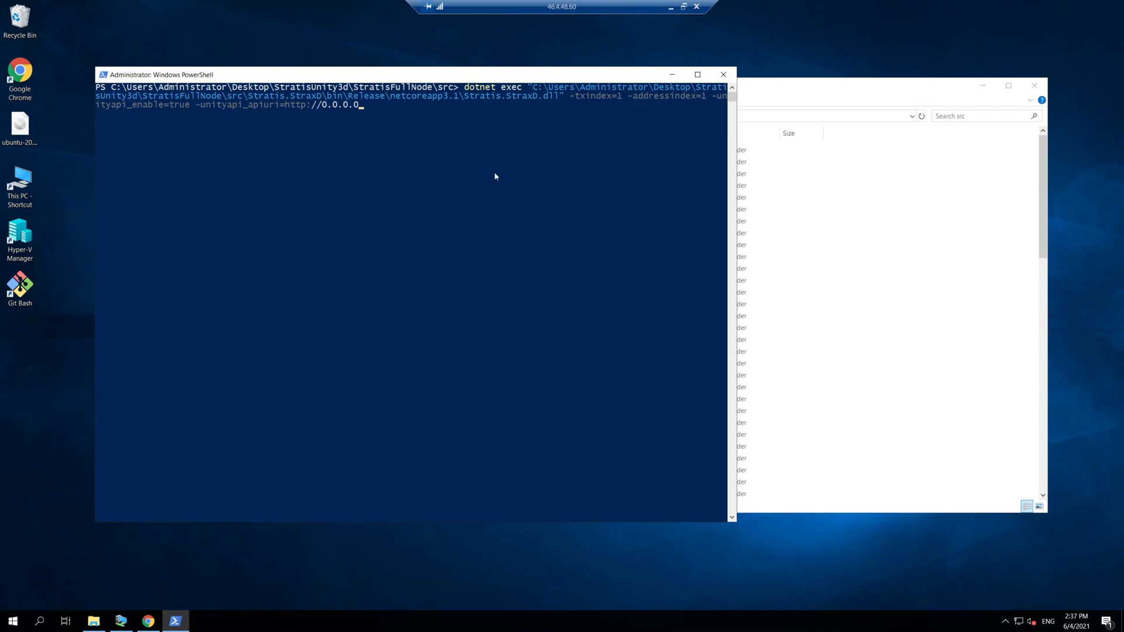
mouse_move(548, 108)
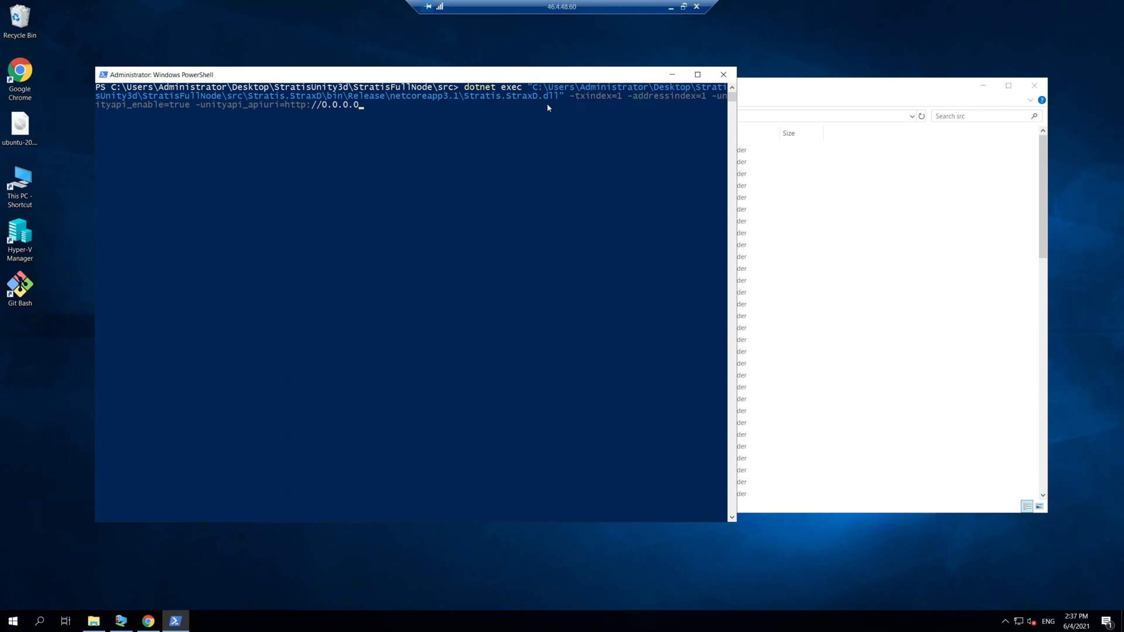
mouse_move(528, 114)
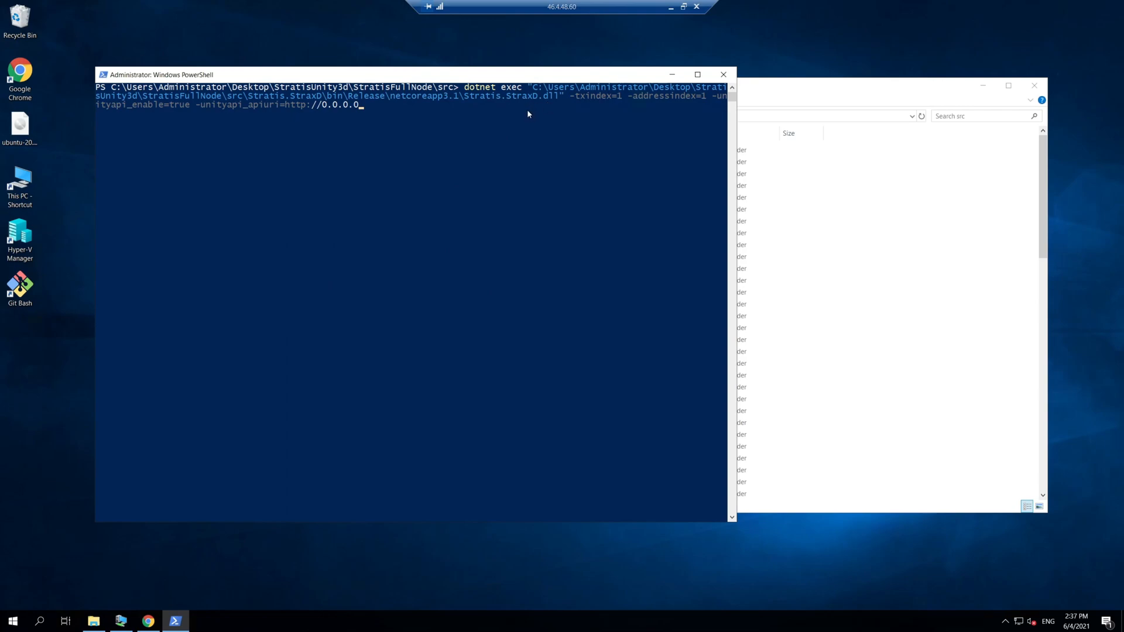
mouse_move(648, 116)
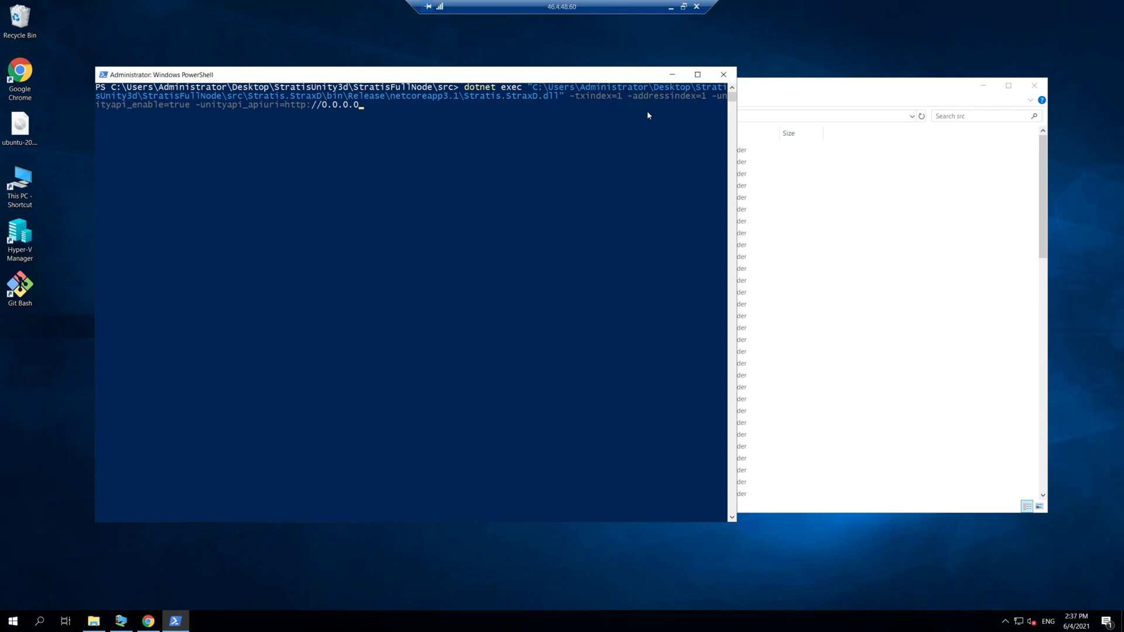
mouse_move(680, 180)
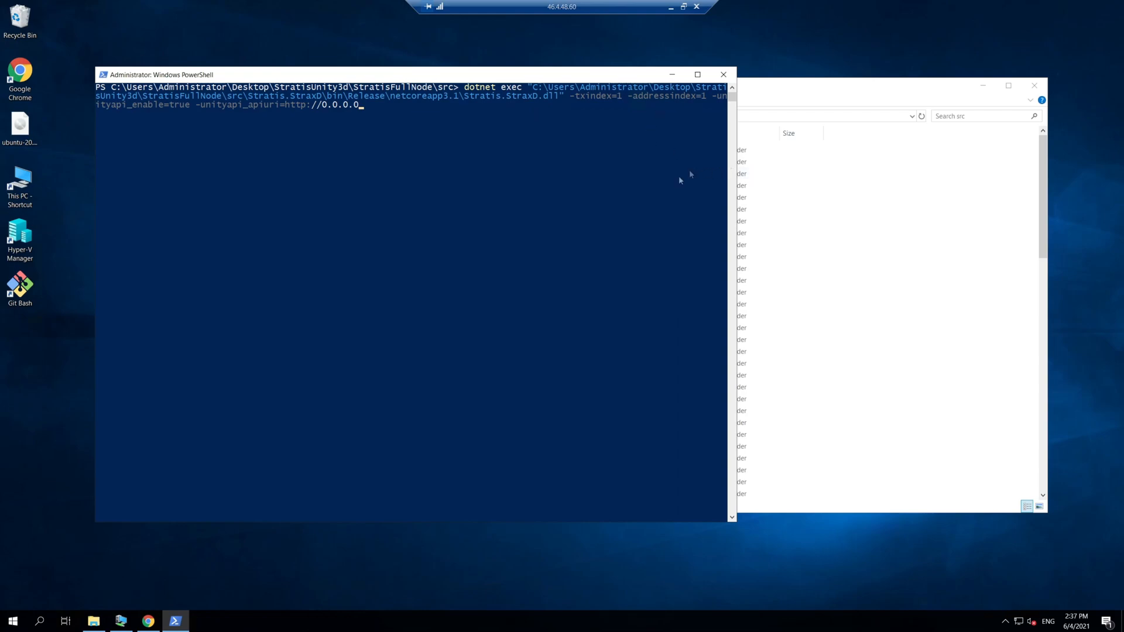
mouse_move(654, 191)
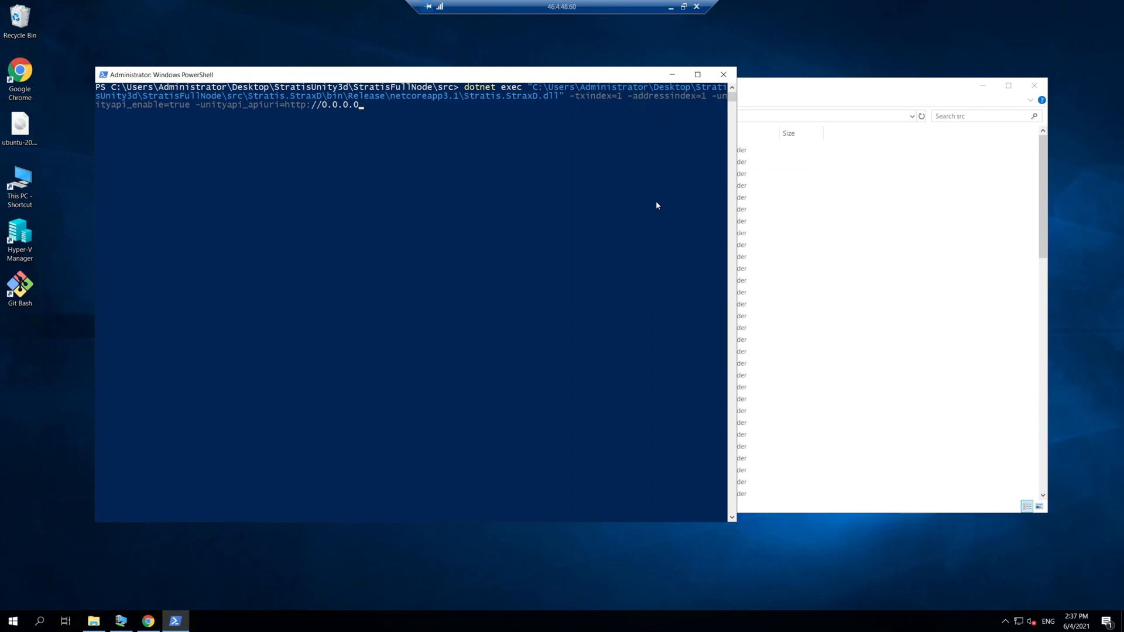
mouse_move(874, 115)
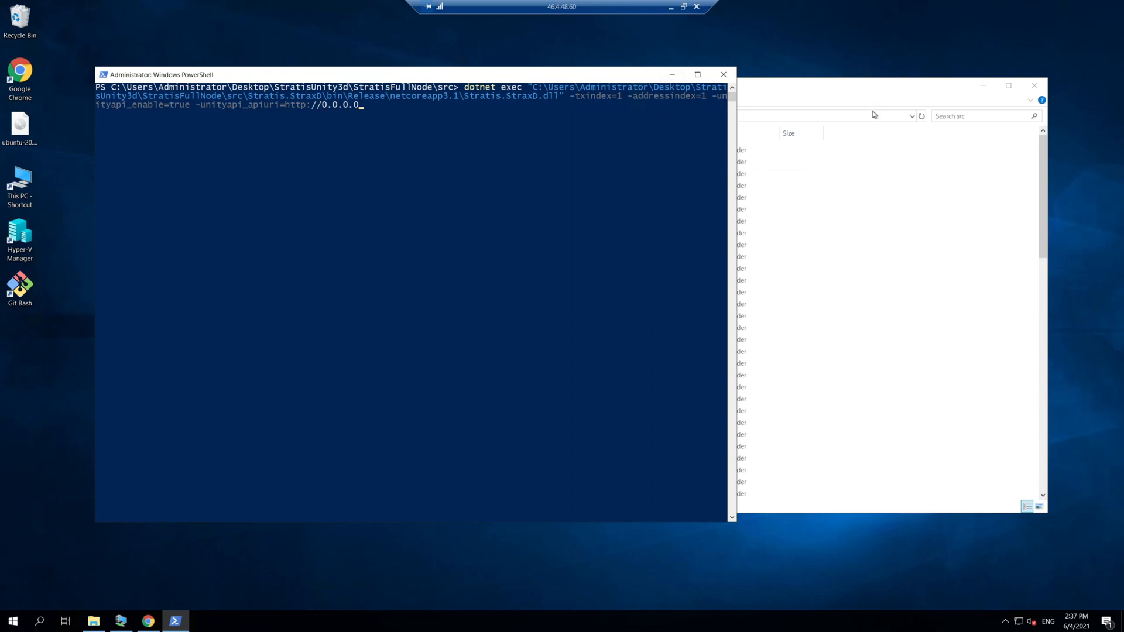
mouse_move(209, 121)
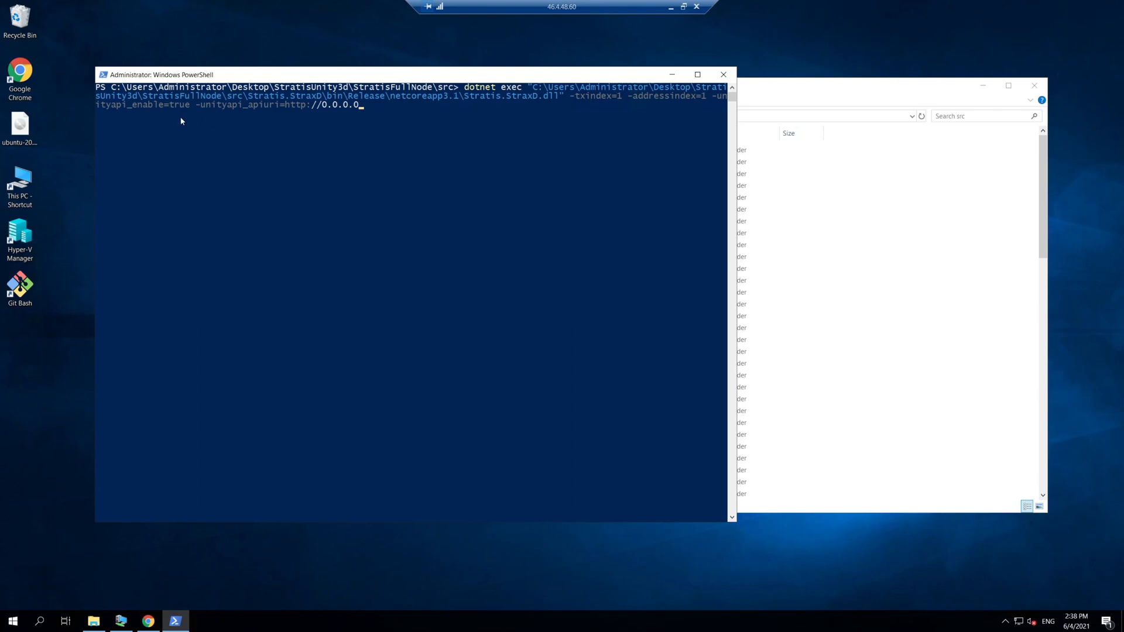
mouse_move(370, 122)
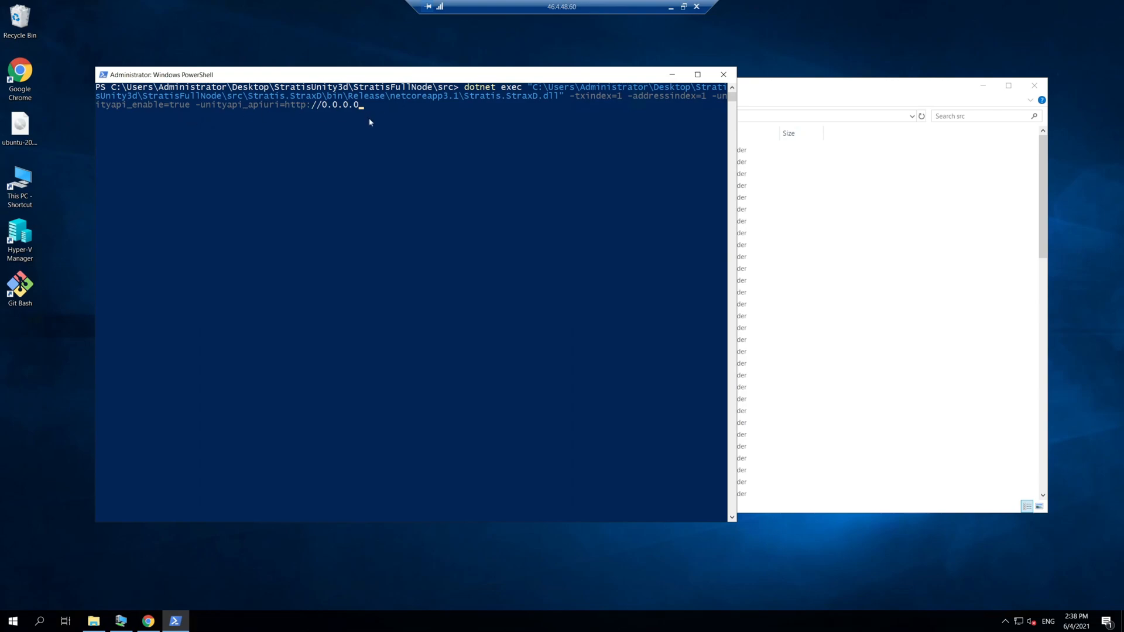
mouse_move(378, 131)
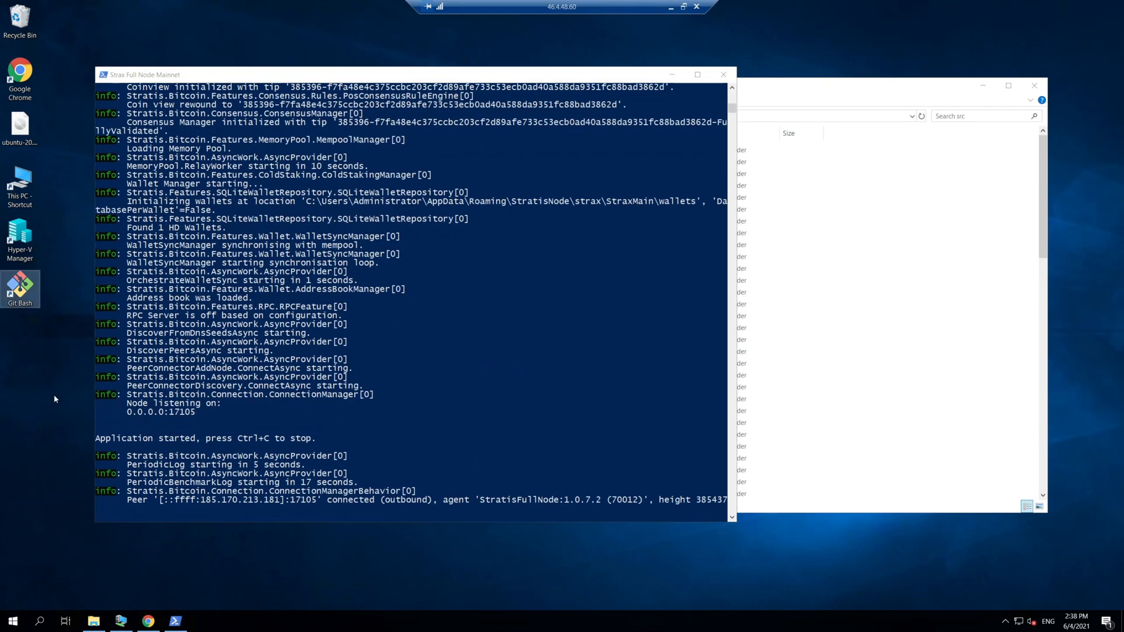
- Show the firewall's advanced Inbound Rules list and select the unityInbound rule
left_click(10, 621)
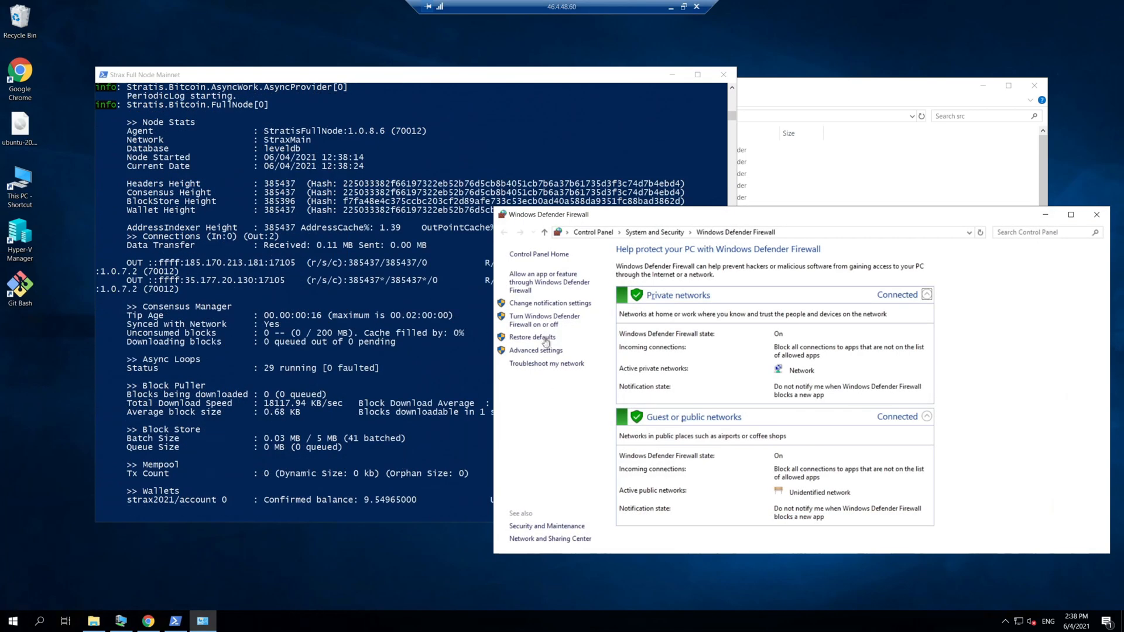
left_click(535, 351)
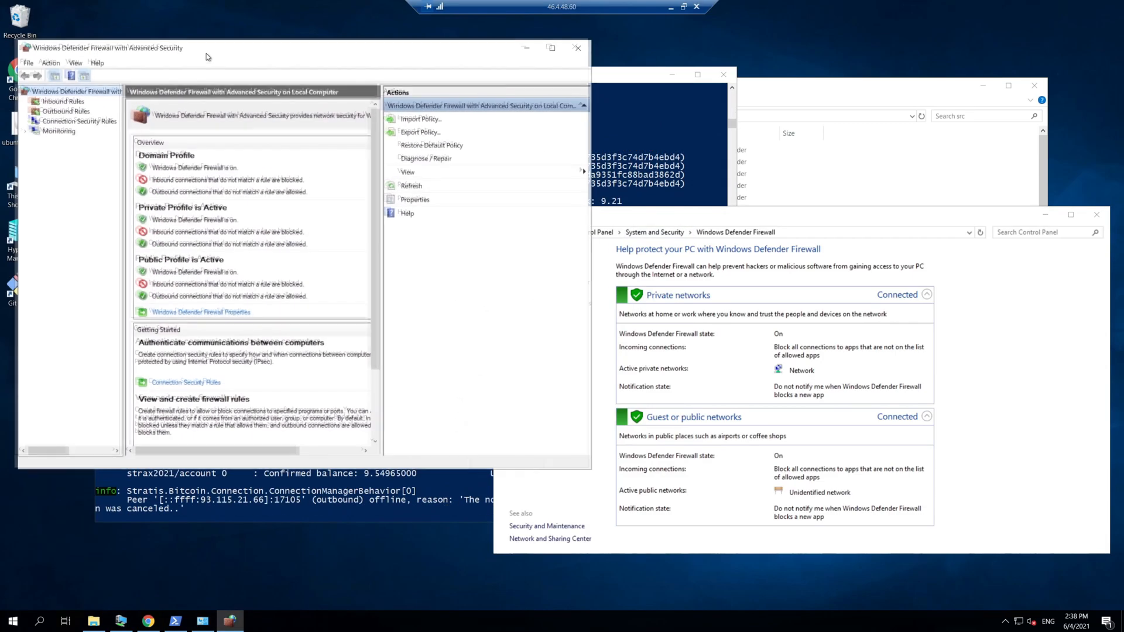
left_click(63, 101)
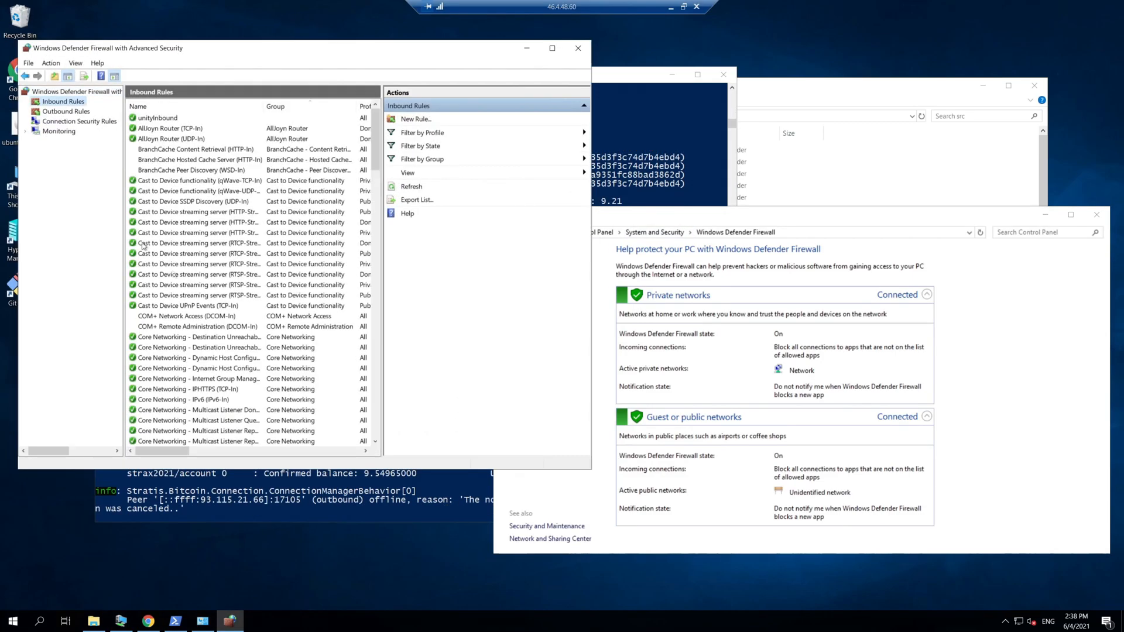
left_click(156, 118)
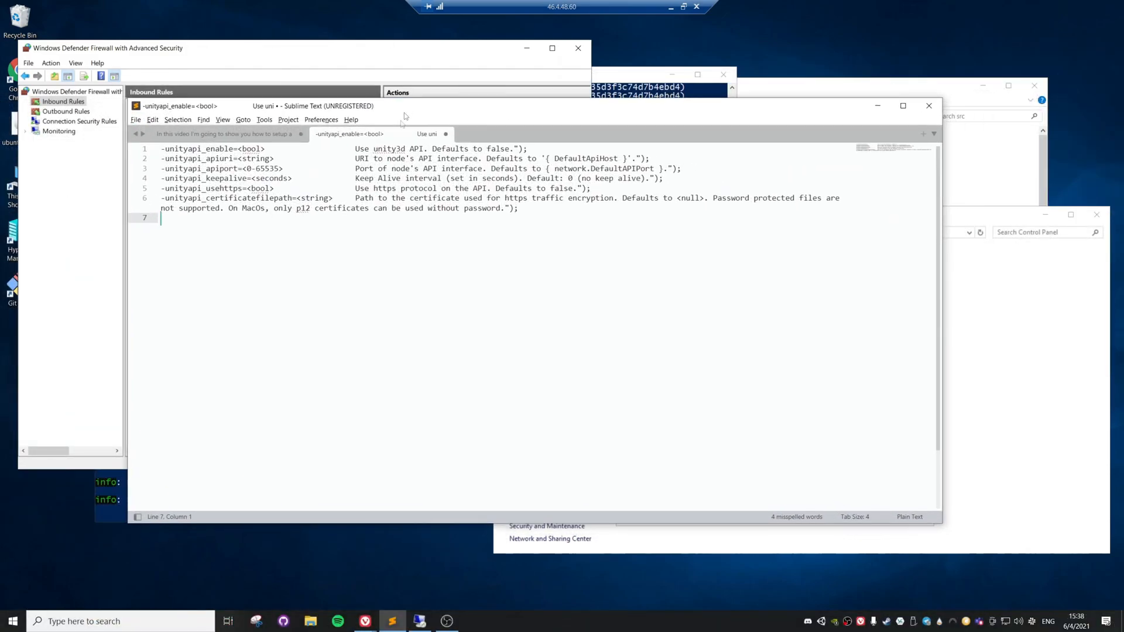
double_click(208, 169)
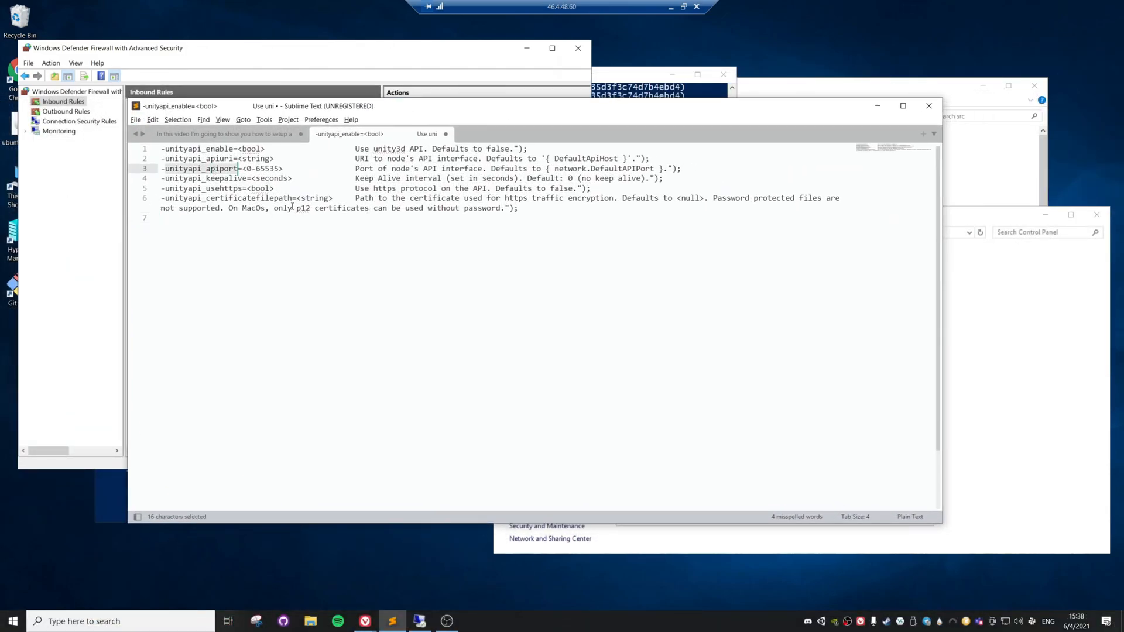
key("ctrl+a")
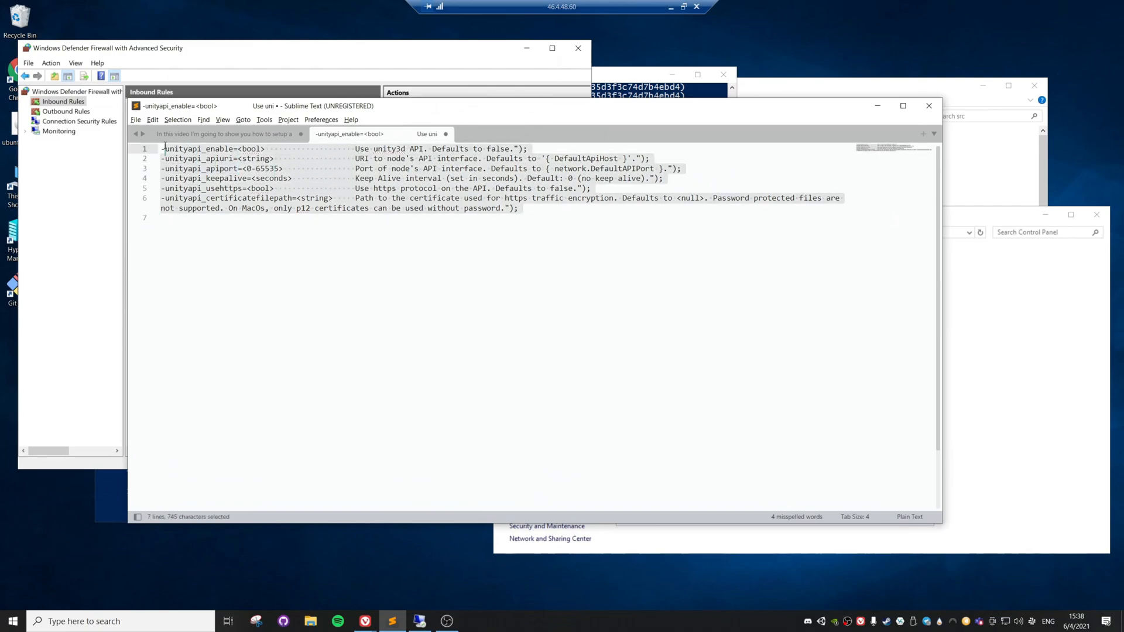
left_click(324, 209)
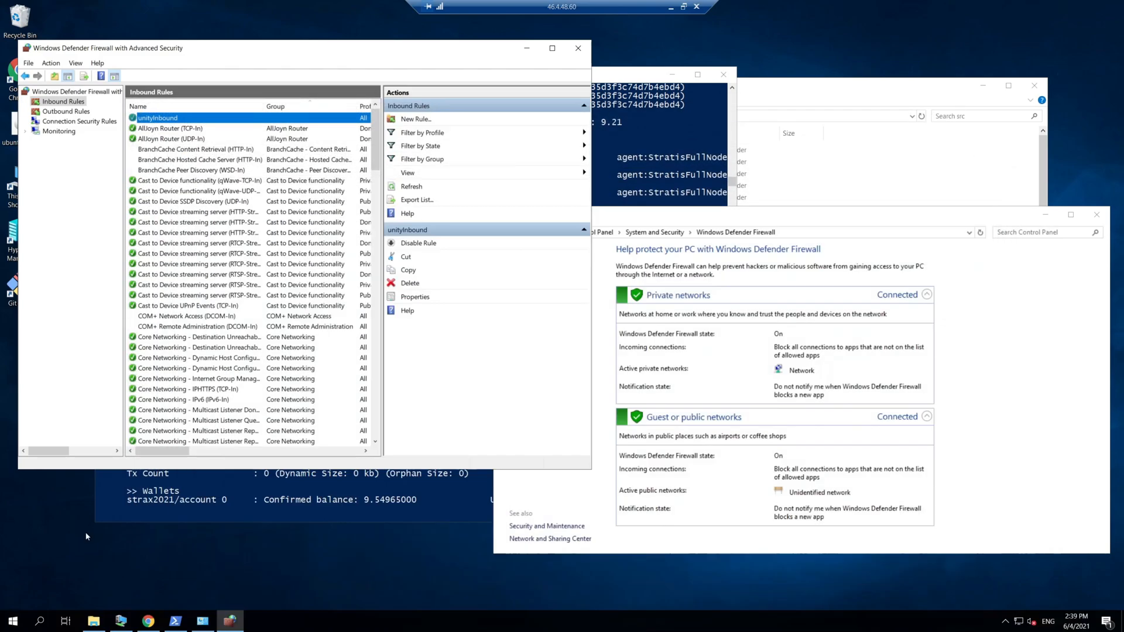
mouse_move(148, 621)
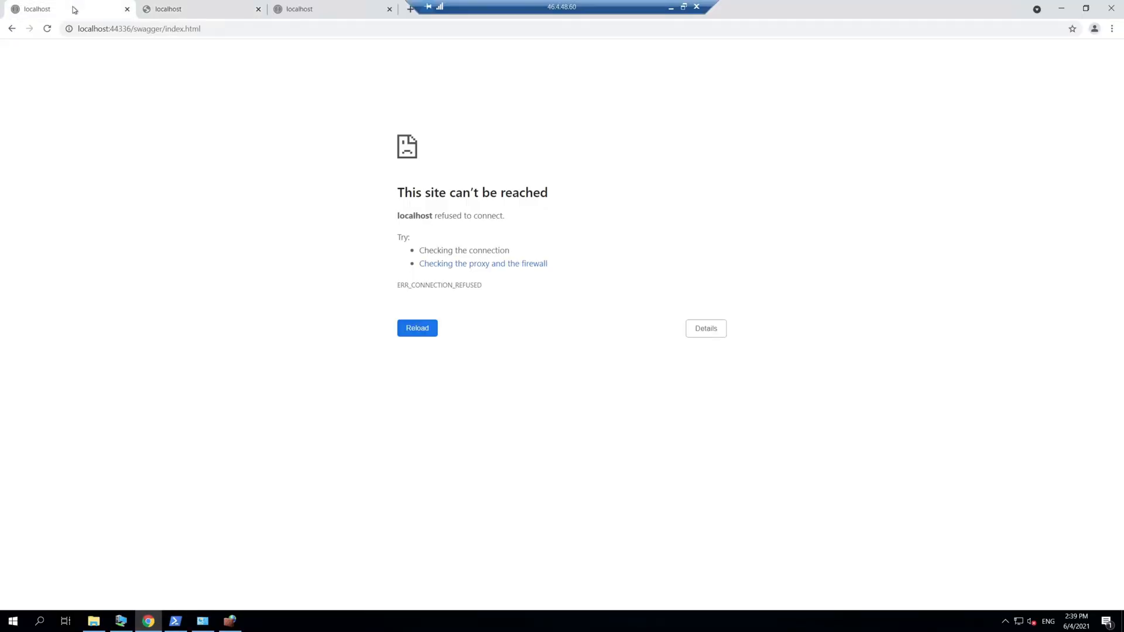
left_click(416, 329)
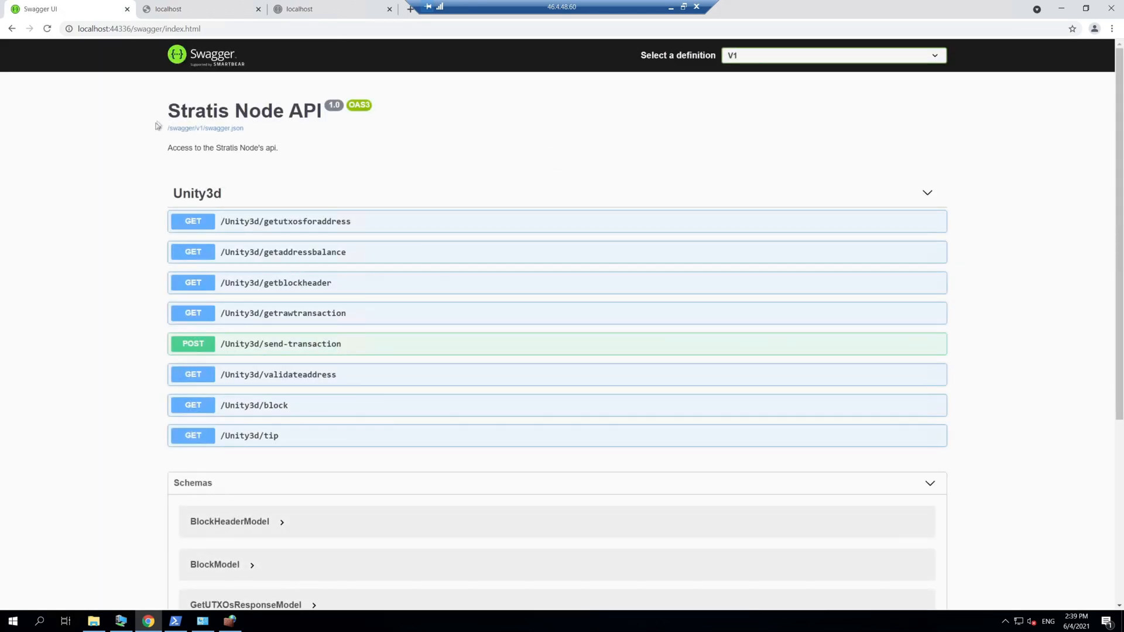
mouse_move(400, 346)
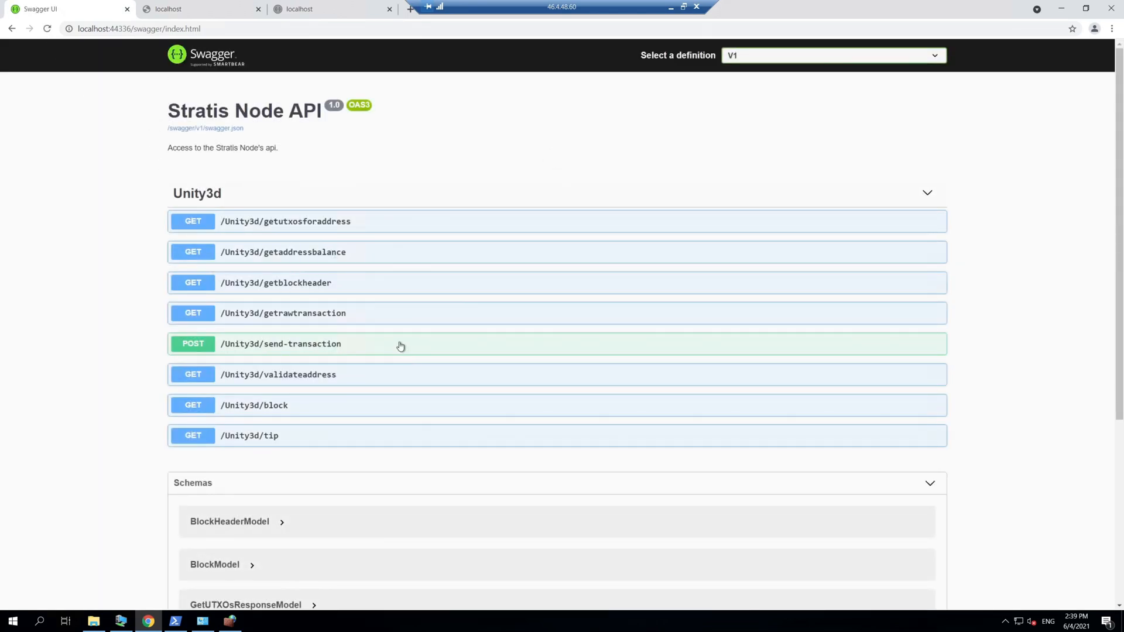
mouse_move(312, 167)
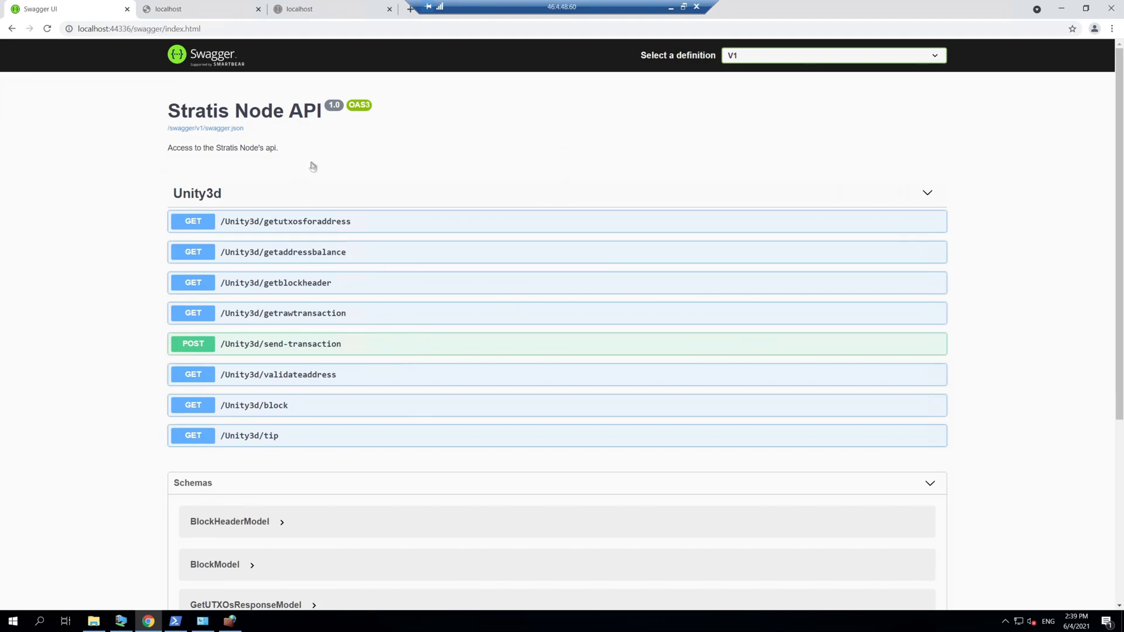
mouse_move(354, 176)
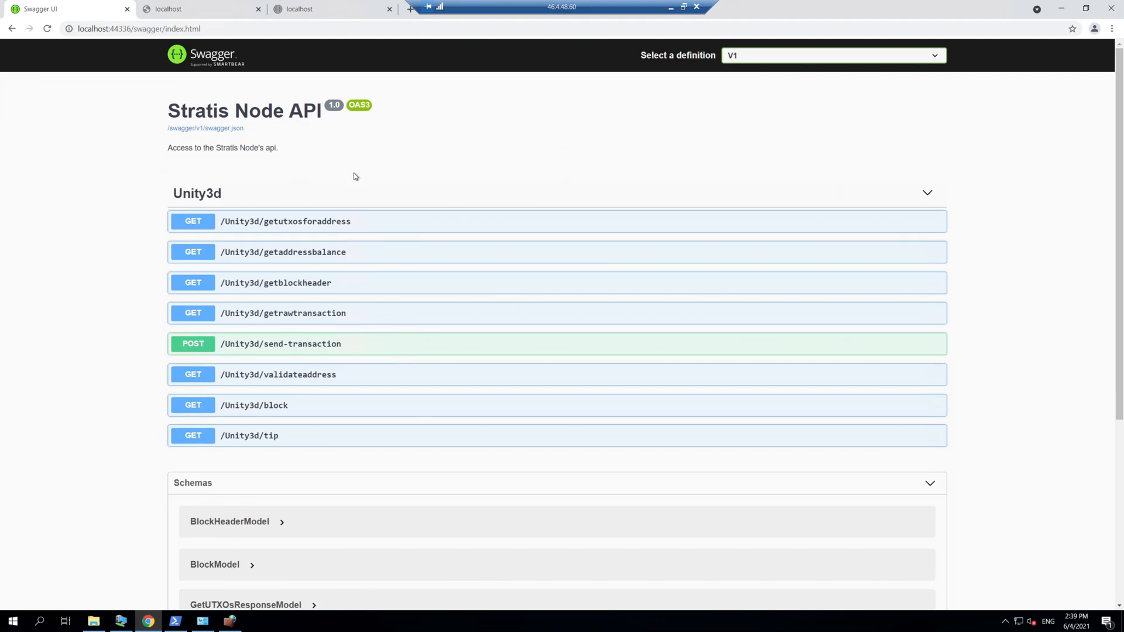
mouse_move(300, 235)
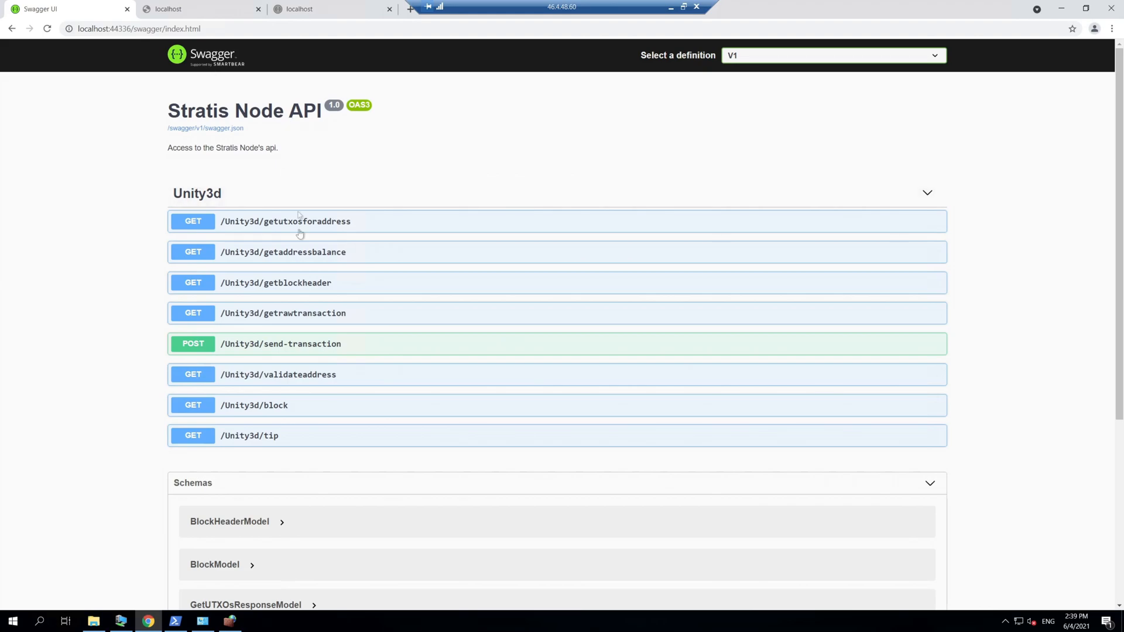
mouse_move(600, 526)
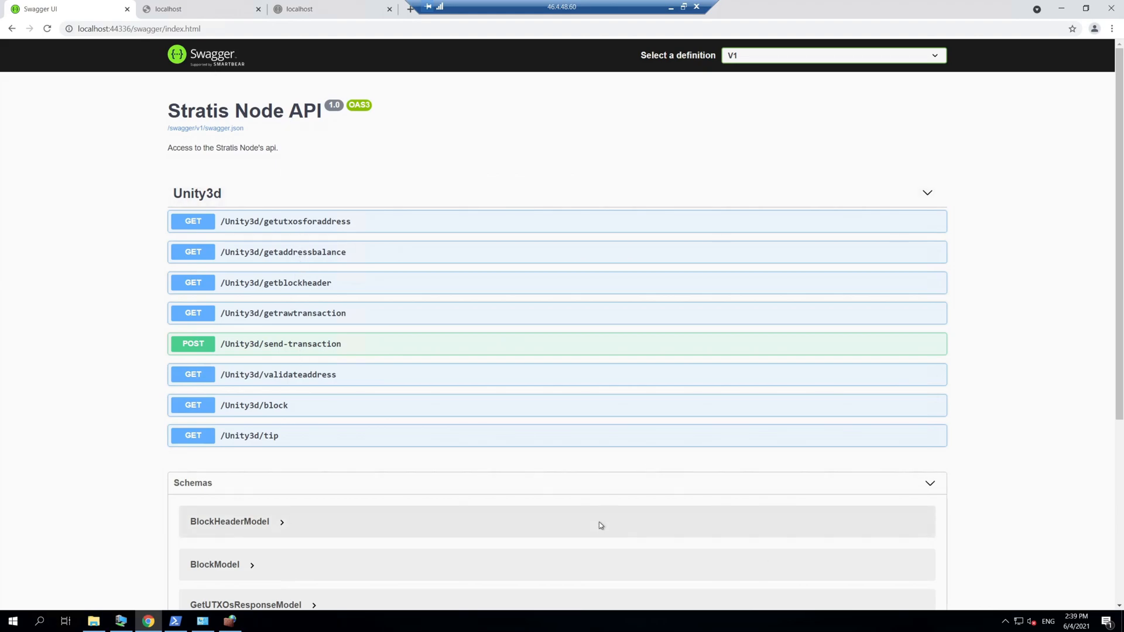
mouse_move(281, 620)
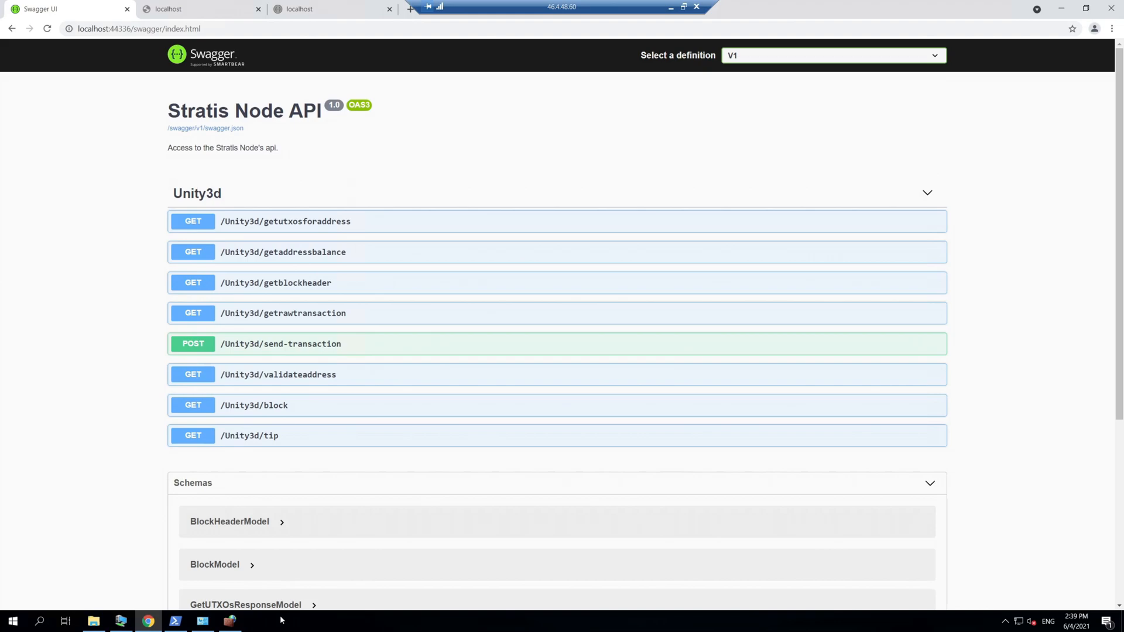
mouse_move(565, 302)
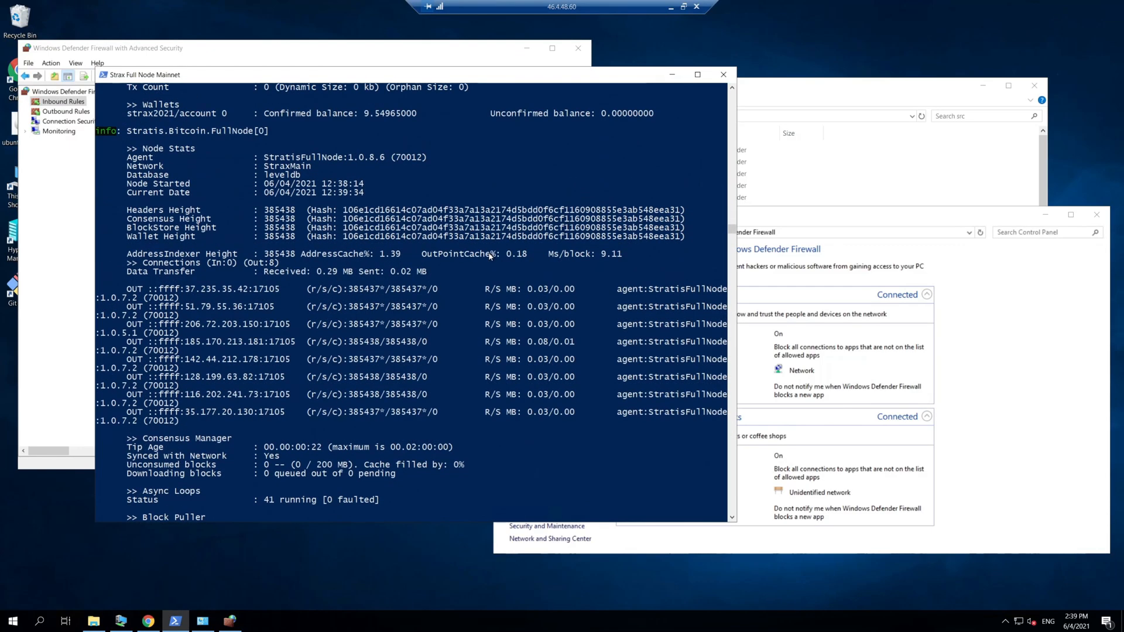
mouse_move(349, 315)
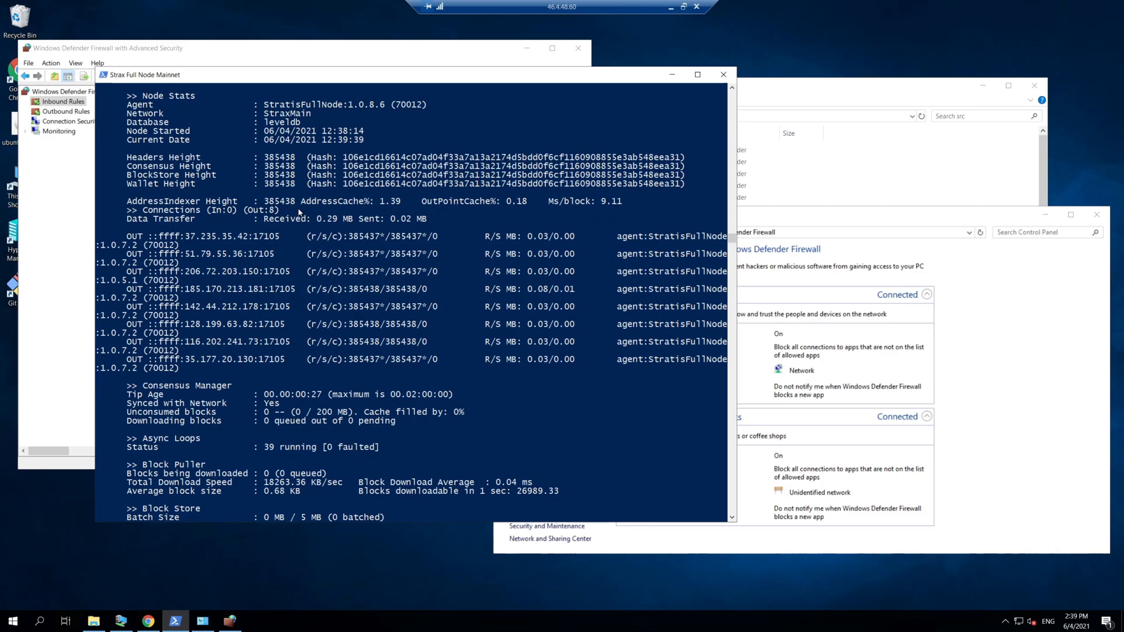
scroll("down", 3)
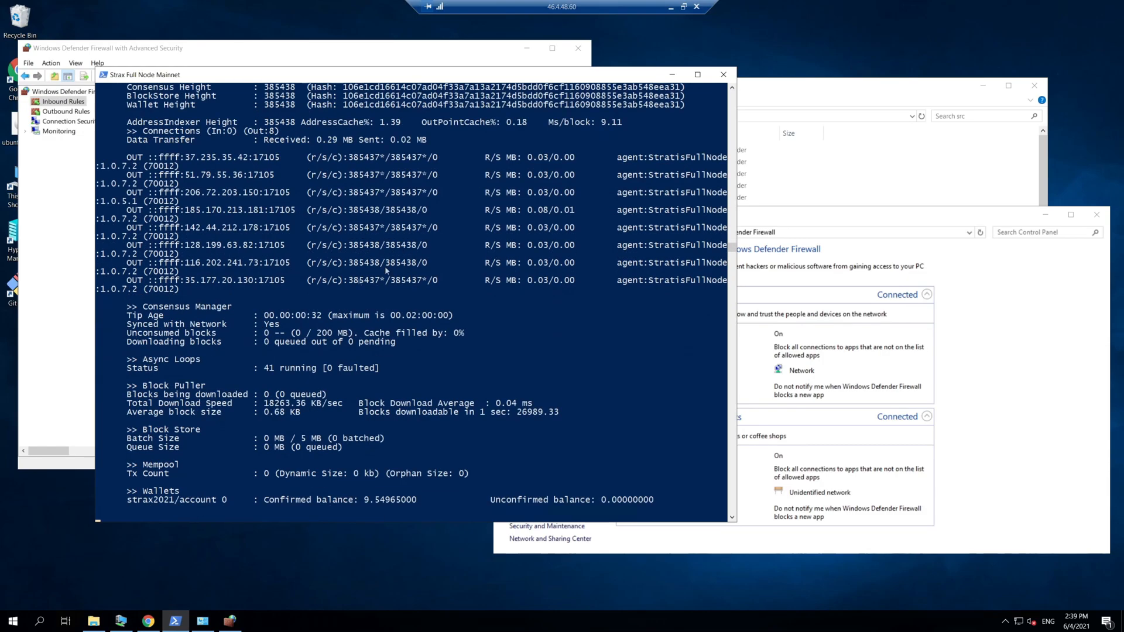
scroll("up", 3)
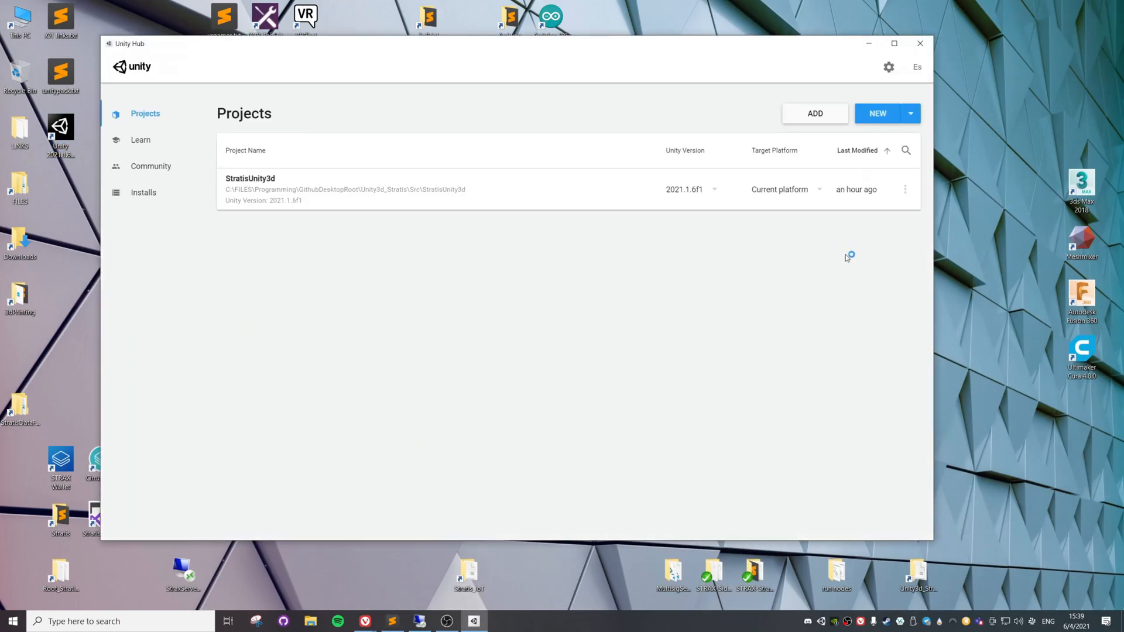
- Create a new 3D Unity project named 'StratisApiTest'
left_click(877, 113)
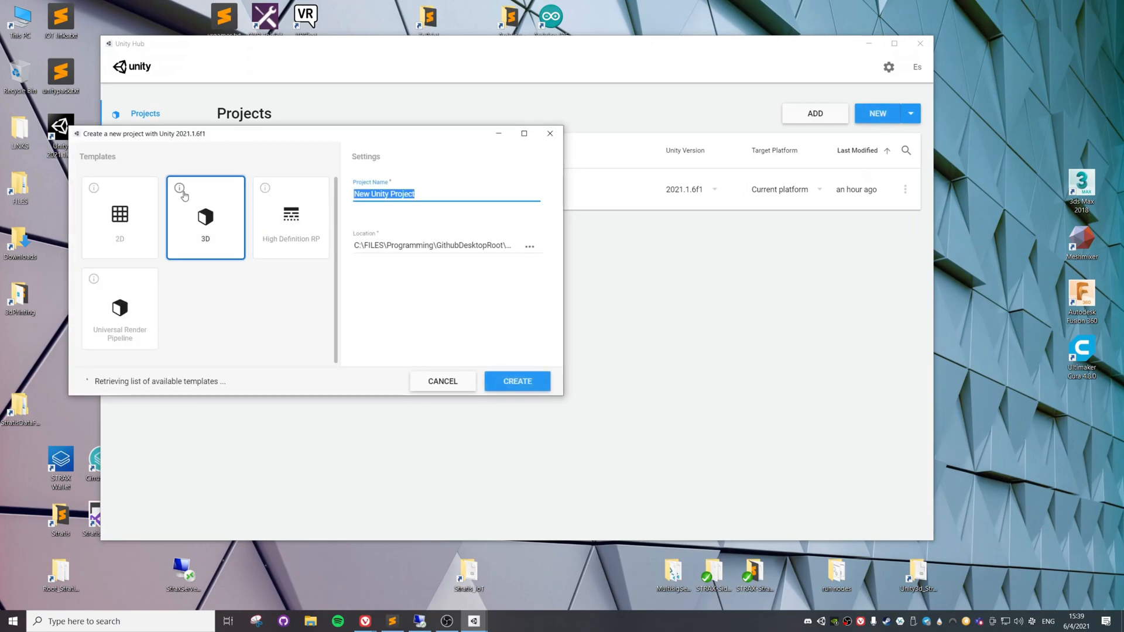
type("Stratis")
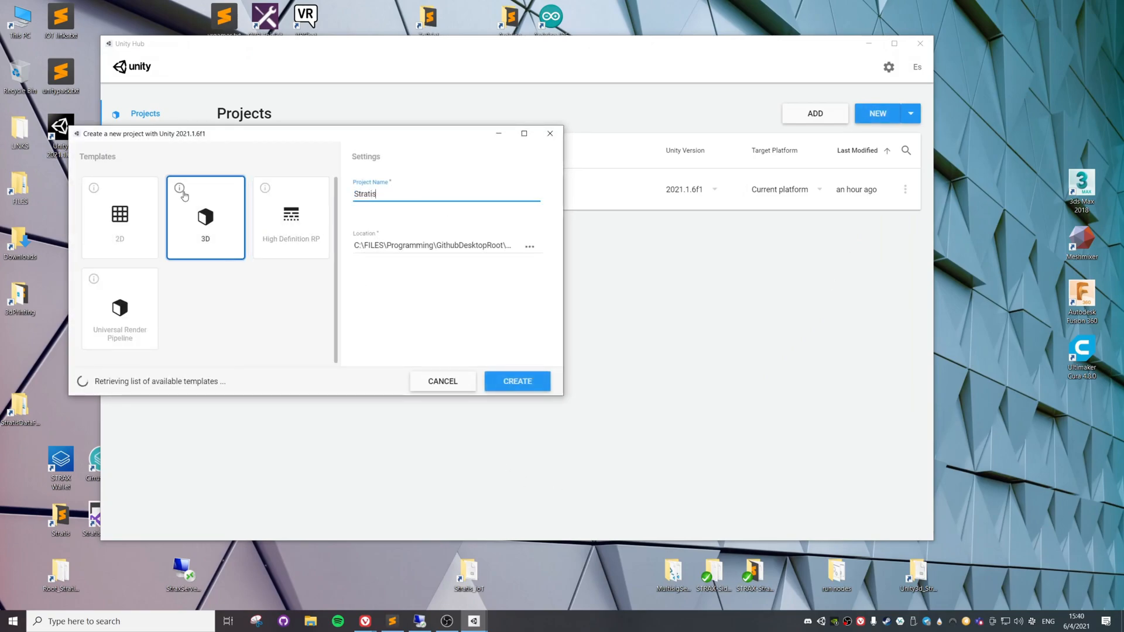
type("ApiTest")
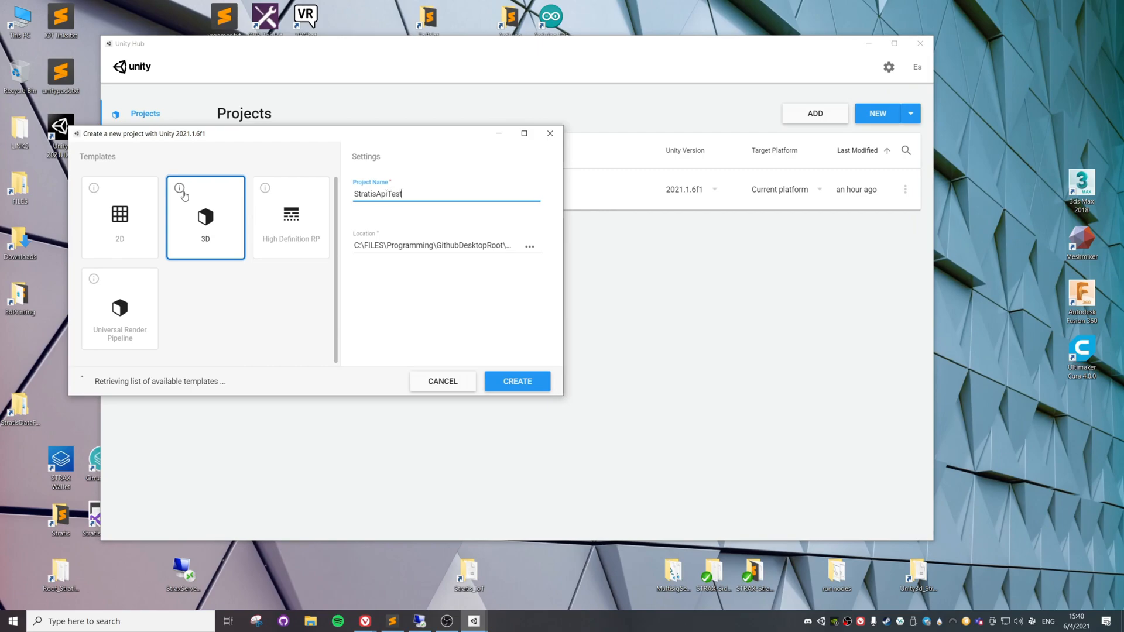
left_click(517, 381)
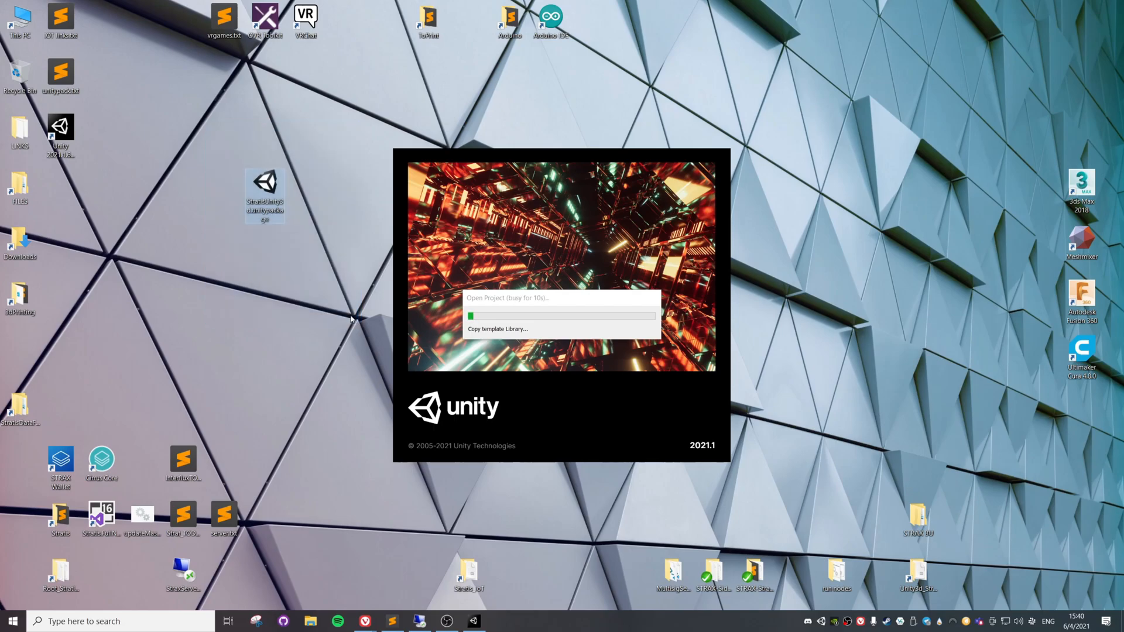
mouse_move(214, 217)
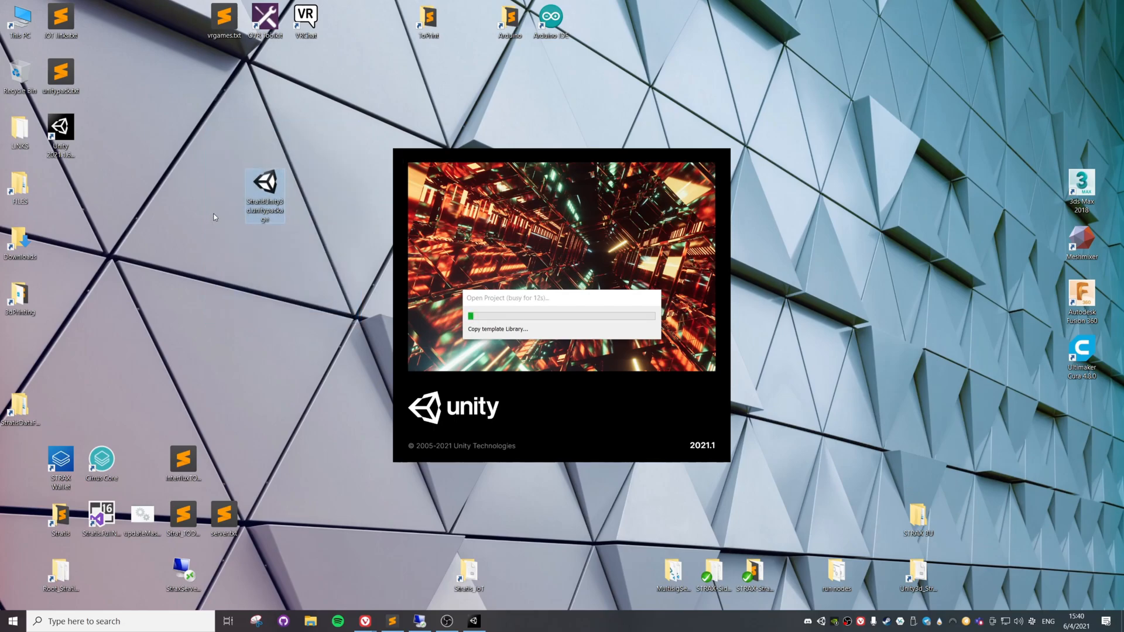
mouse_move(243, 256)
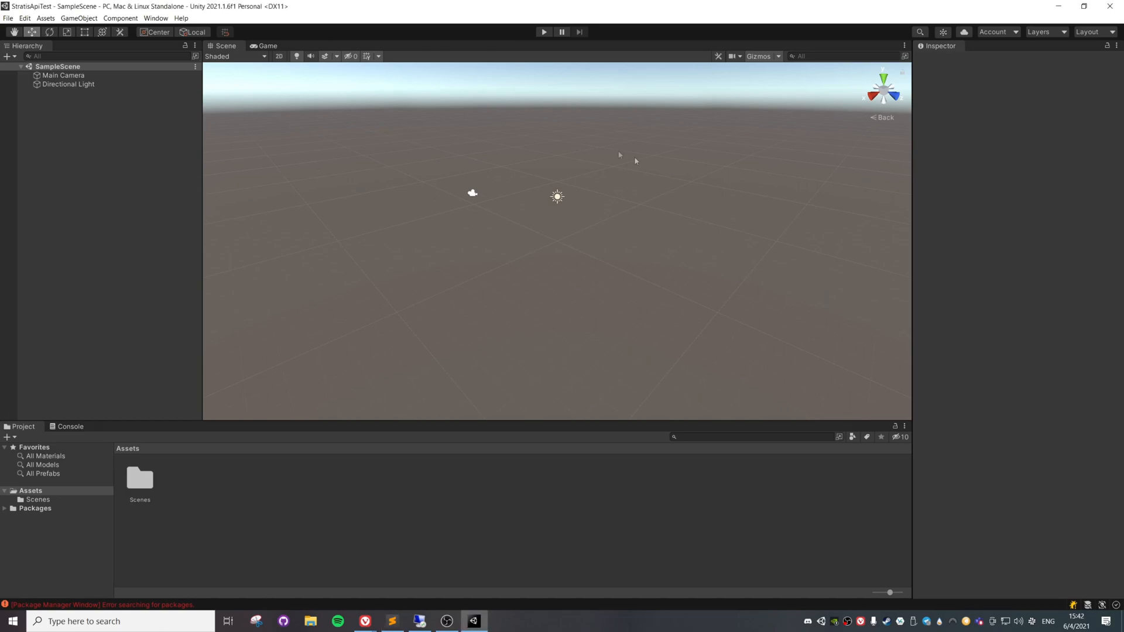
mouse_move(1059, 14)
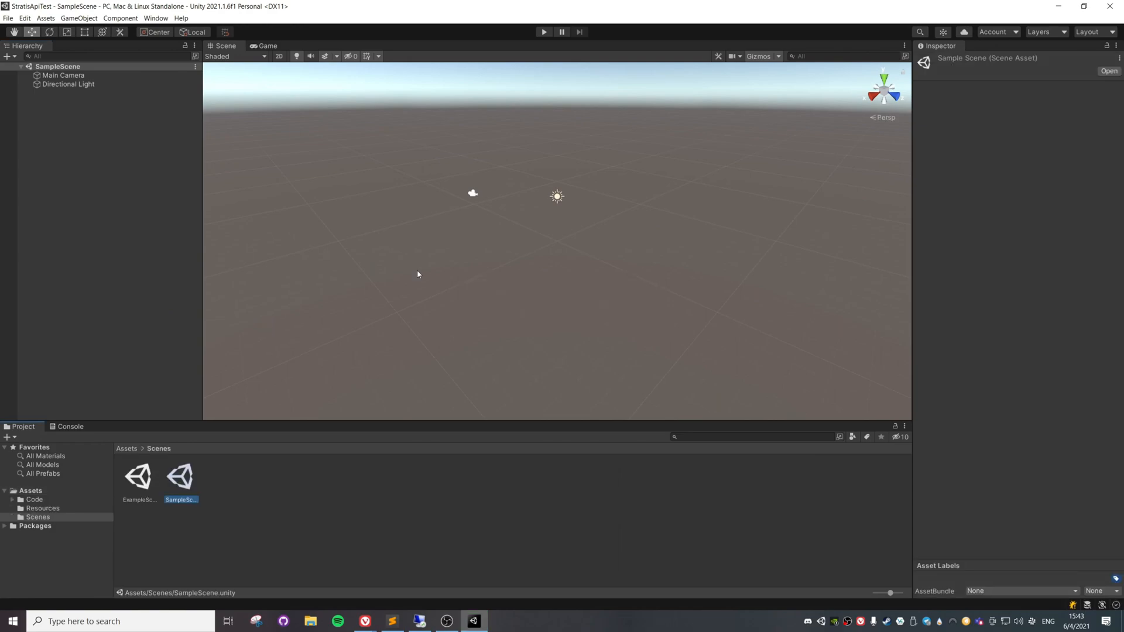
mouse_move(166, 368)
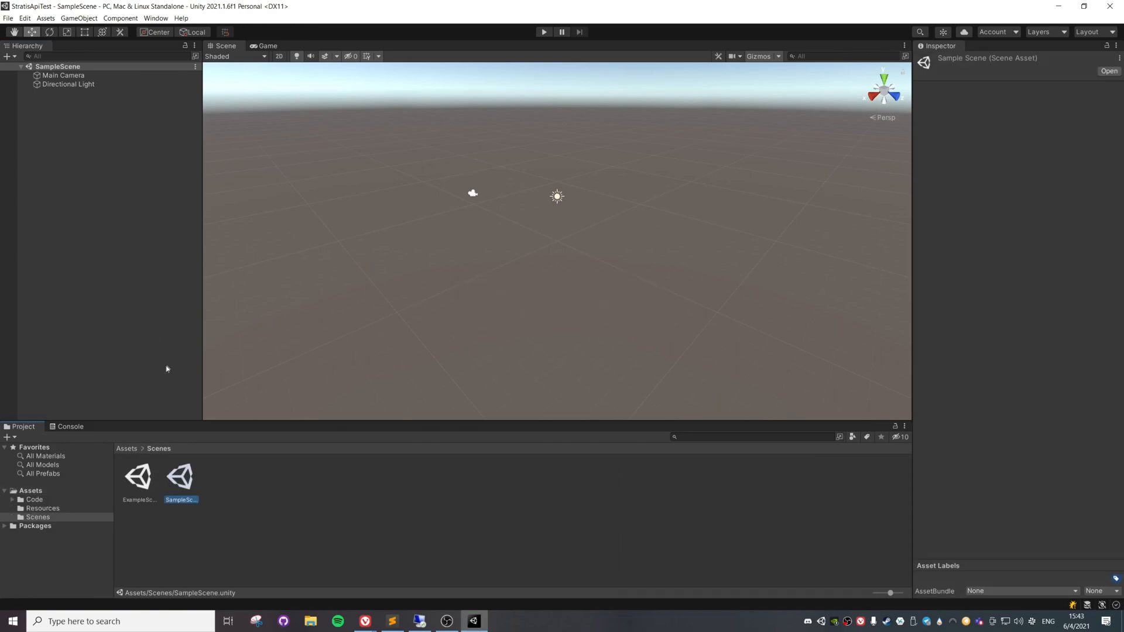
- Open ExampleScene from Assets > Scenes
double_click(137, 476)
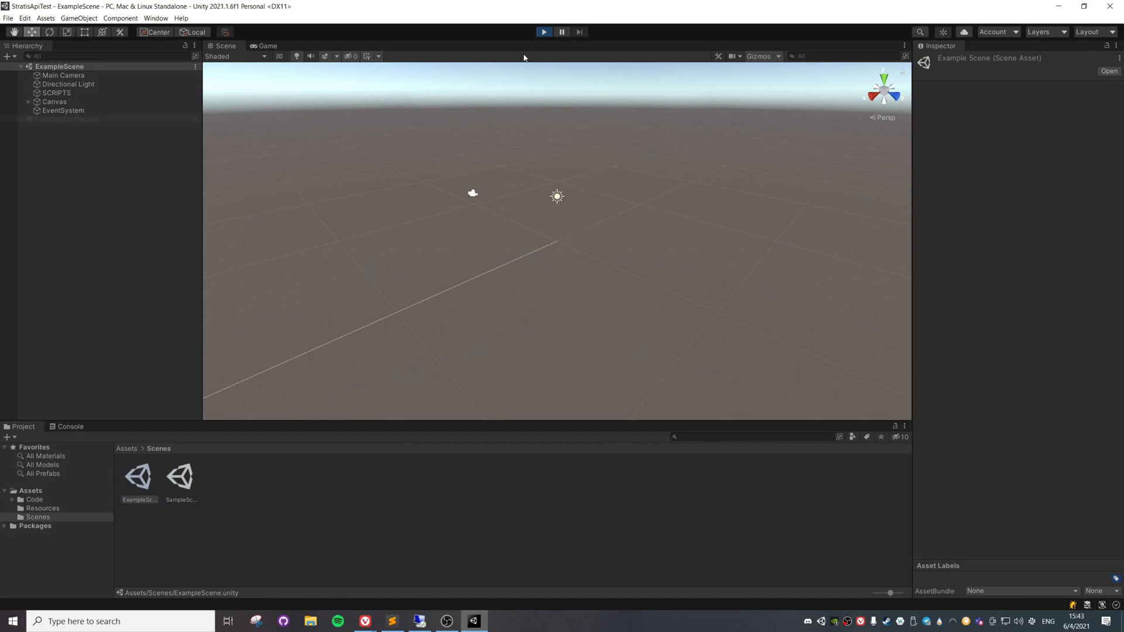
left_click(543, 32)
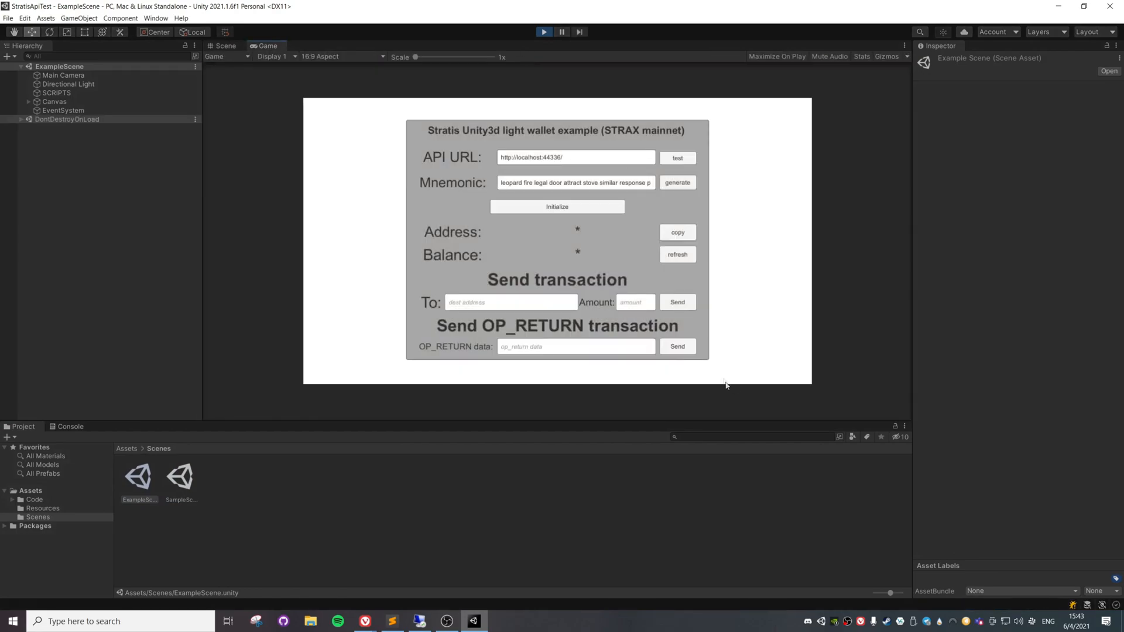
mouse_move(552, 339)
type("46.4.48.60")
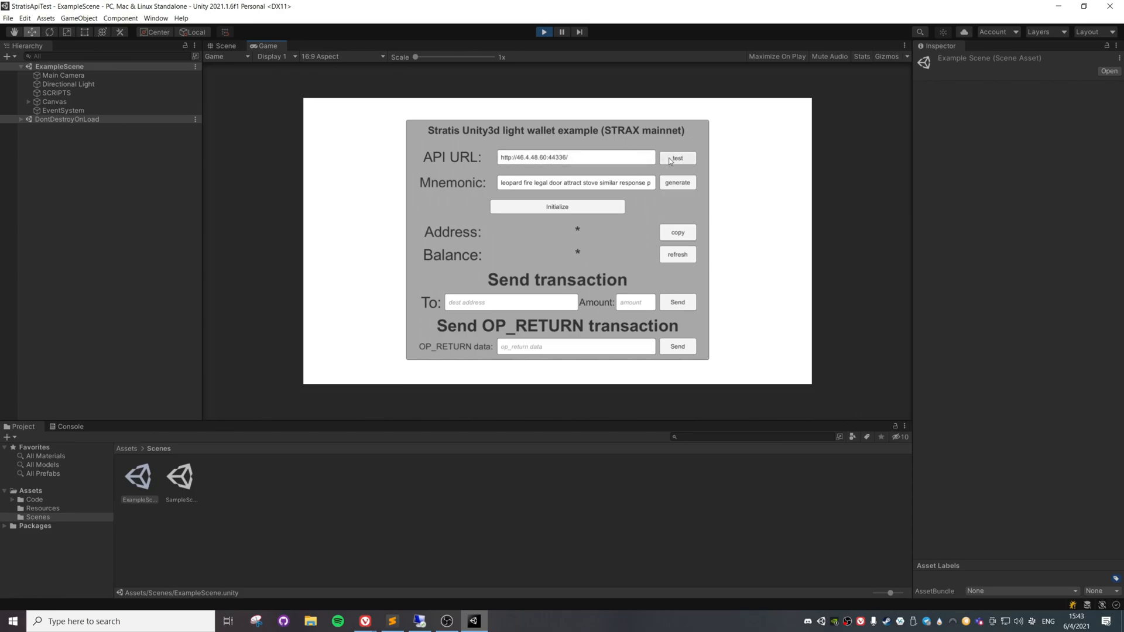
left_click(677, 157)
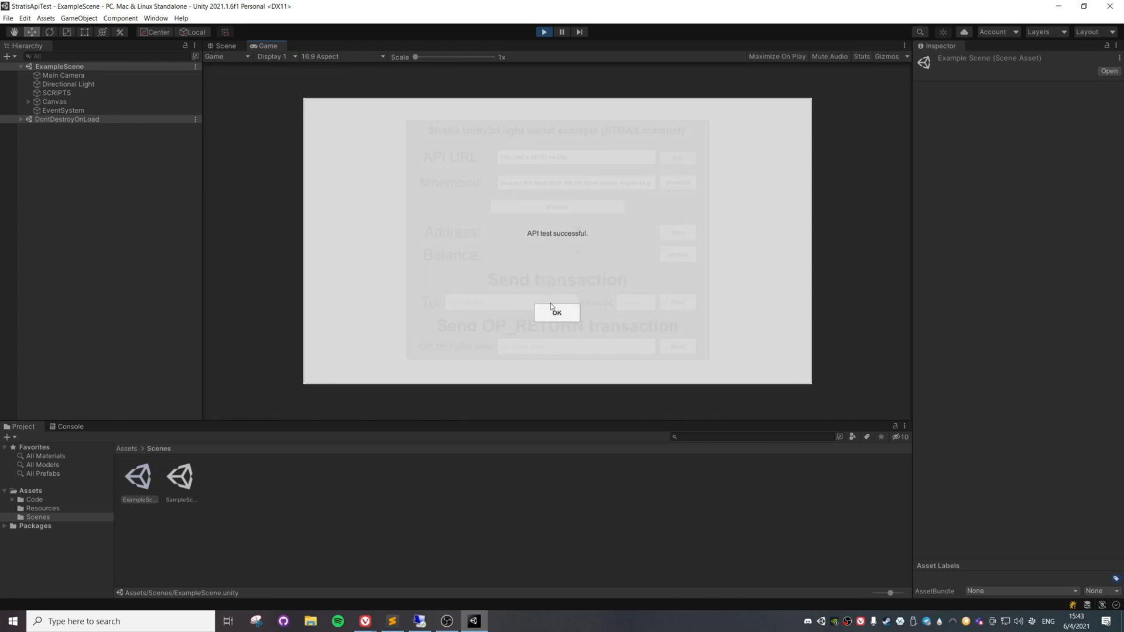
left_click(556, 313)
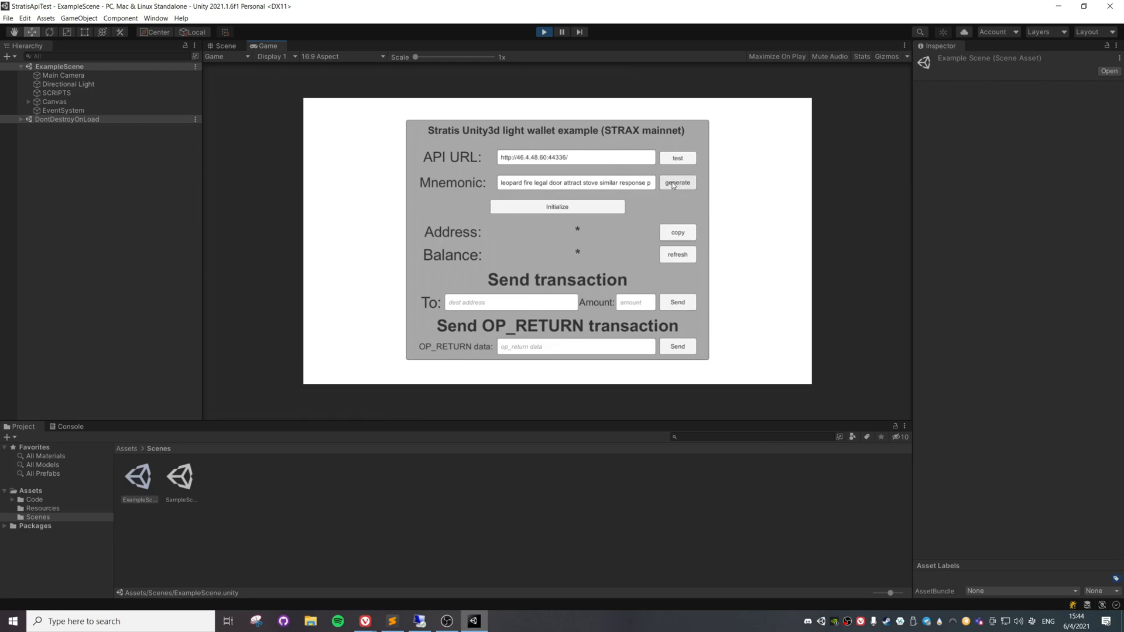
- Generate a new mnemonic, select it, and initialize the wallet from it
left_click(676, 182)
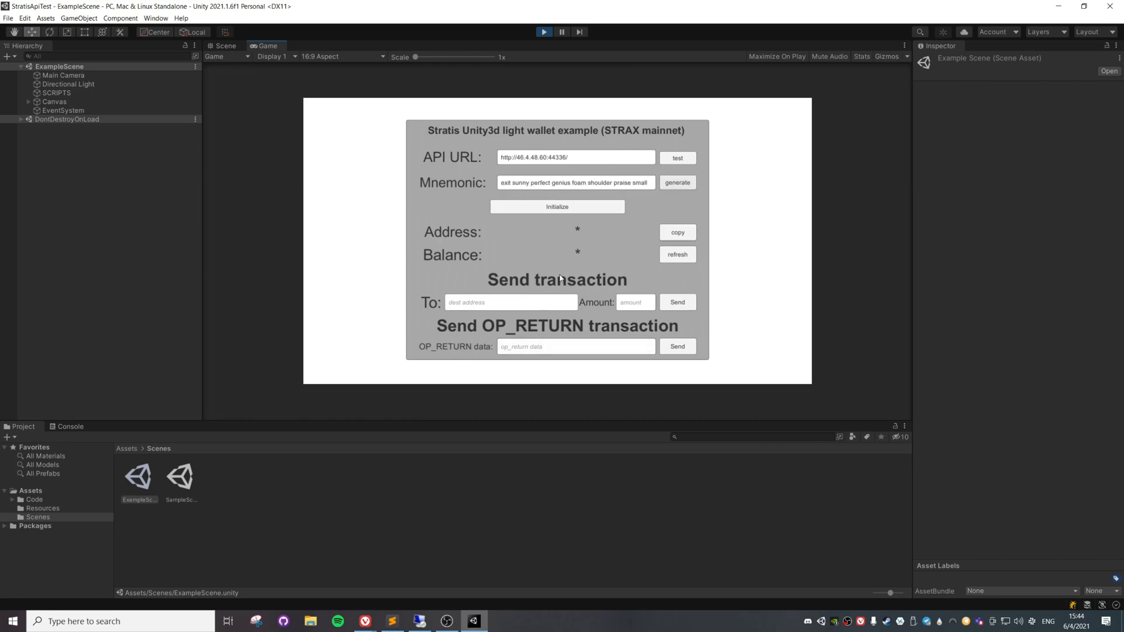
left_click(675, 182)
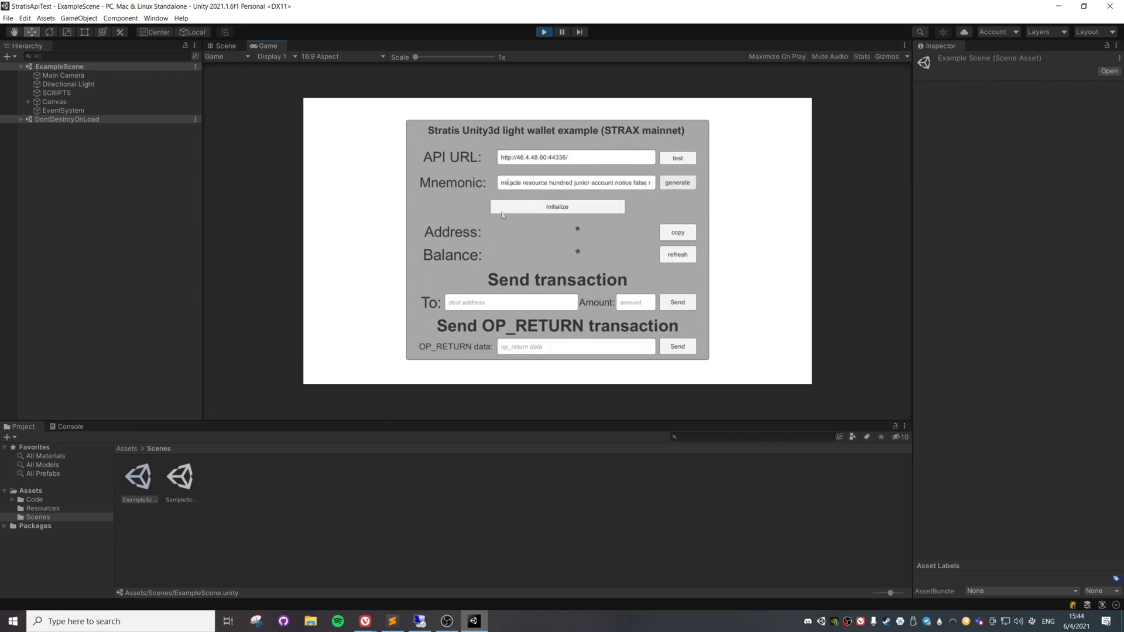
triple_click(576, 182)
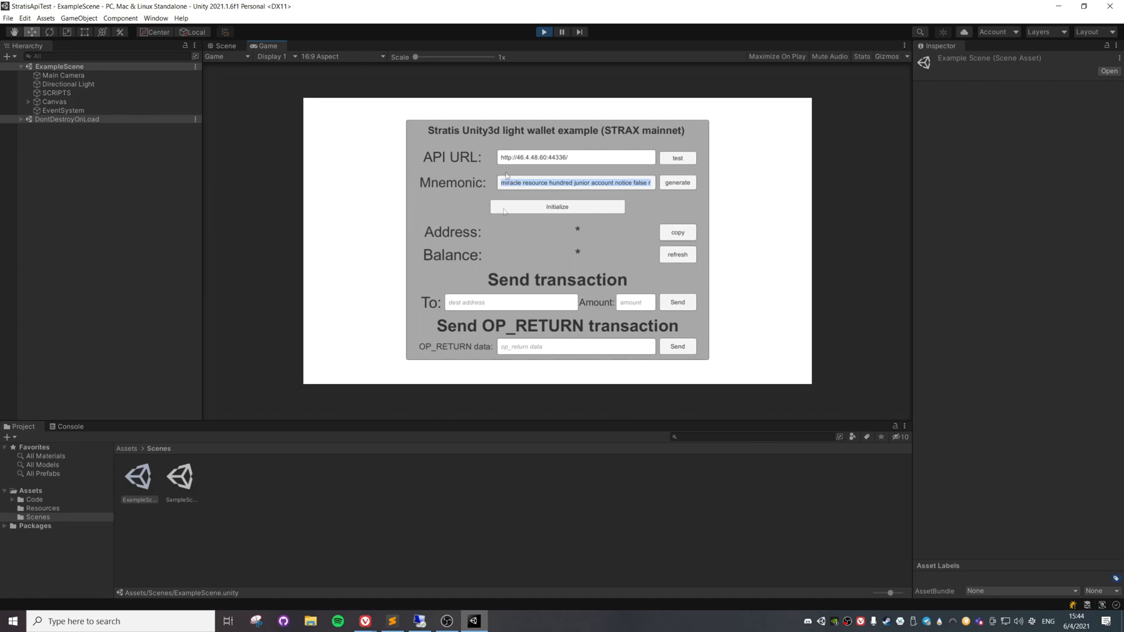
mouse_move(776, 287)
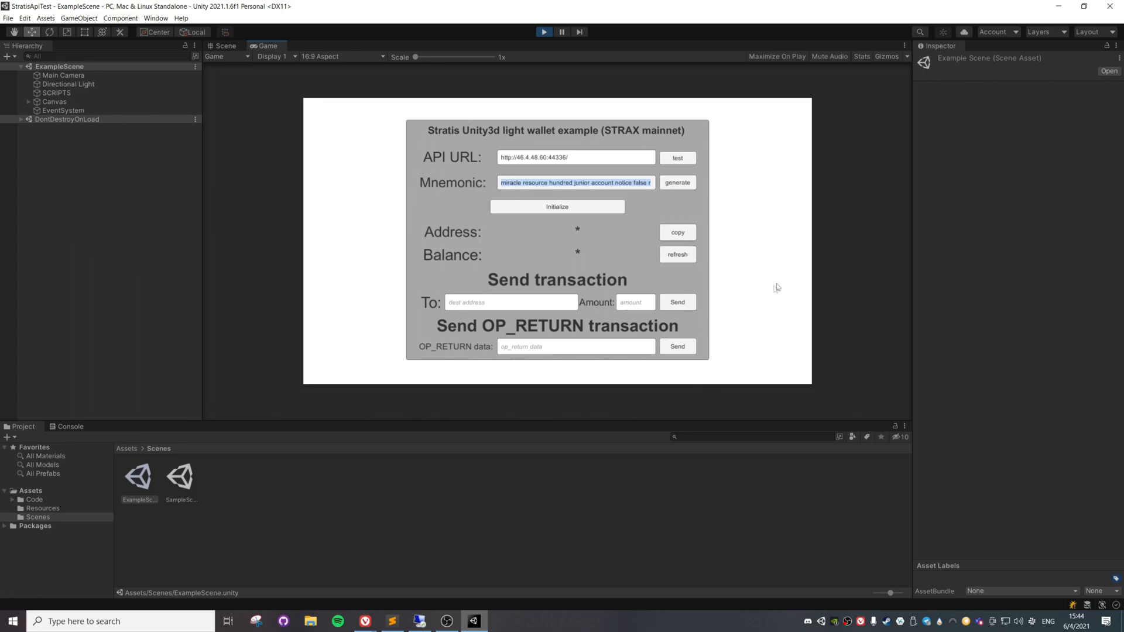
mouse_move(616, 262)
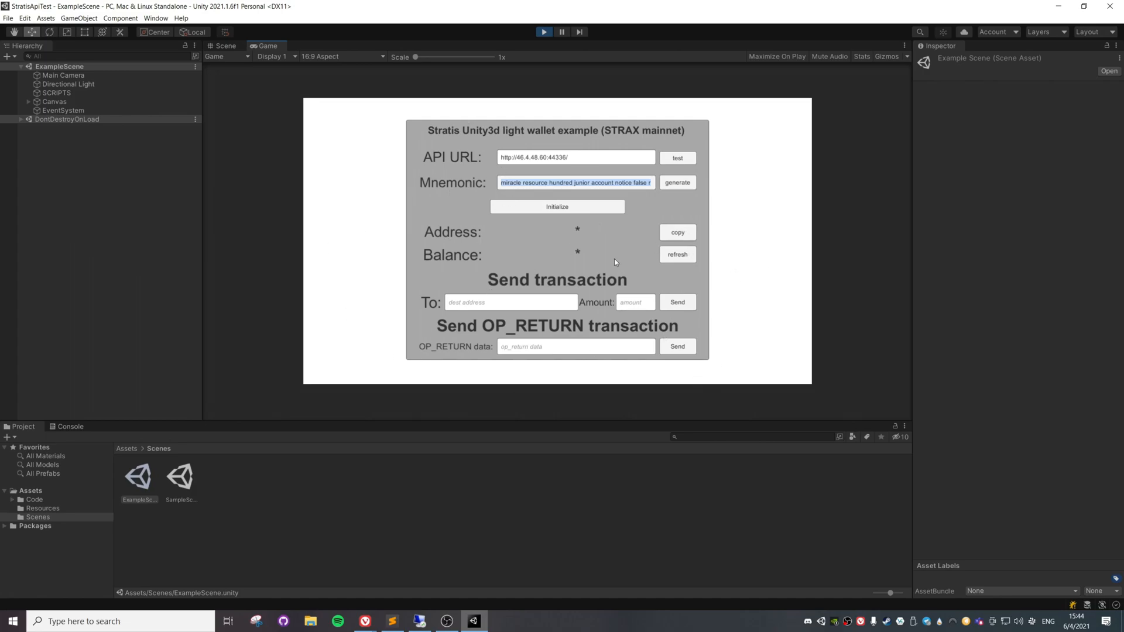
mouse_move(437, 182)
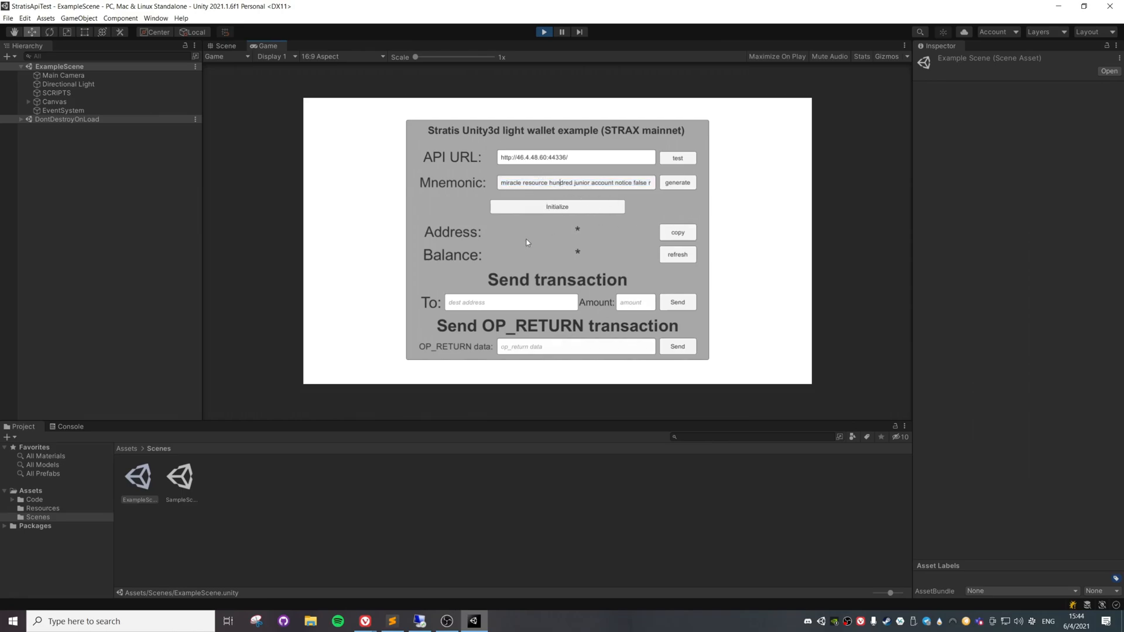
left_click(557, 207)
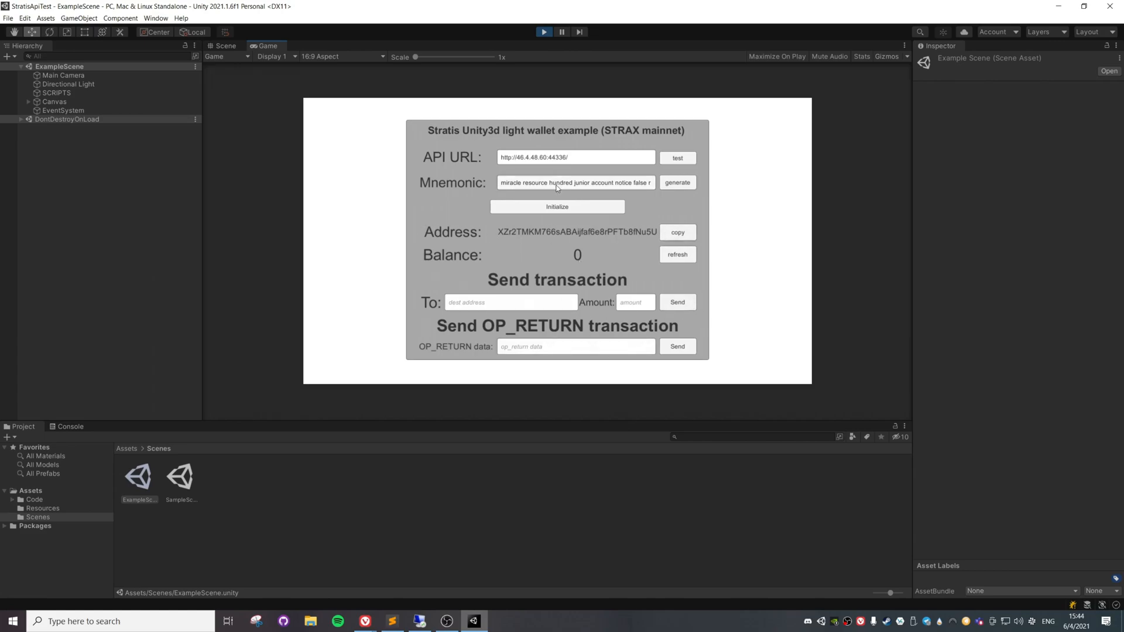
mouse_move(824, 223)
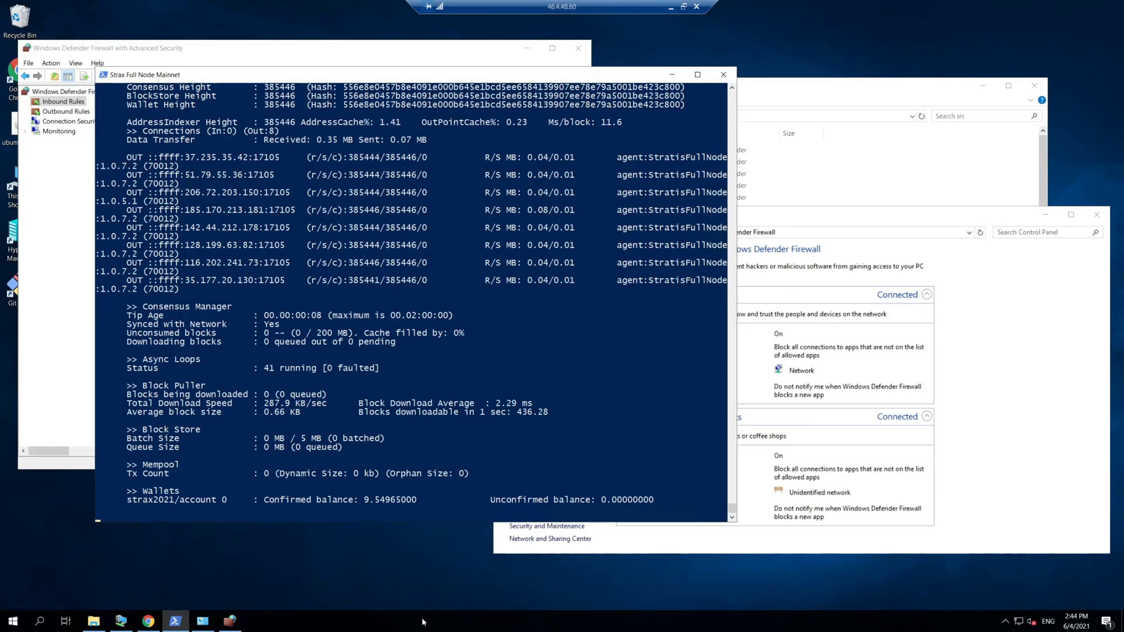
- Check the node console's 9.54965000 confirmed wallet balance, then return to Chrome
scroll("down", 3)
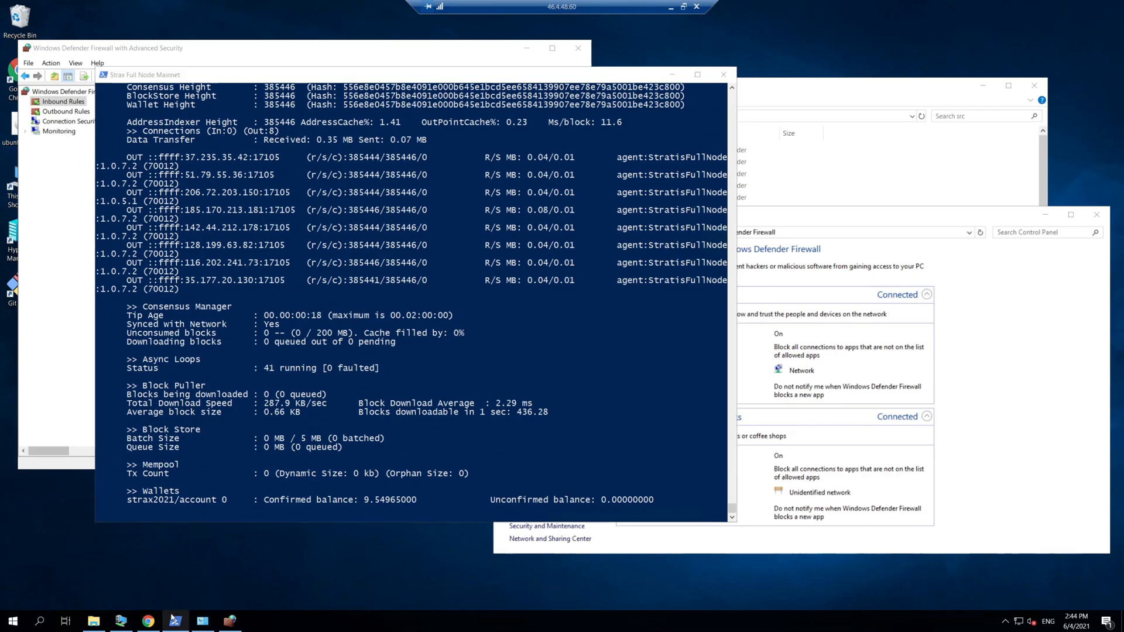
left_click(147, 621)
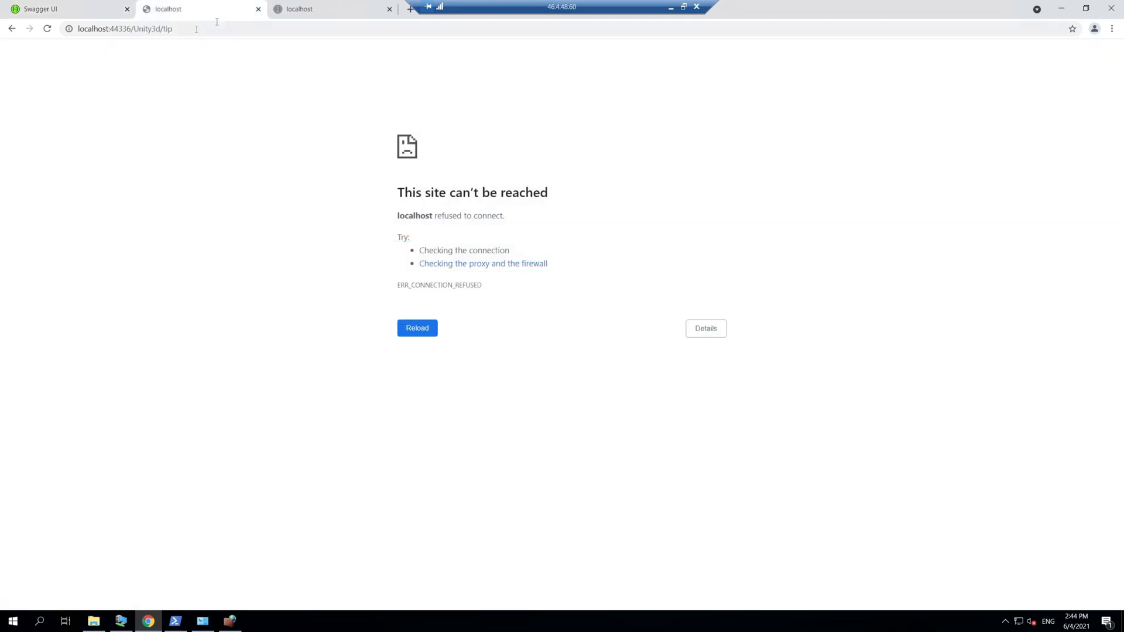
- Execute Swagger's build-transaction for 0.1 STRAX to the Unity wallet address
left_click(333, 9)
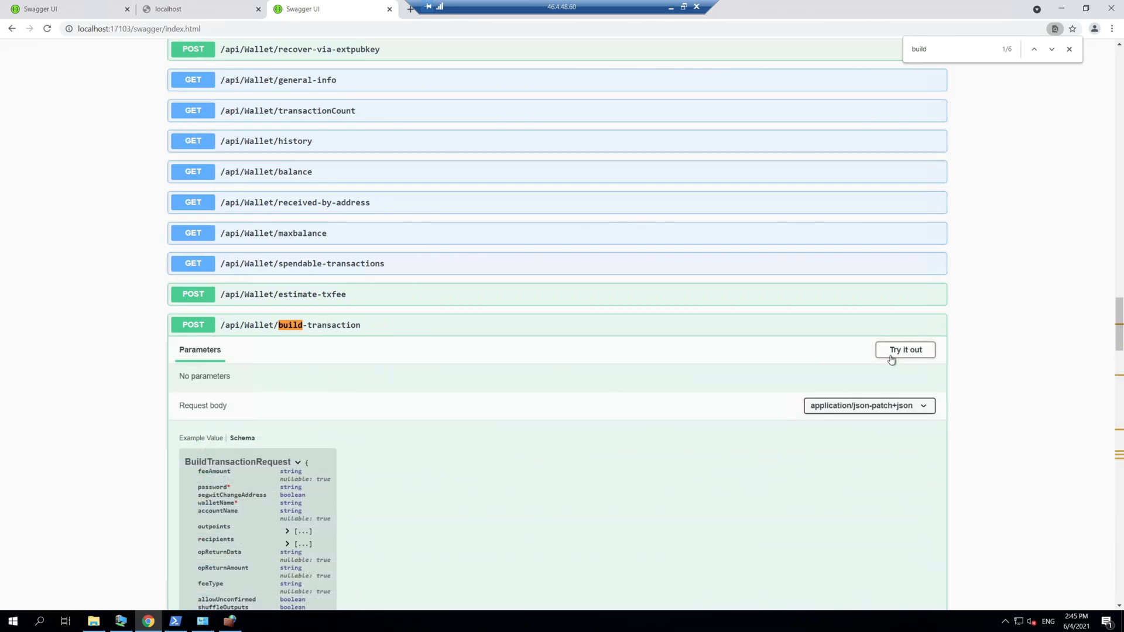
left_click(905, 350)
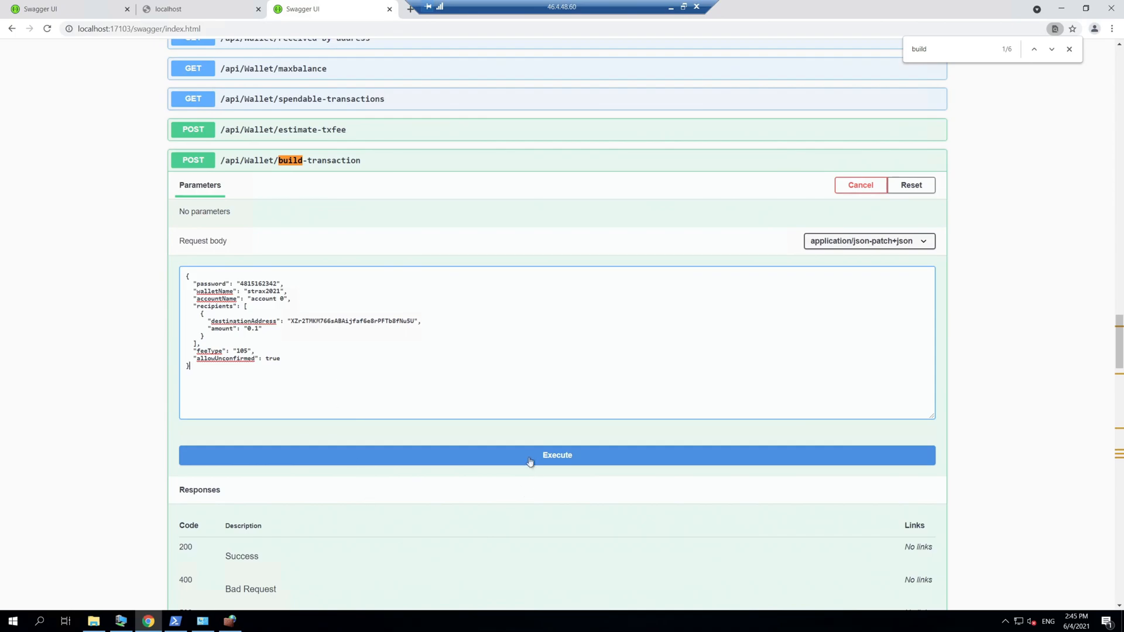
left_click(557, 455)
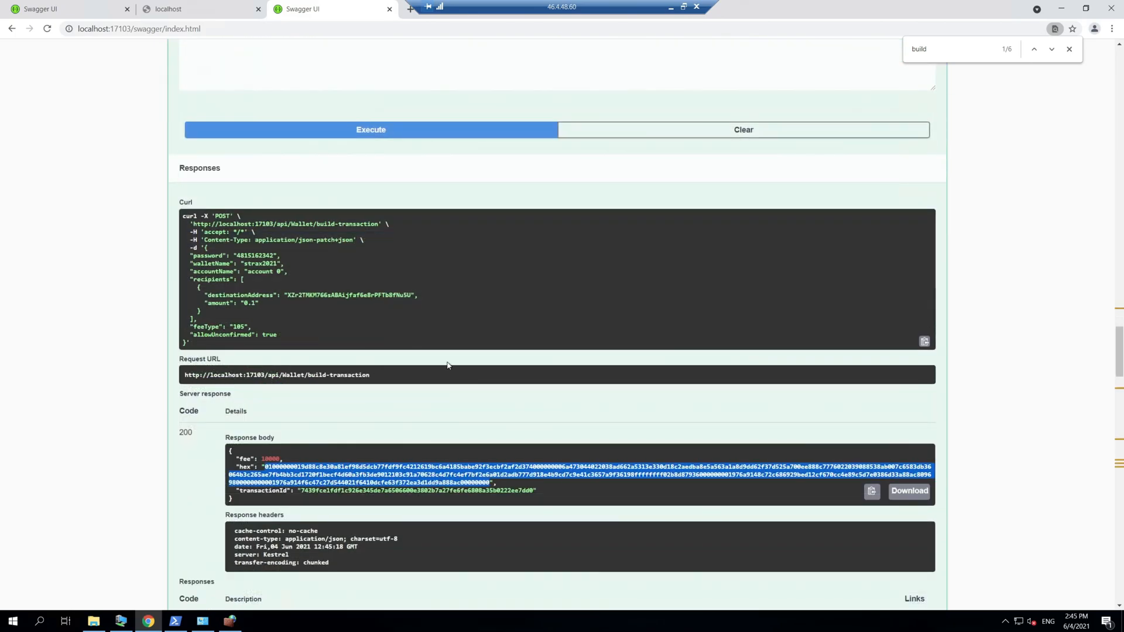
scroll("down", 3)
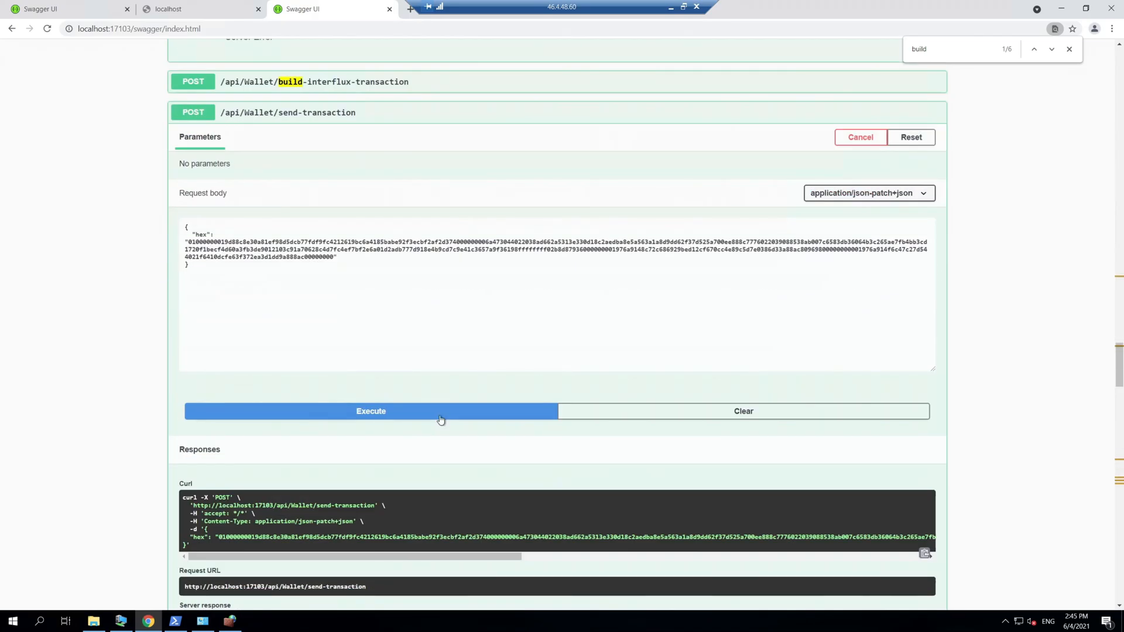
mouse_move(211, 383)
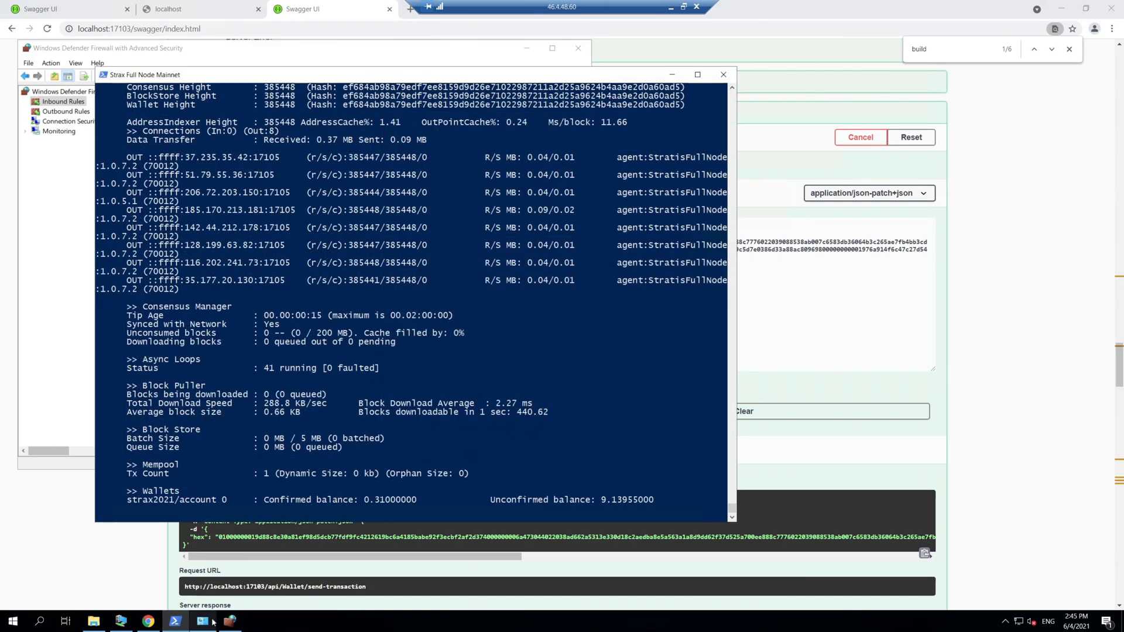
mouse_move(585, 486)
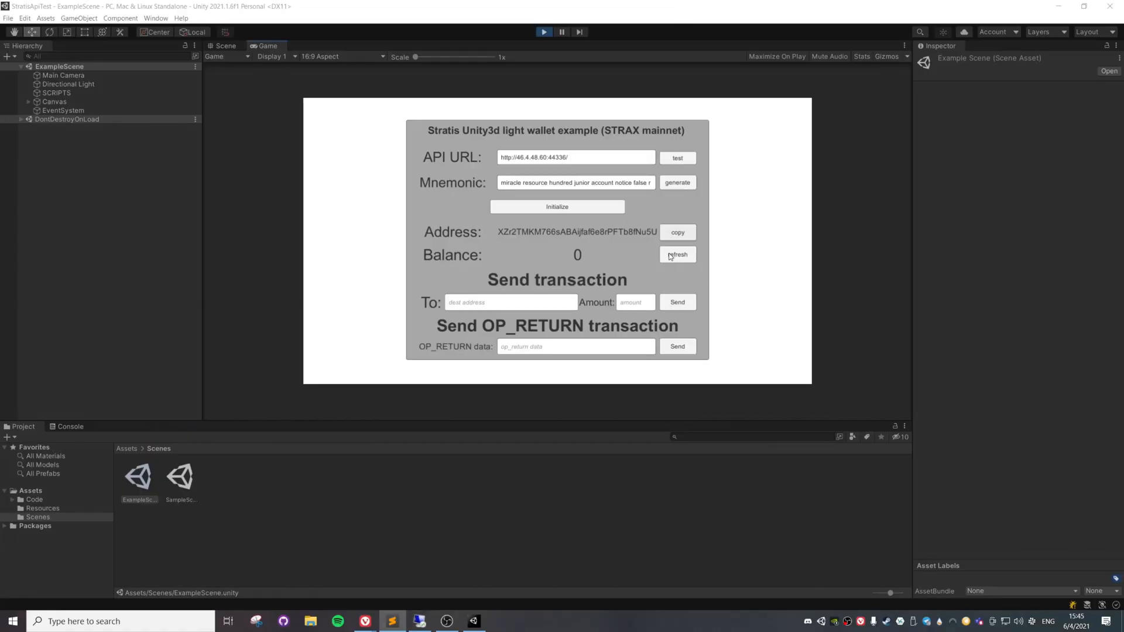
- Refresh the Unity wallet balance to show the received 0.1 STRAX
left_click(677, 254)
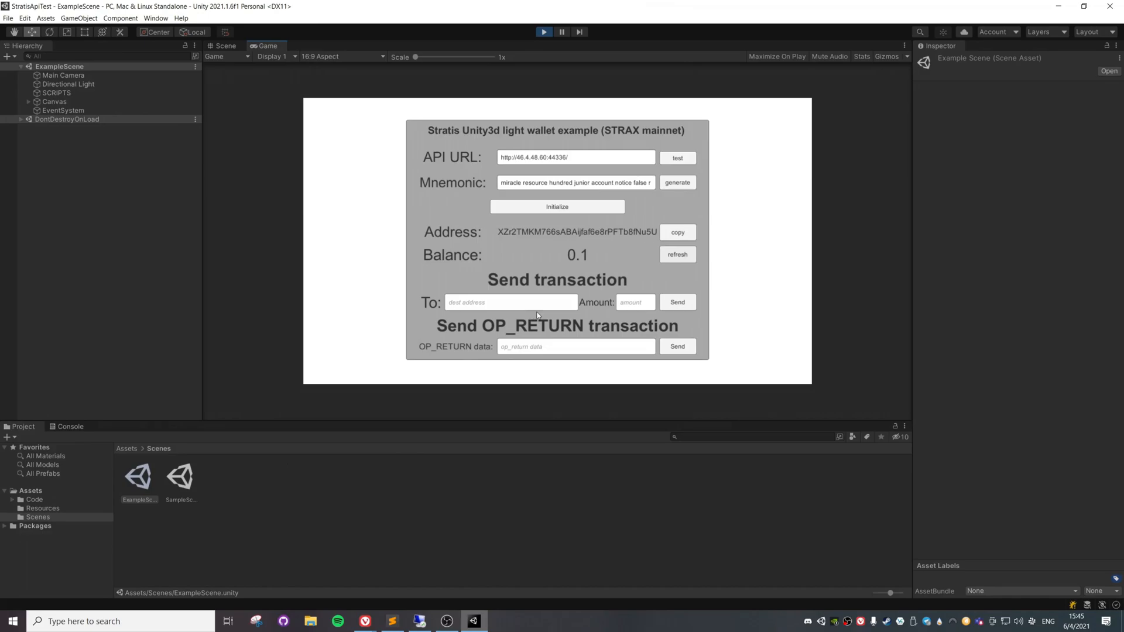
mouse_move(901, 239)
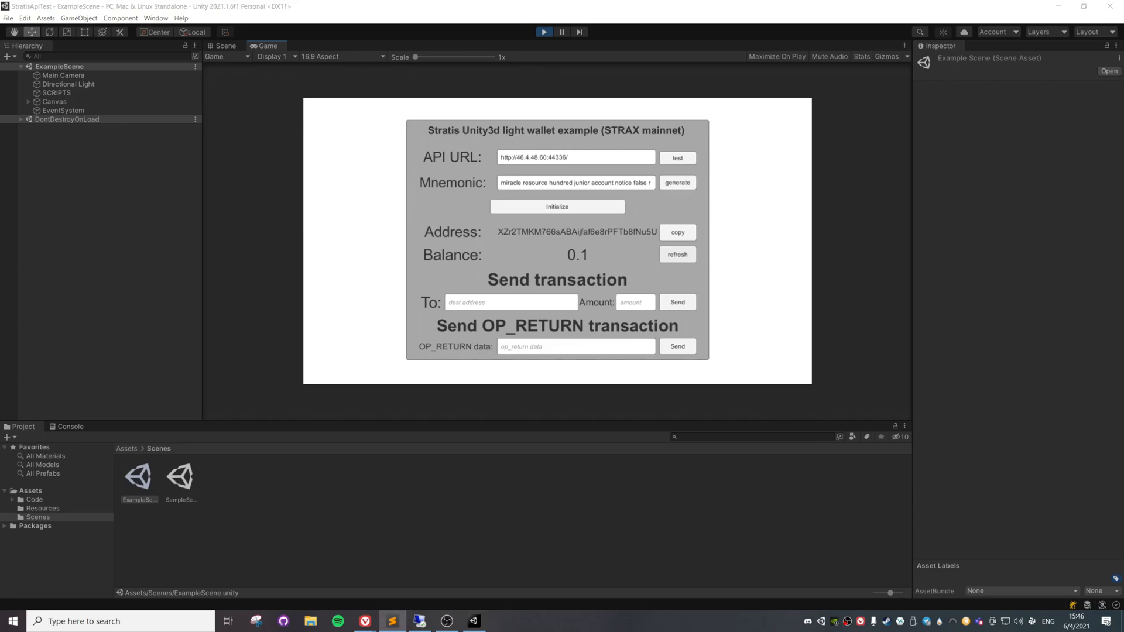
mouse_move(732, 254)
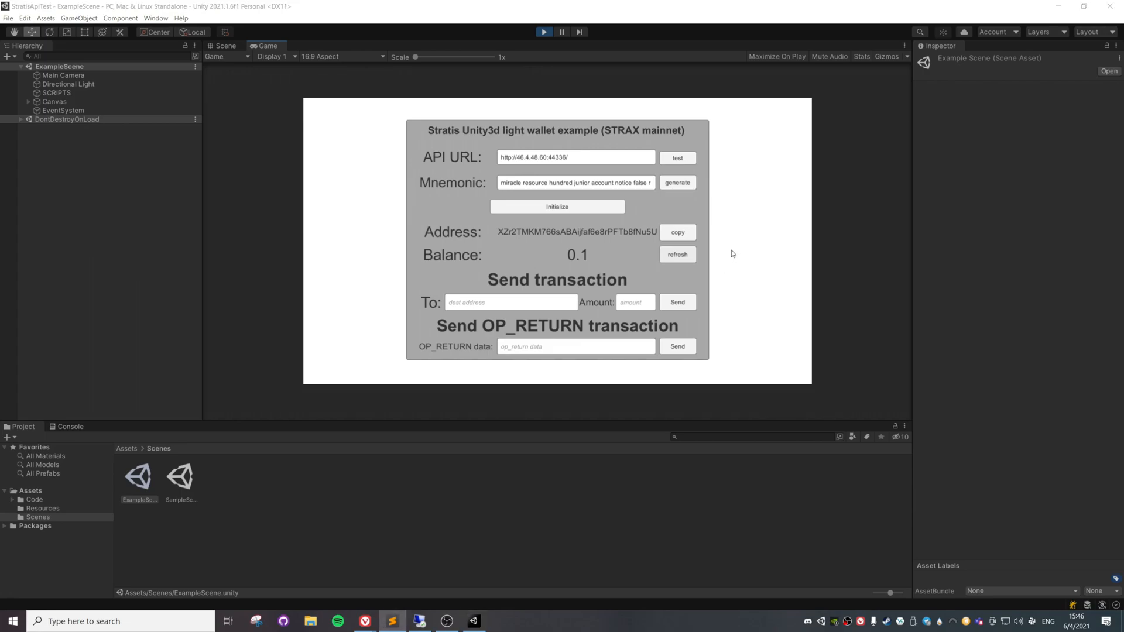
mouse_move(503, 309)
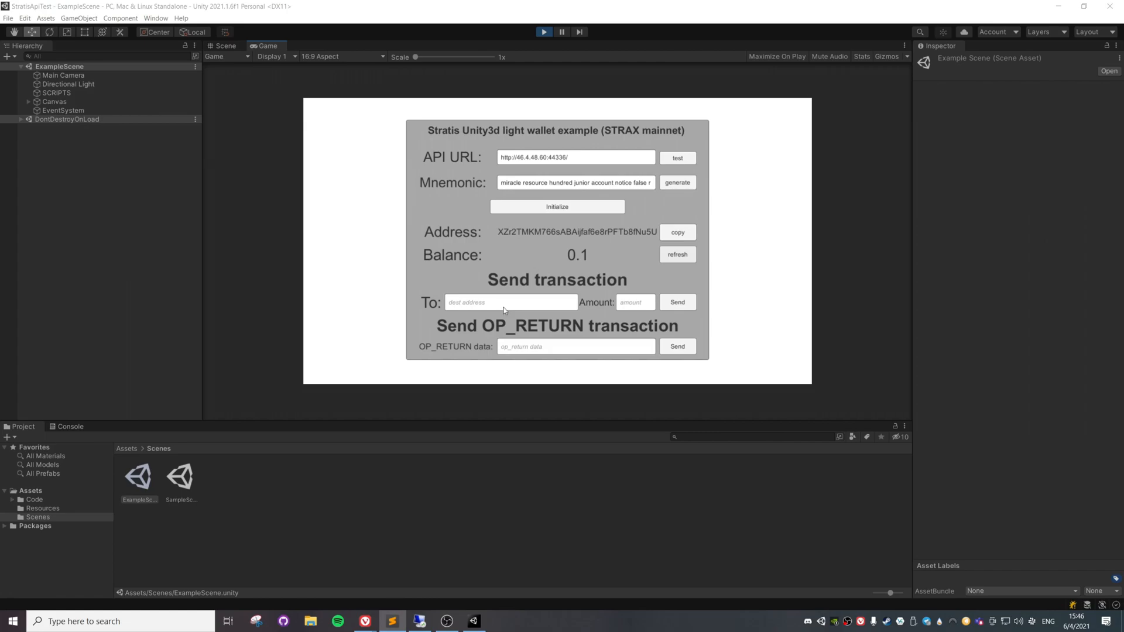
mouse_move(437, 332)
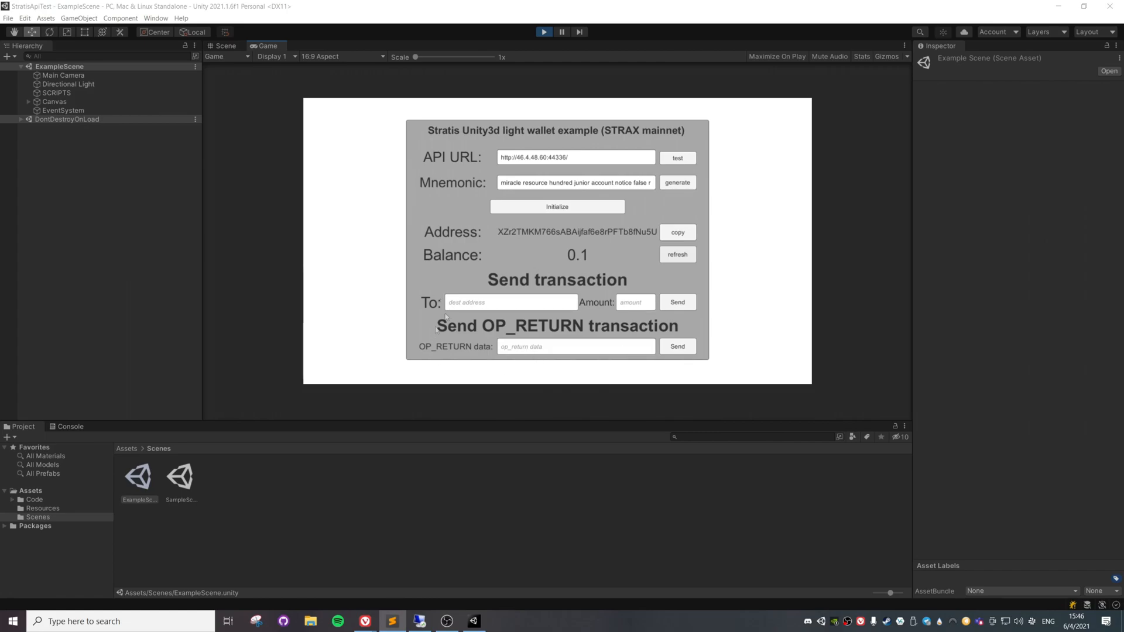
mouse_move(559, 333)
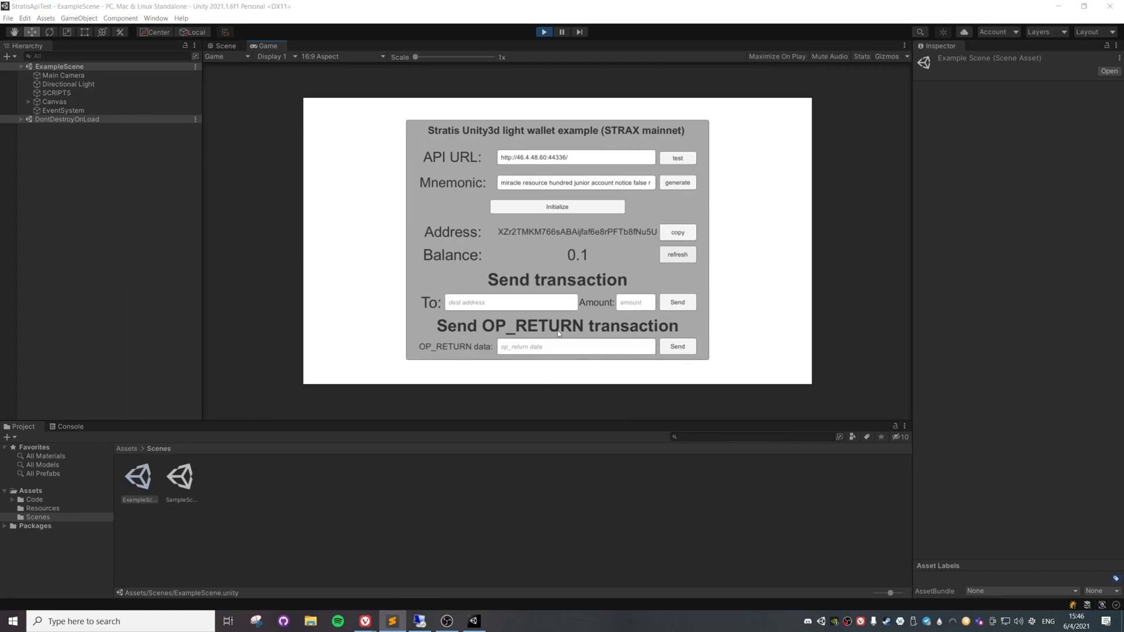
mouse_move(418, 325)
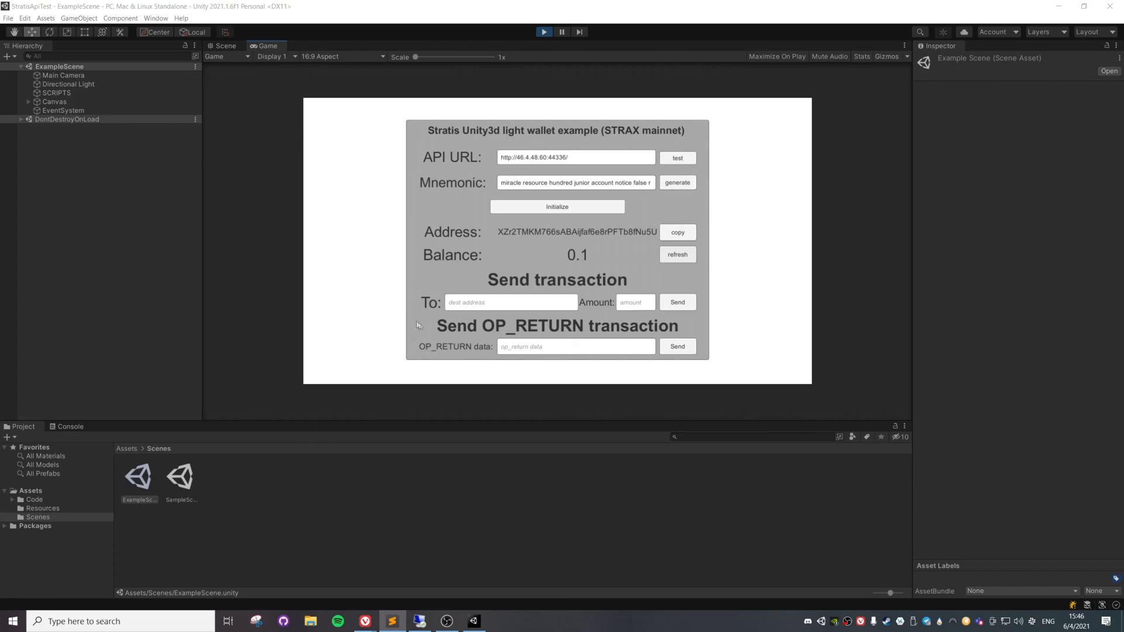
mouse_move(526, 398)
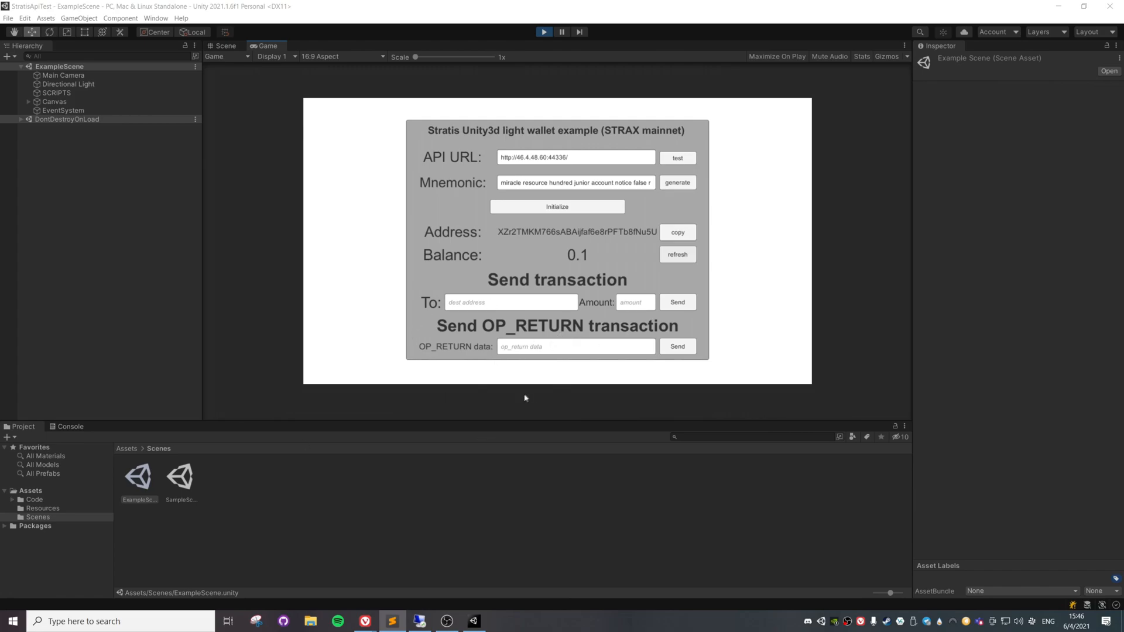
mouse_move(507, 402)
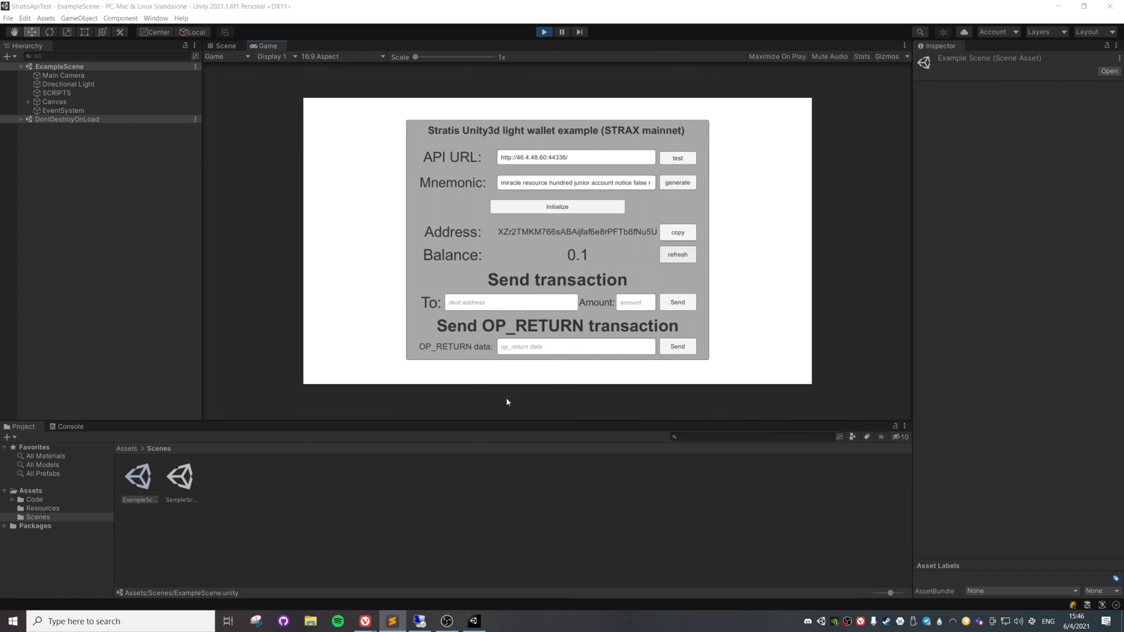
mouse_move(531, 319)
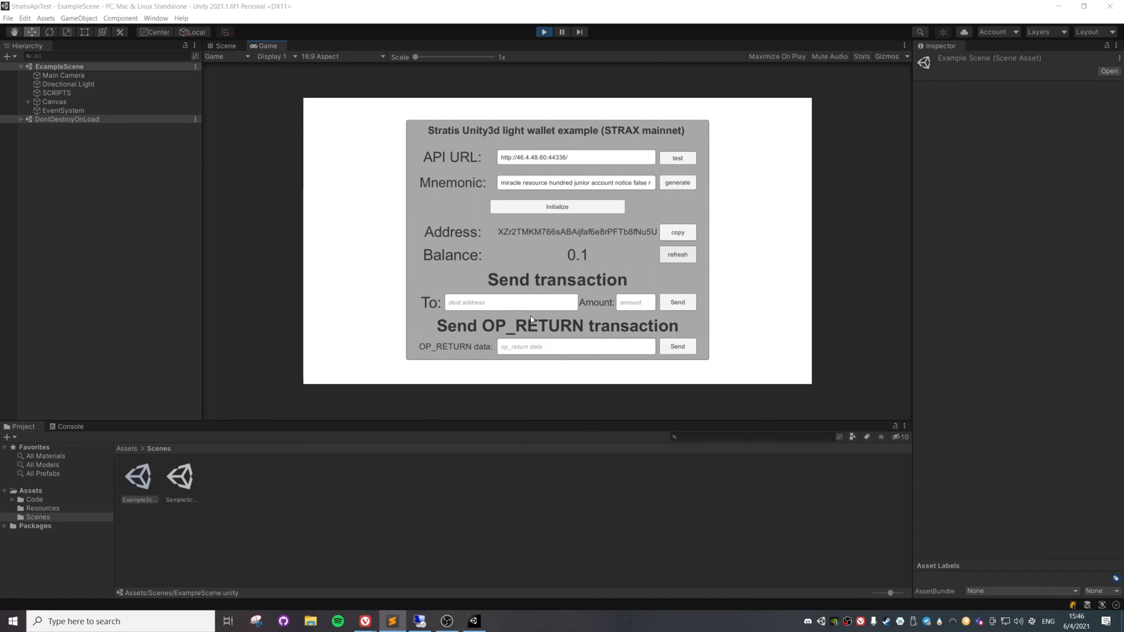
mouse_move(769, 242)
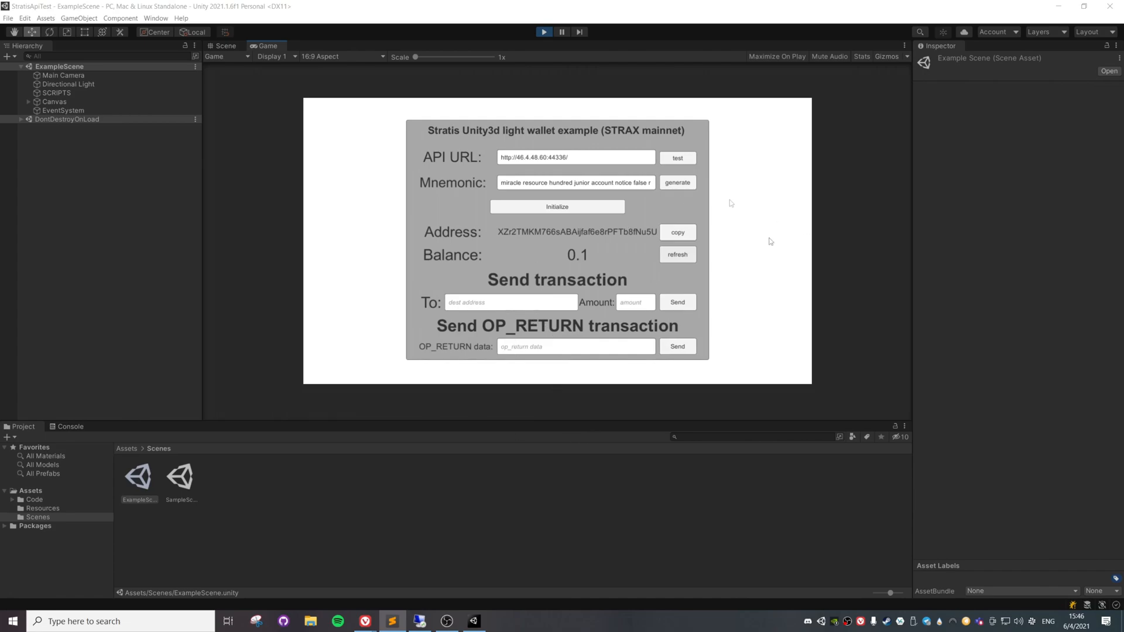
mouse_move(492, 305)
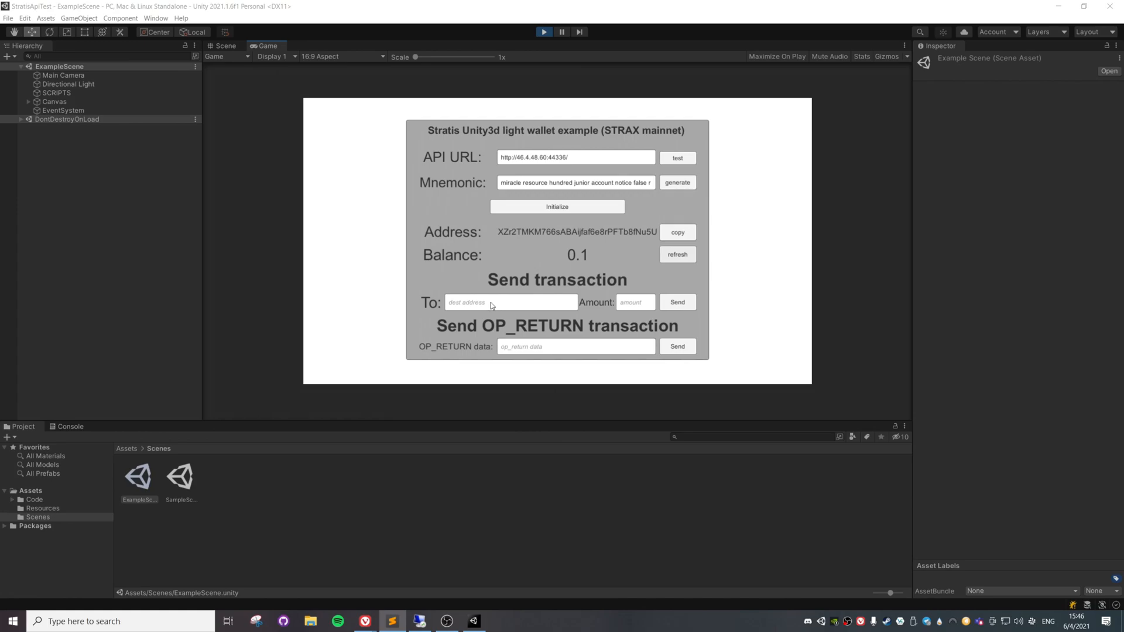
type("RtFRF7M3xnAu6FutrdqmgBqJFQ16ZKRW2")
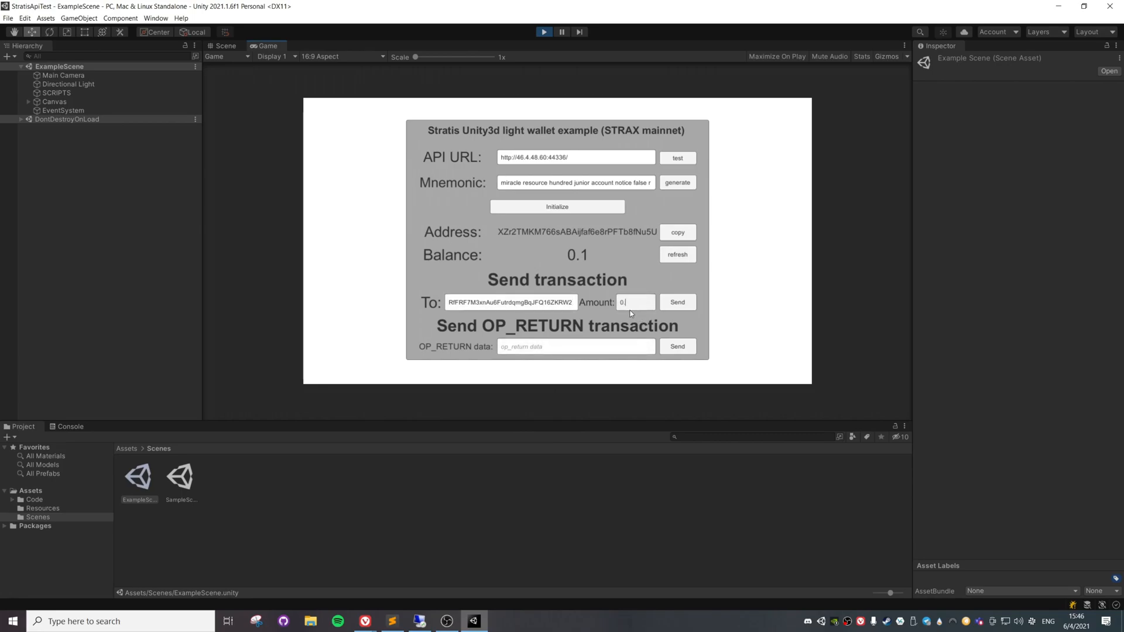
type("0.04")
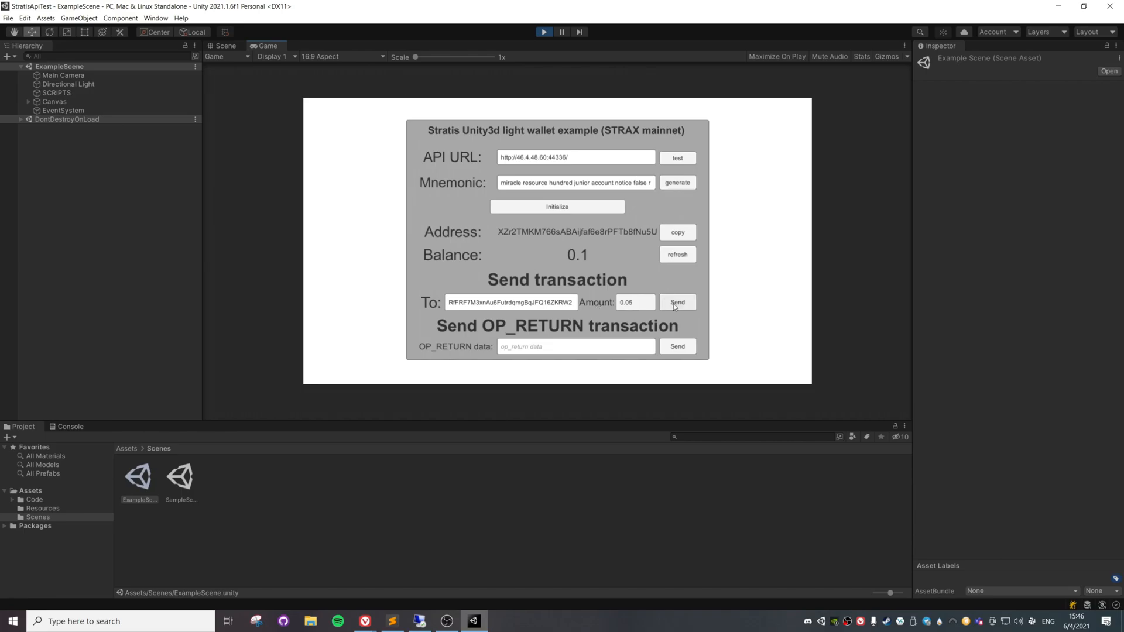
left_click(676, 302)
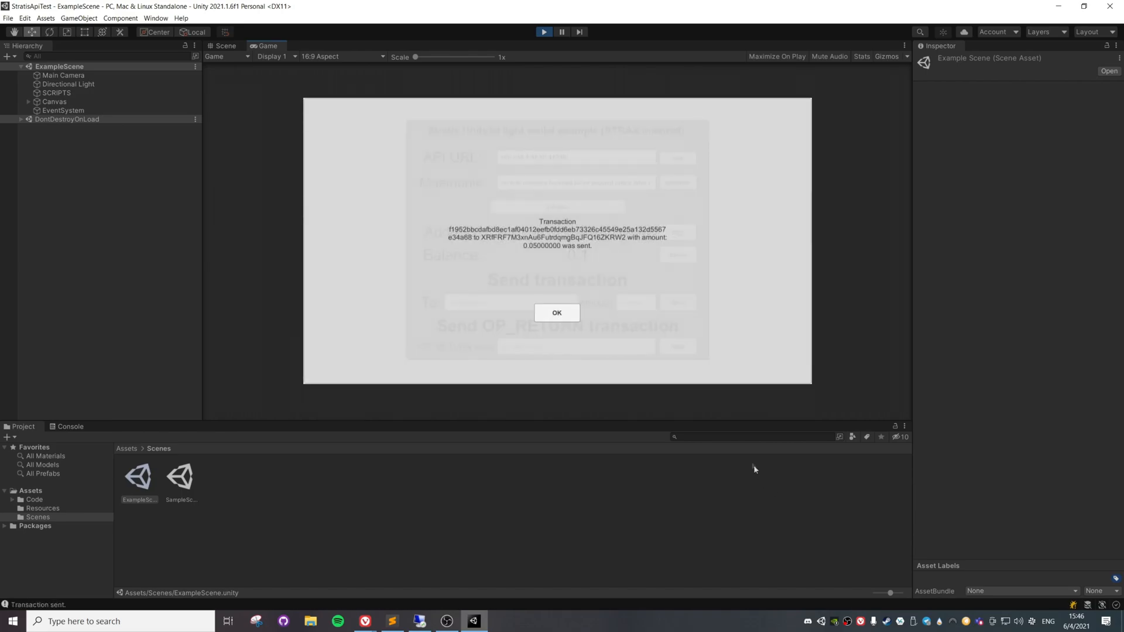
mouse_move(462, 244)
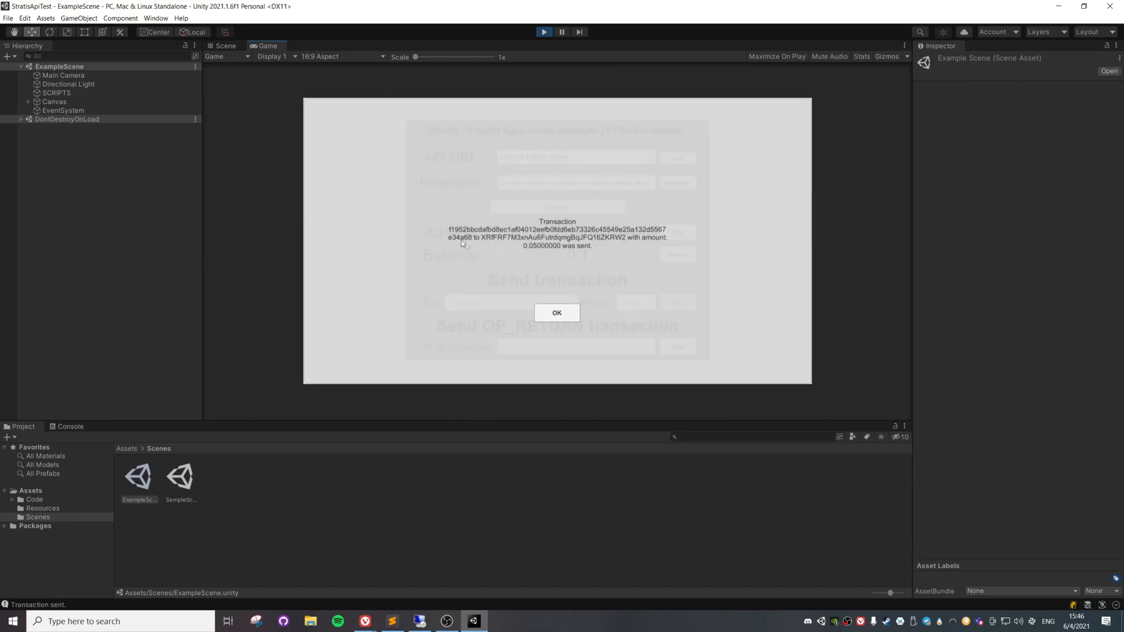
mouse_move(456, 236)
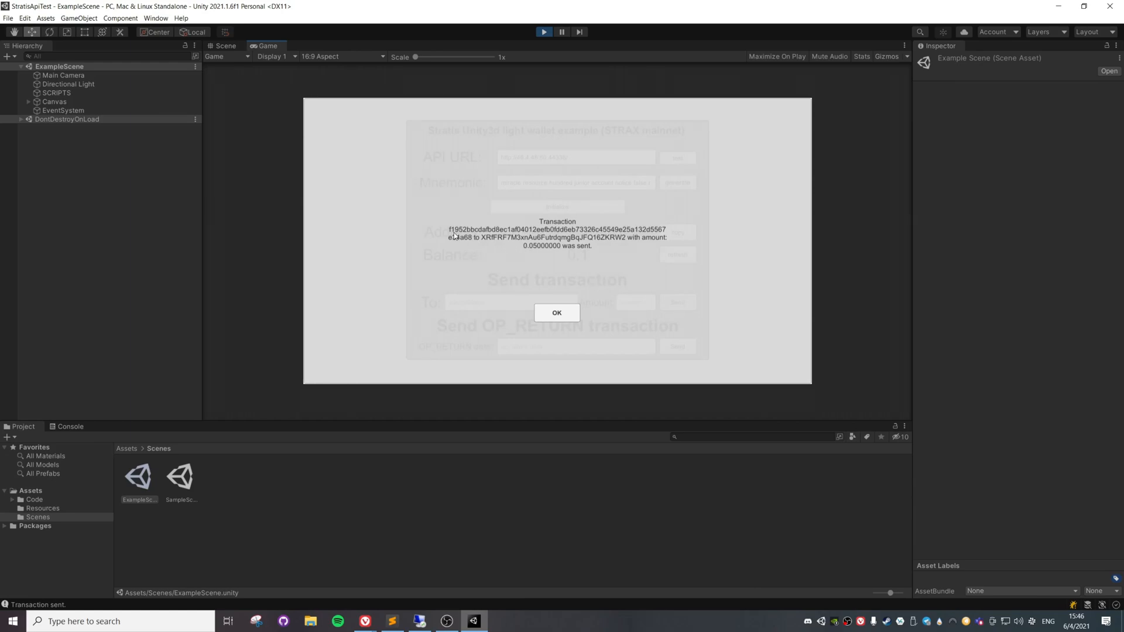
mouse_move(546, 358)
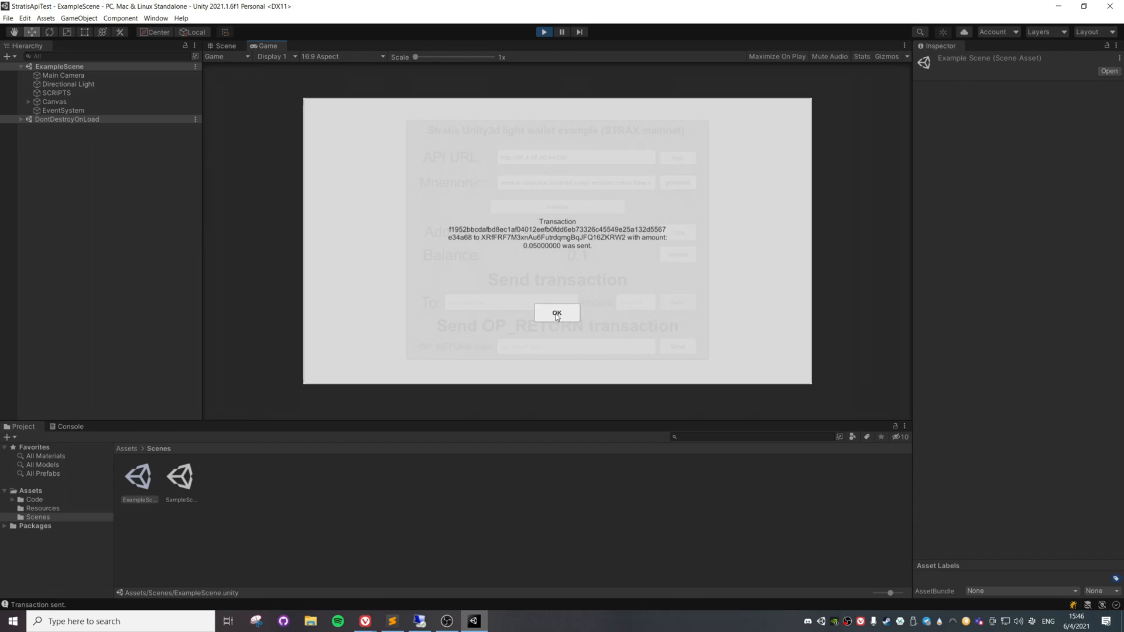
left_click(556, 313)
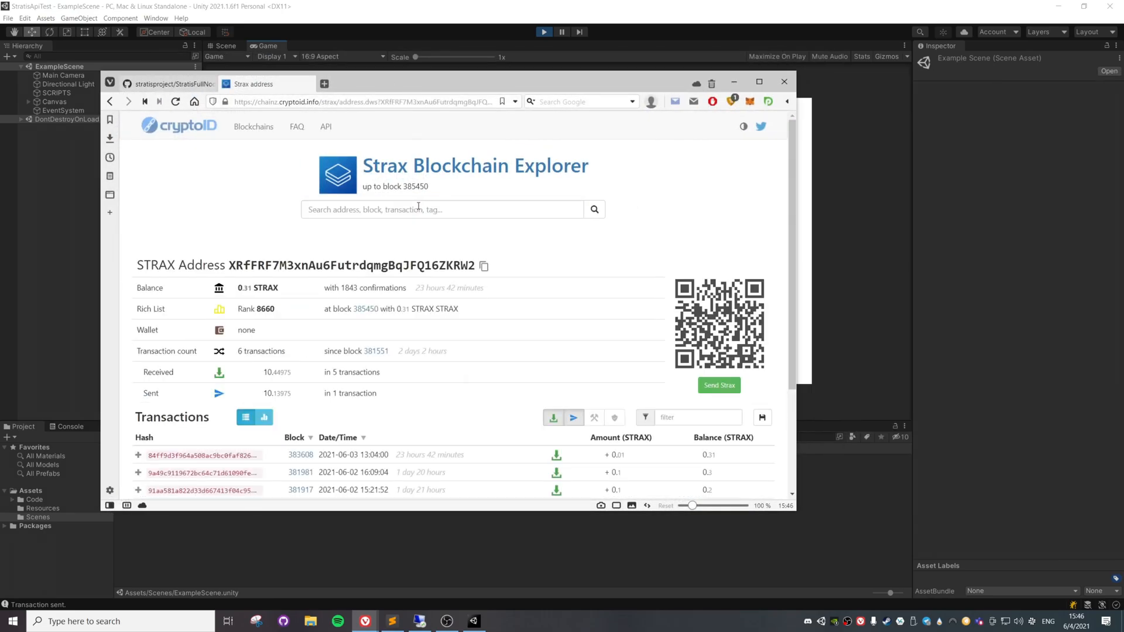
- Scroll the address page and expand the newest incoming 0.05 STRAX transaction's inputs and outputs
scroll("down", 3)
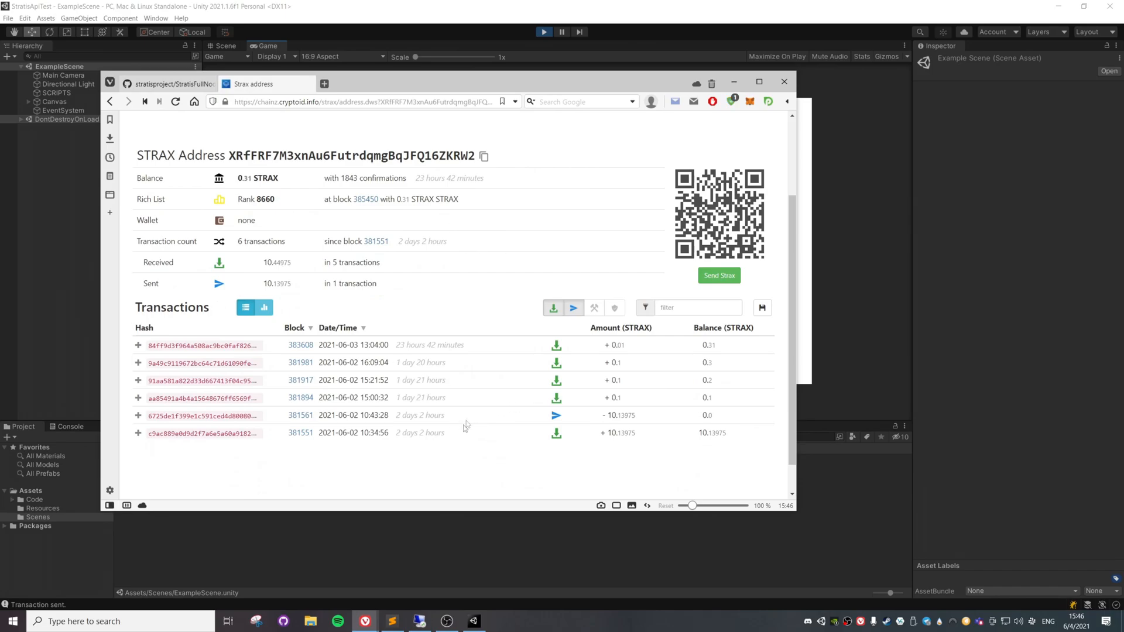
mouse_move(341, 360)
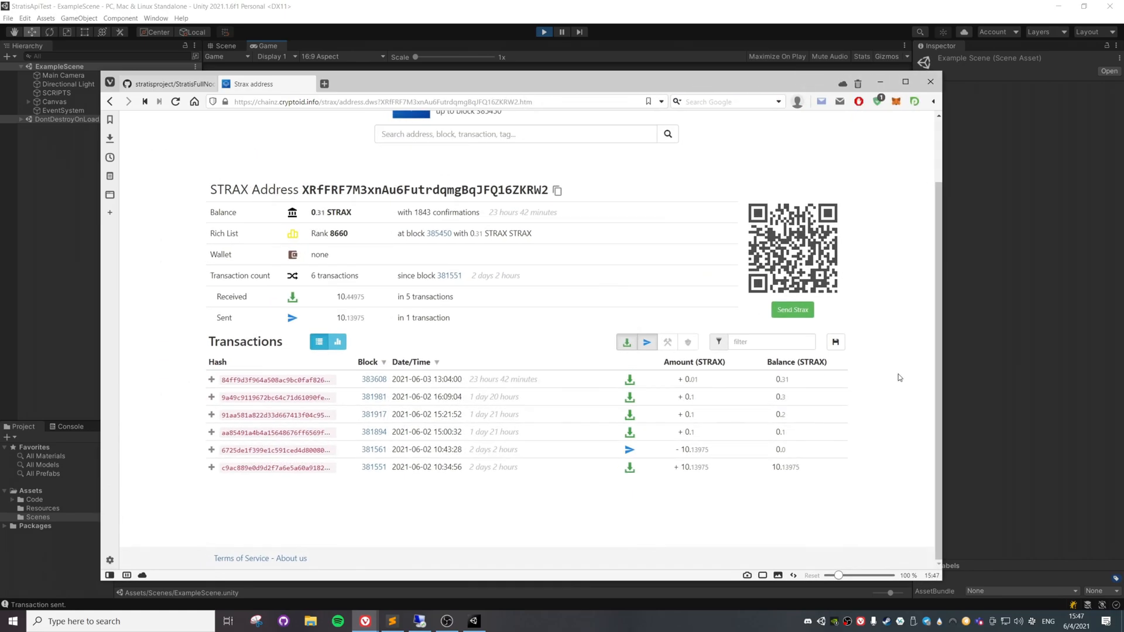
scroll("up", 3)
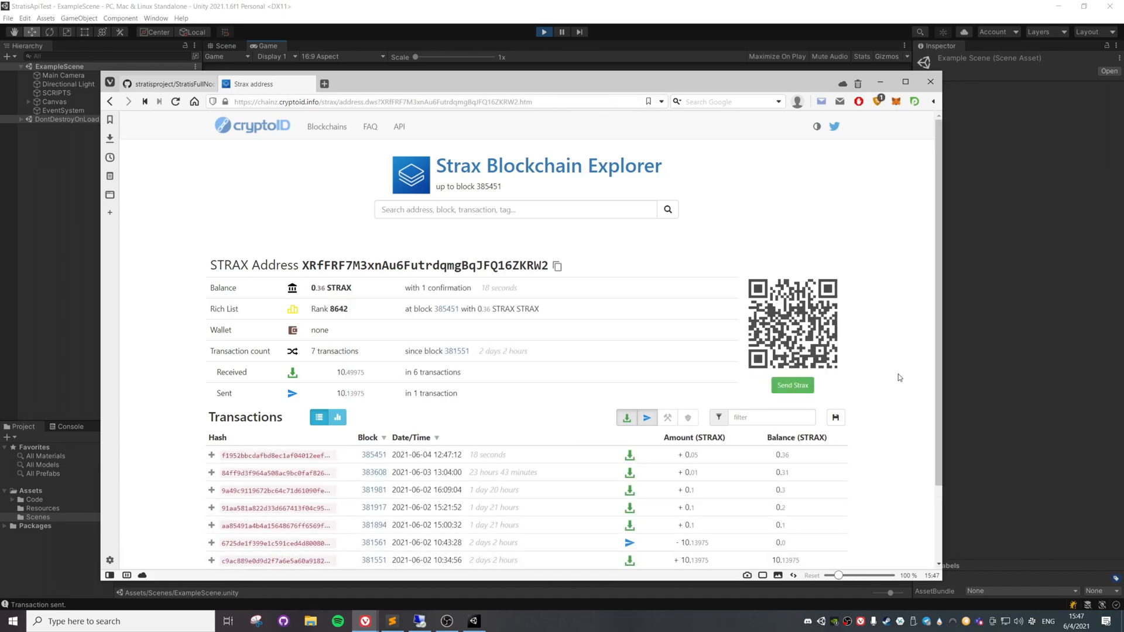
scroll("down", 3)
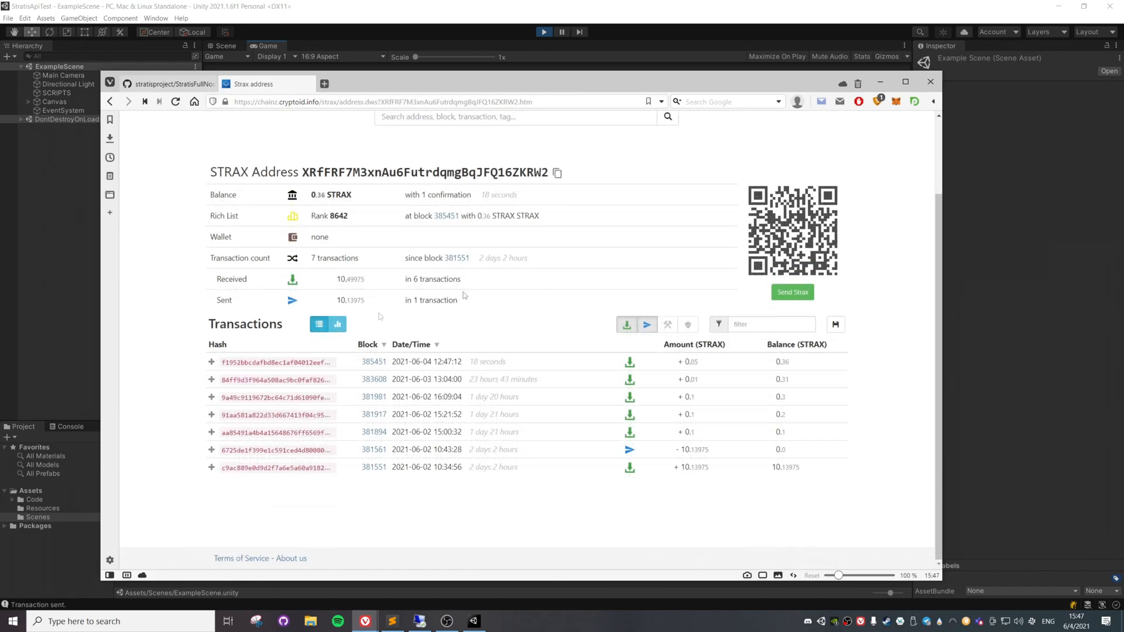
left_click(211, 362)
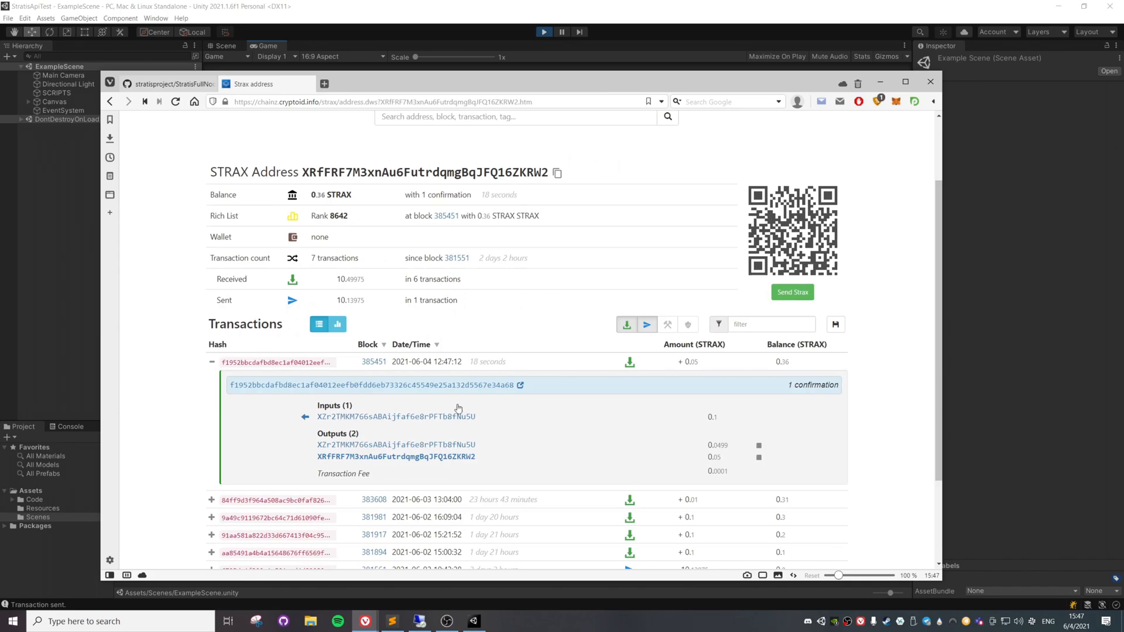
mouse_move(457, 482)
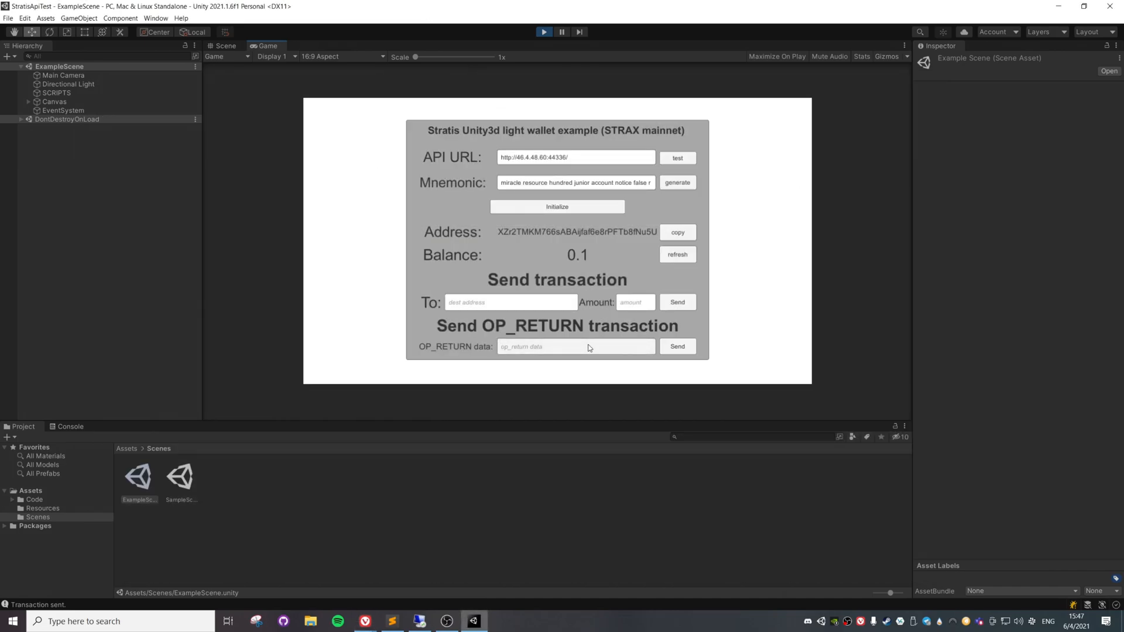
mouse_move(587, 352)
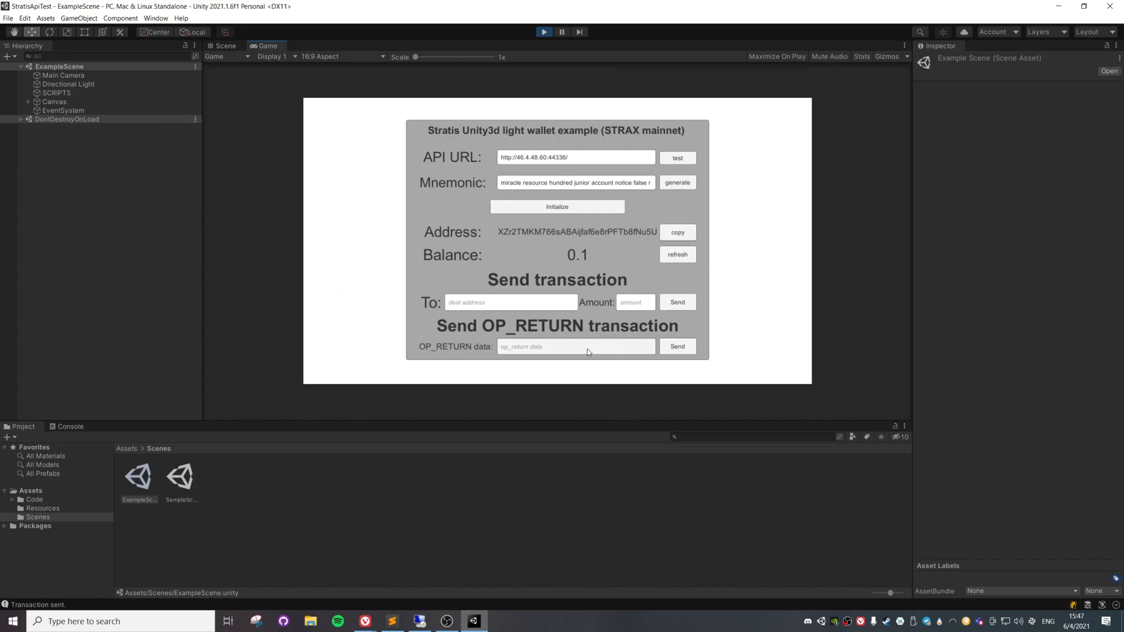
- Send the OP_RETURN data 'QWE QWE QWE' and dismiss its confirmation popup
type("QWE QWE QWE")
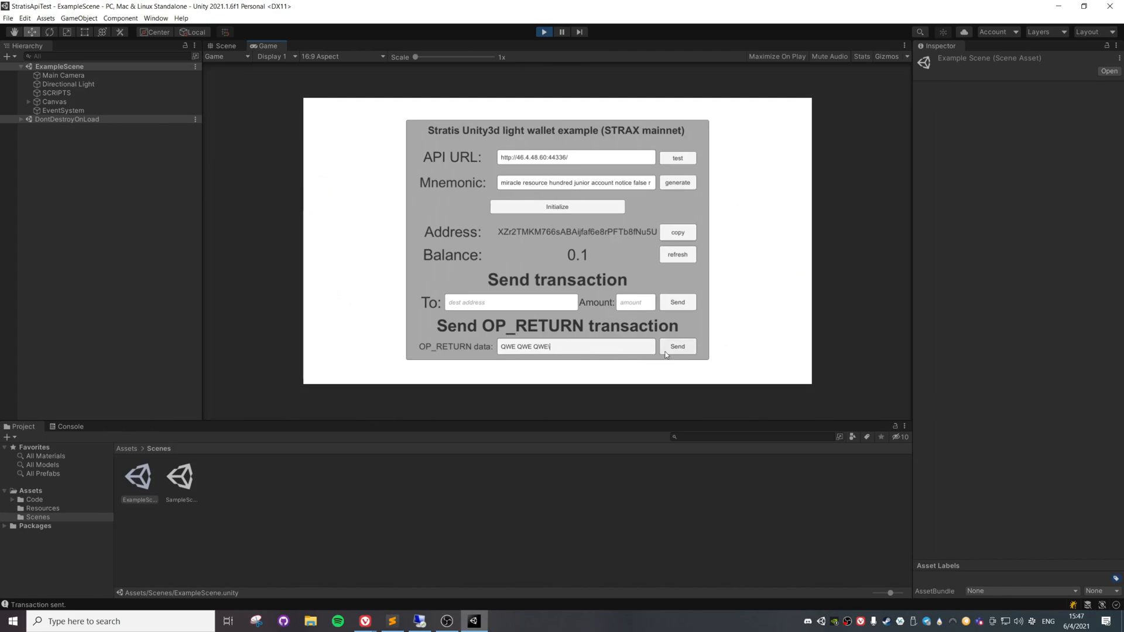
left_click(677, 346)
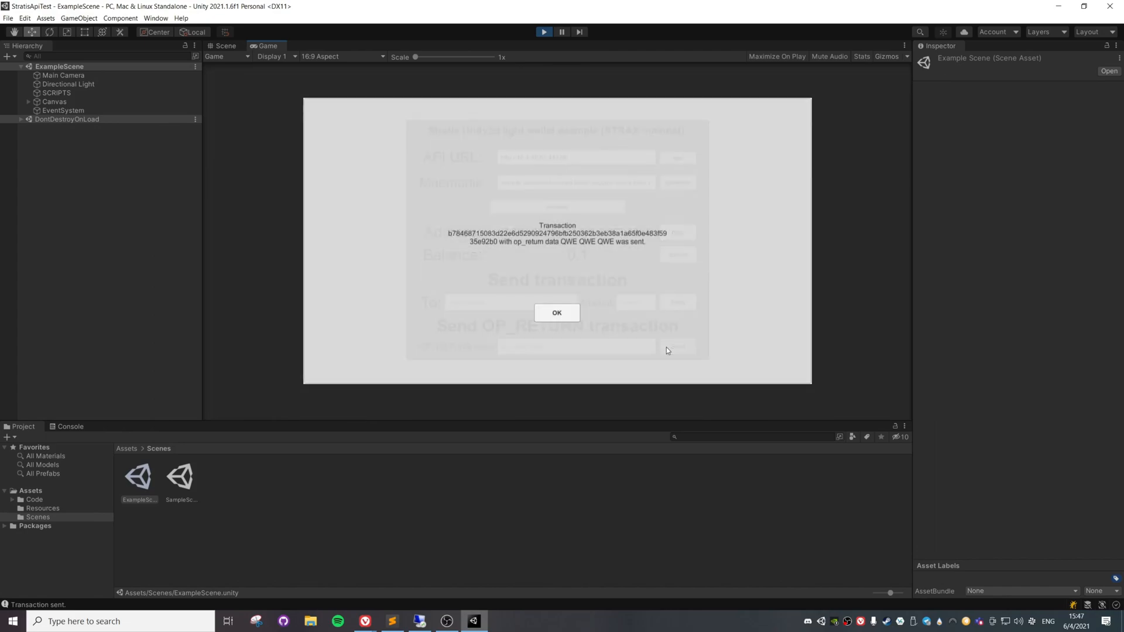
mouse_move(556, 313)
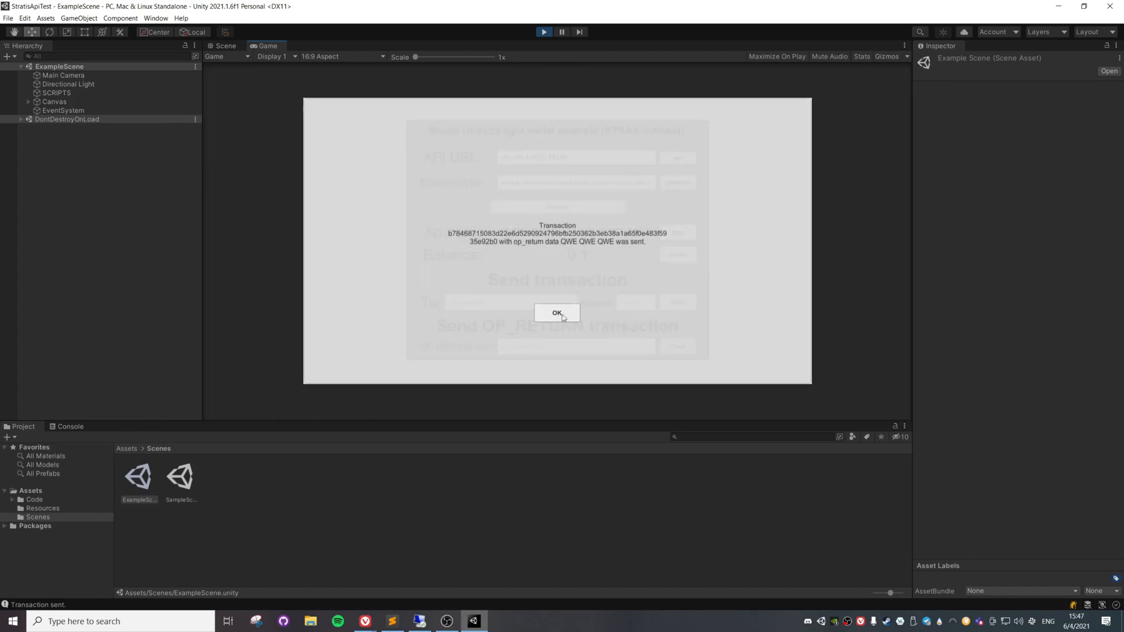
left_click(557, 314)
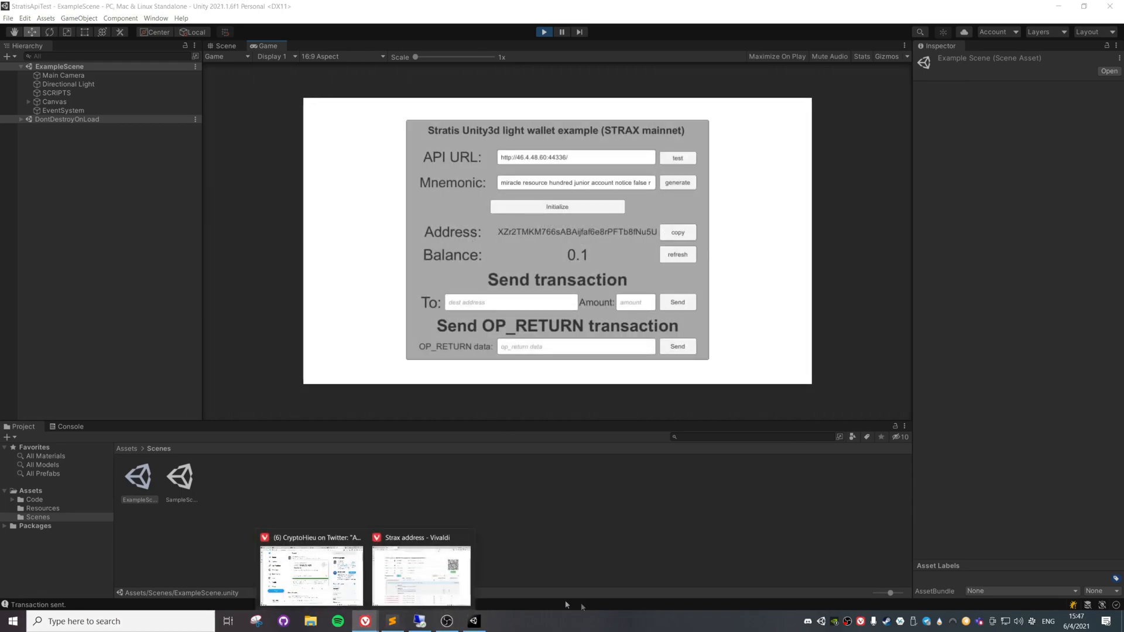
- Return to the explorer and expand the sender's top transaction showing its op_return output
left_click(421, 573)
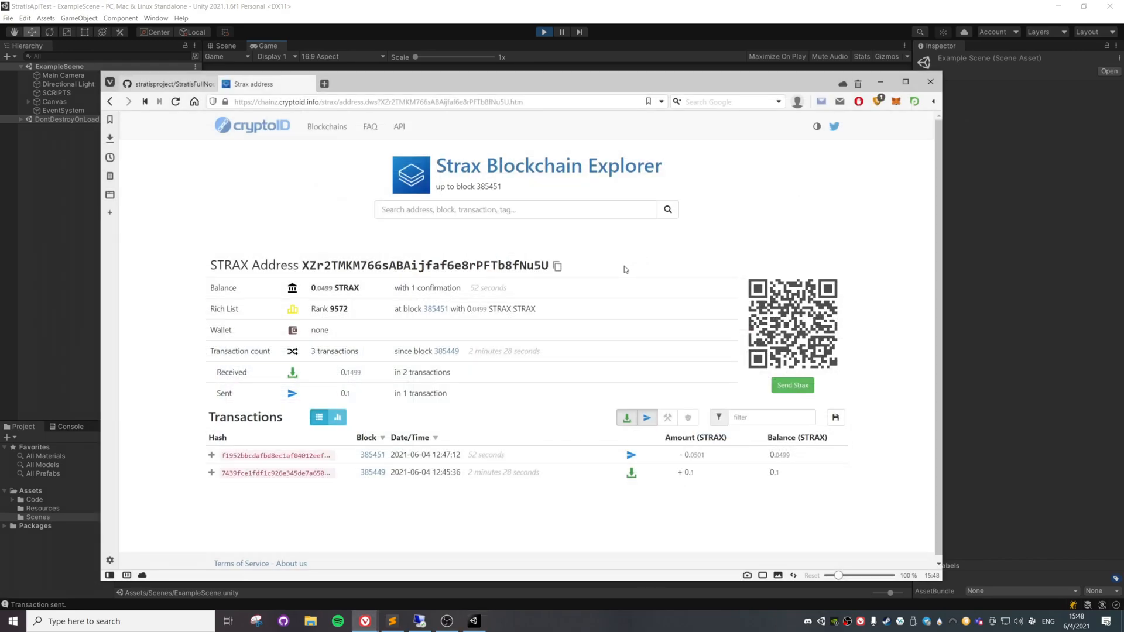
mouse_move(767, 213)
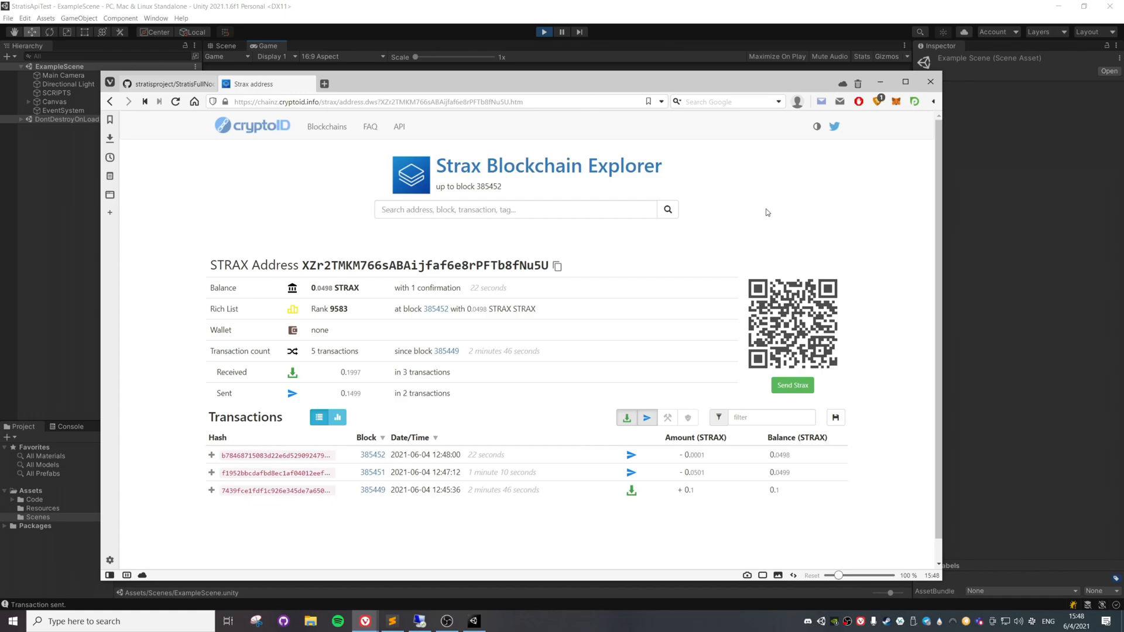
mouse_move(280, 480)
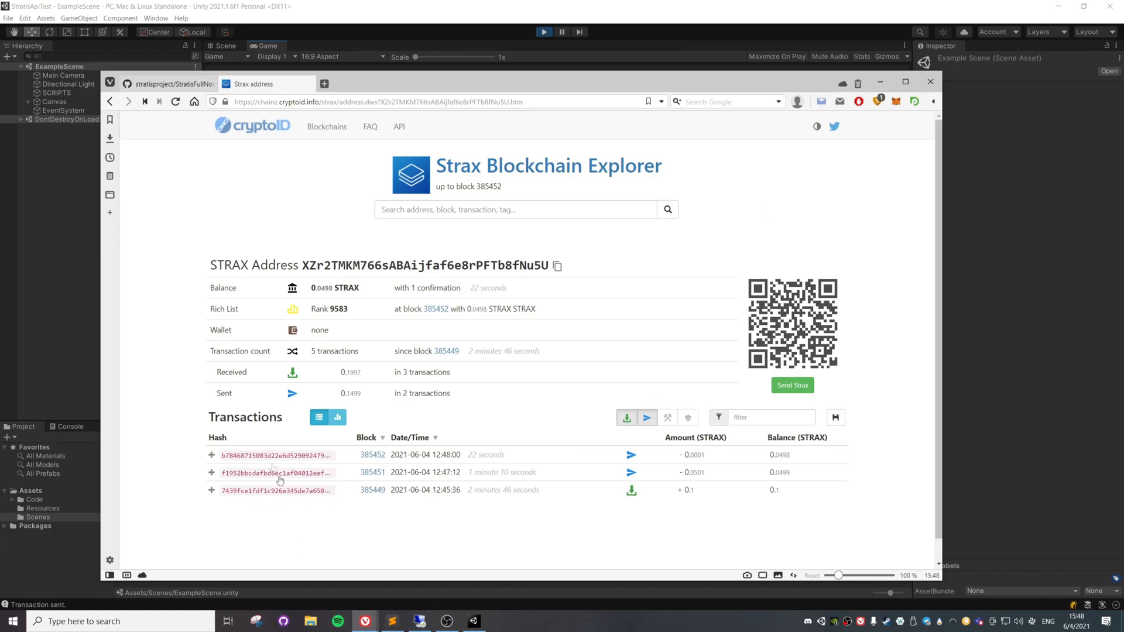
left_click(212, 454)
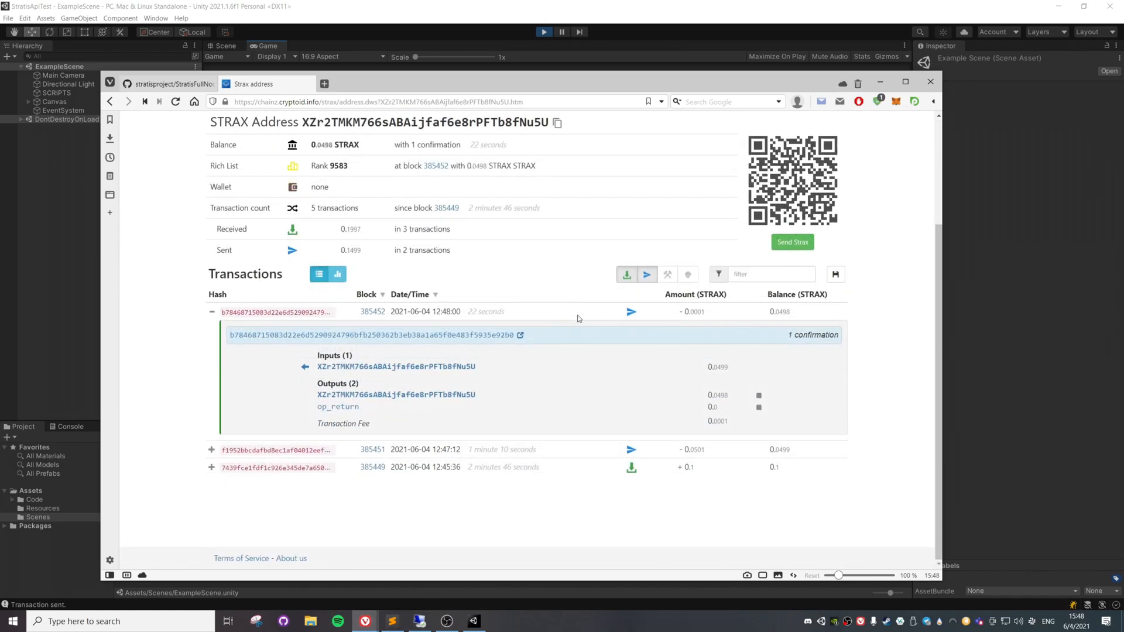
left_click(371, 335)
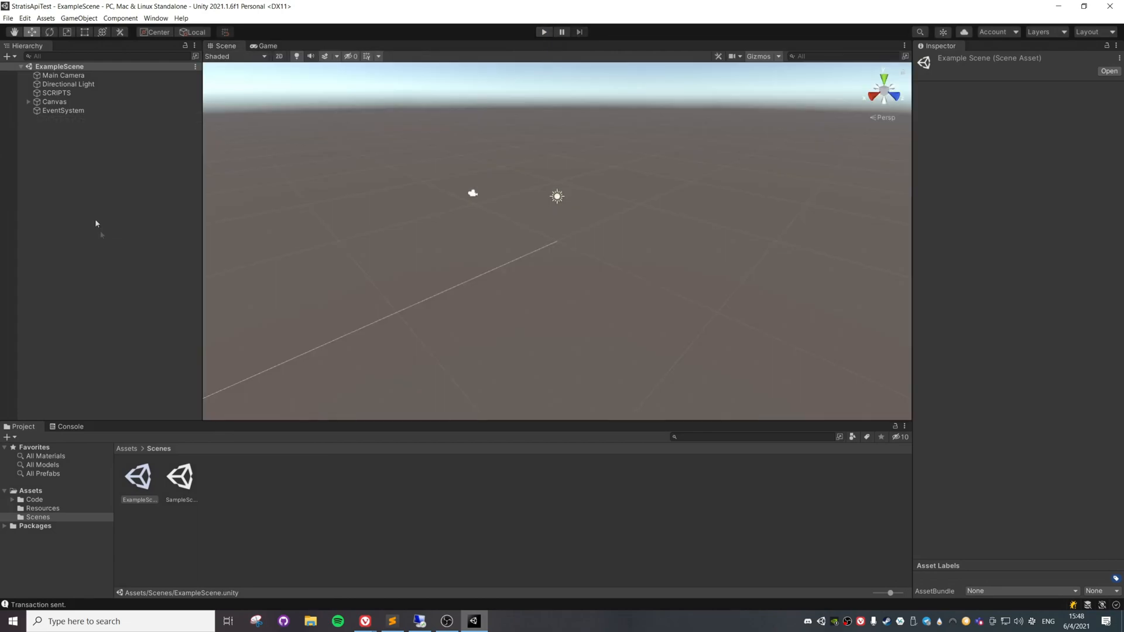
- Select SCRIPTS in the Hierarchy and open its TestApiMethods script in Visual Studio
left_click(57, 93)
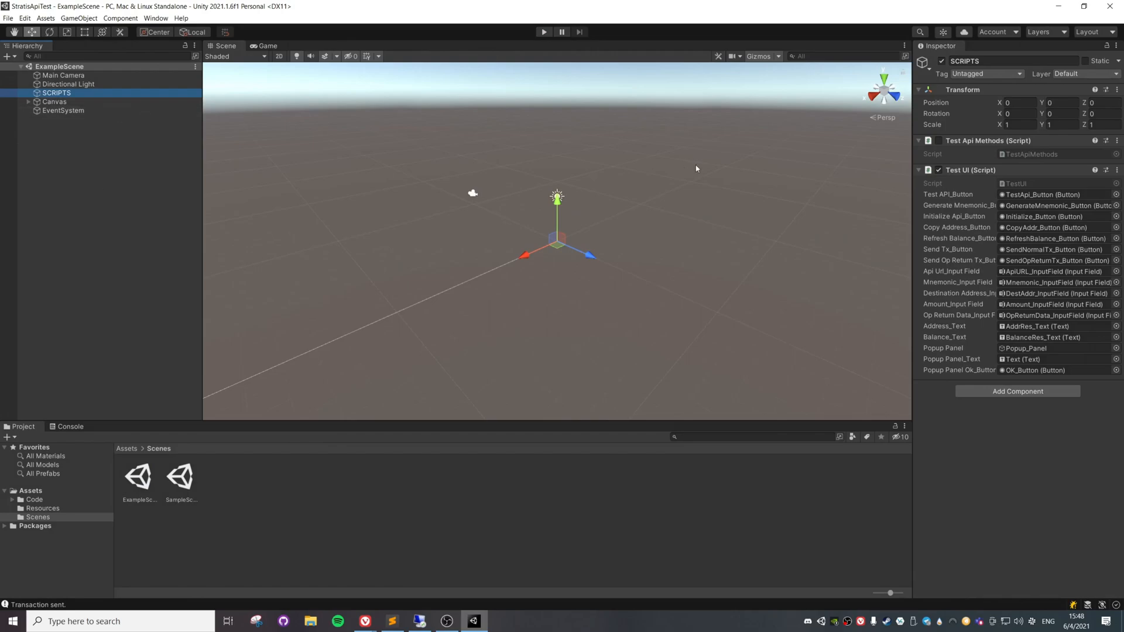
mouse_move(925, 190)
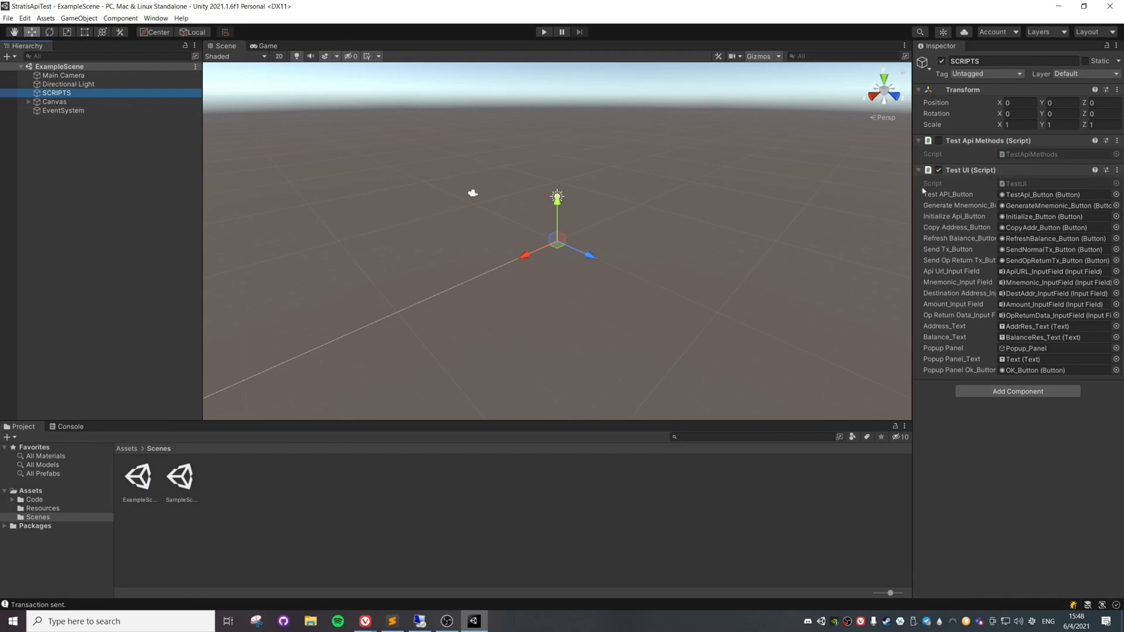
mouse_move(1008, 163)
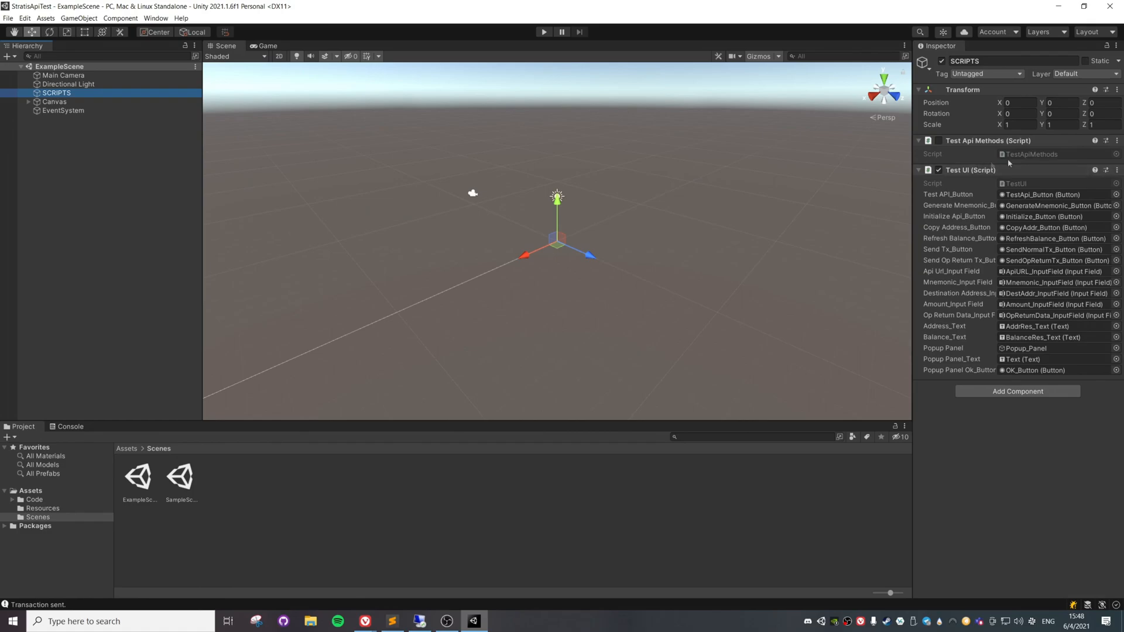
double_click(138, 478)
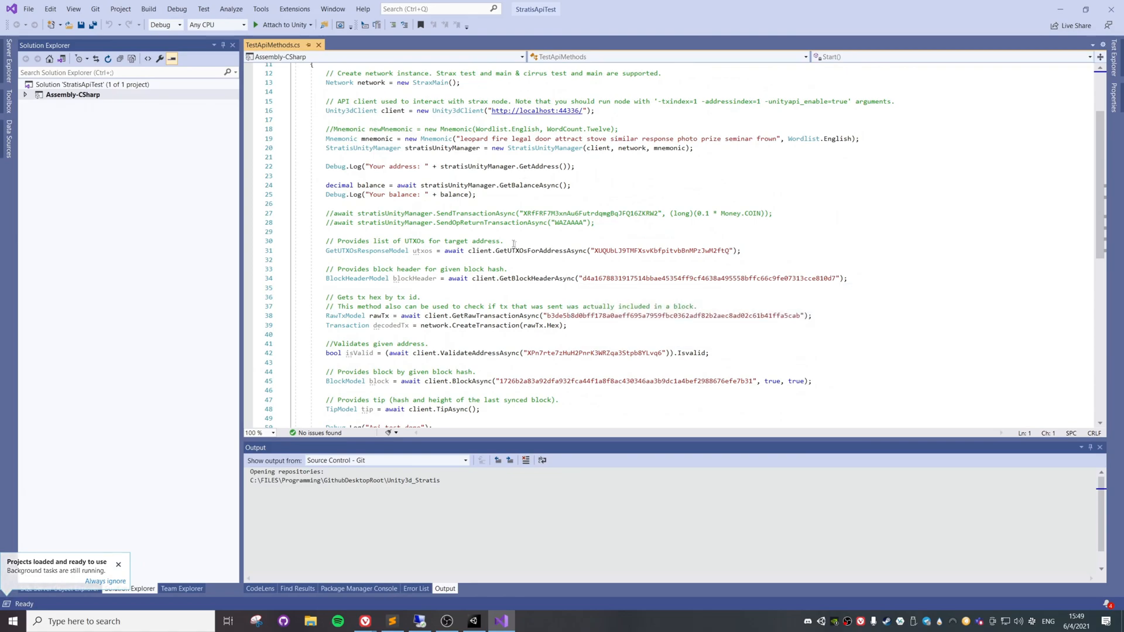
mouse_move(566, 250)
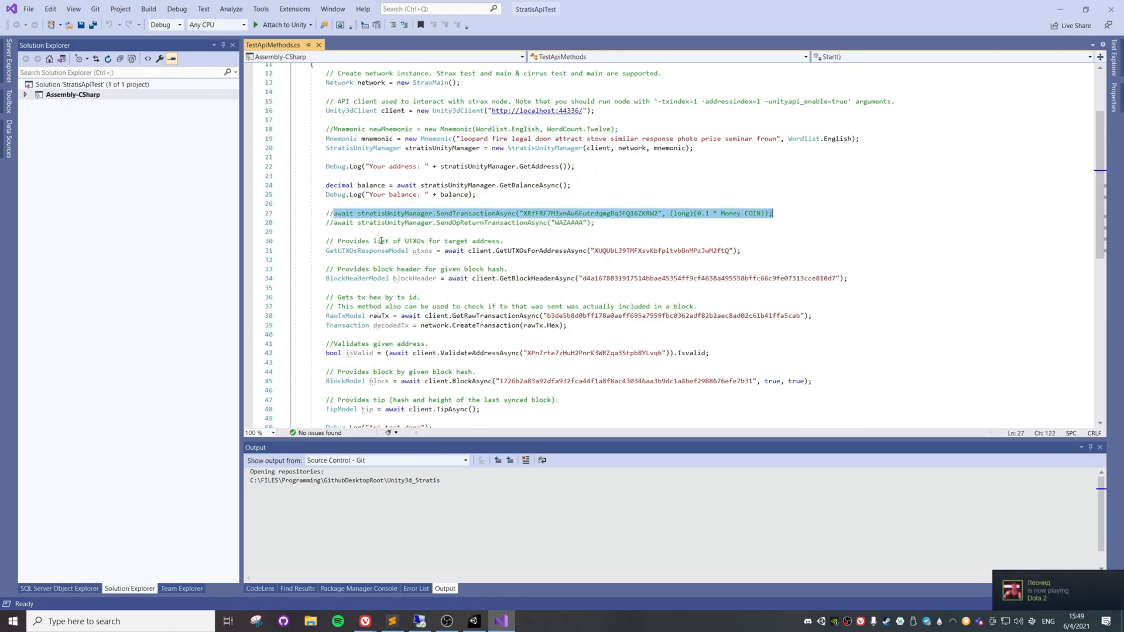
- Highlight the commented-out SendTransactionAsync line 27 and scroll through the Start() method
left_click(594, 223)
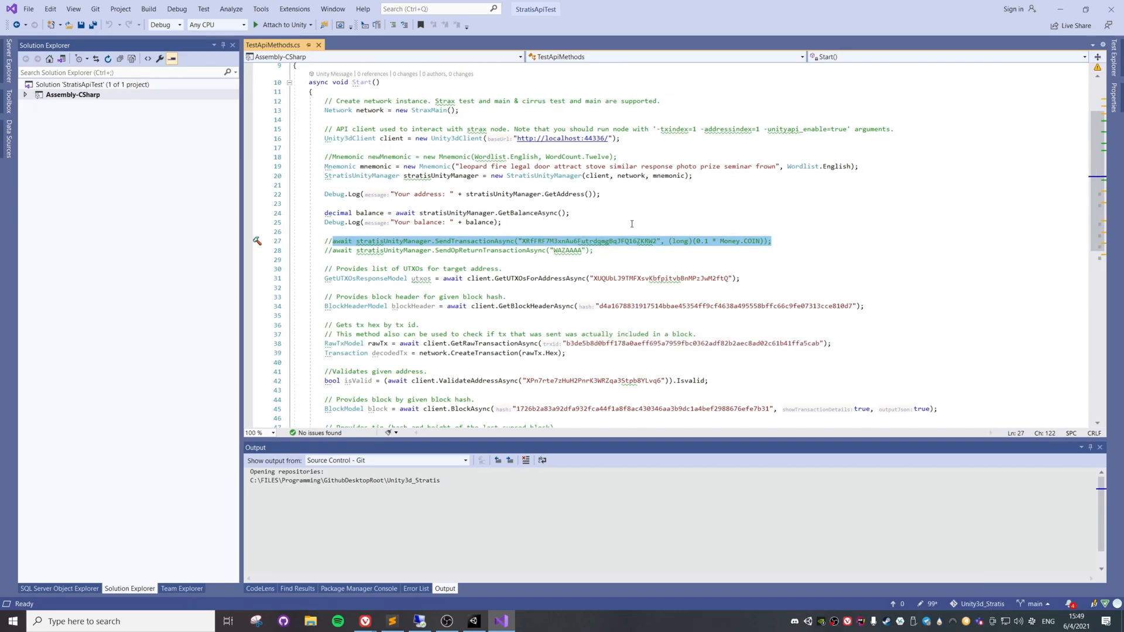
scroll("down", 3)
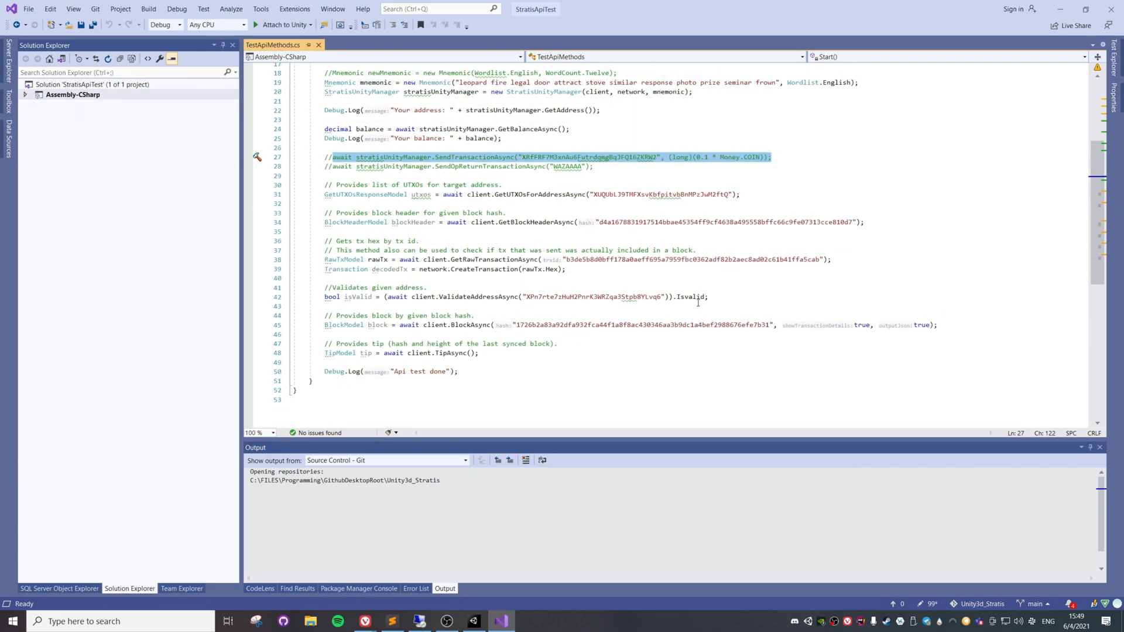
scroll("up", 3)
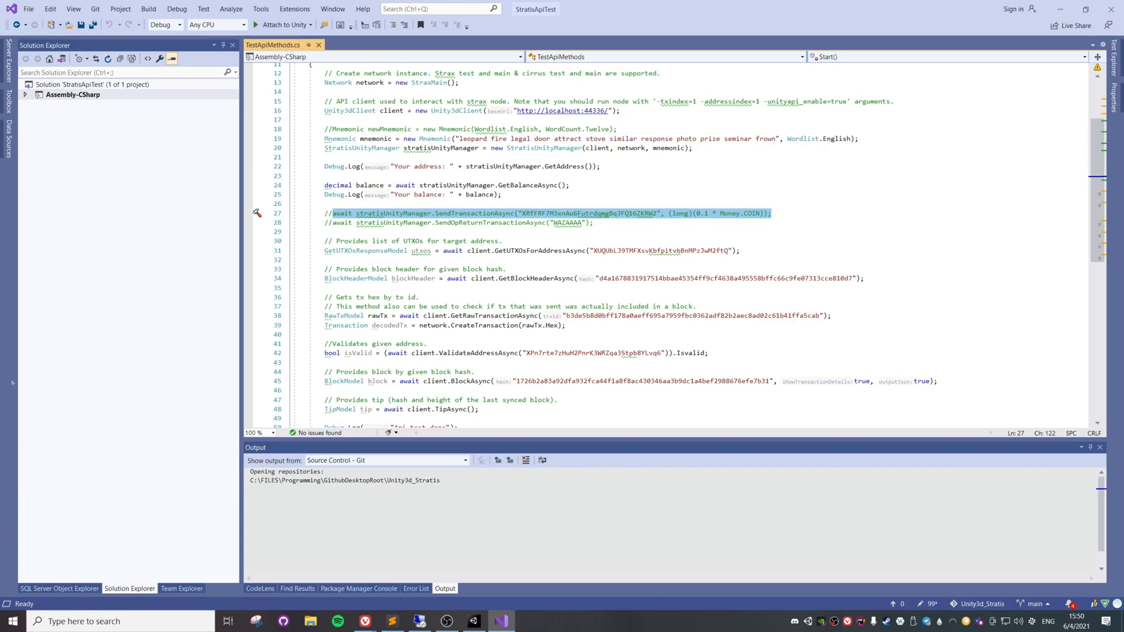
mouse_move(697, 309)
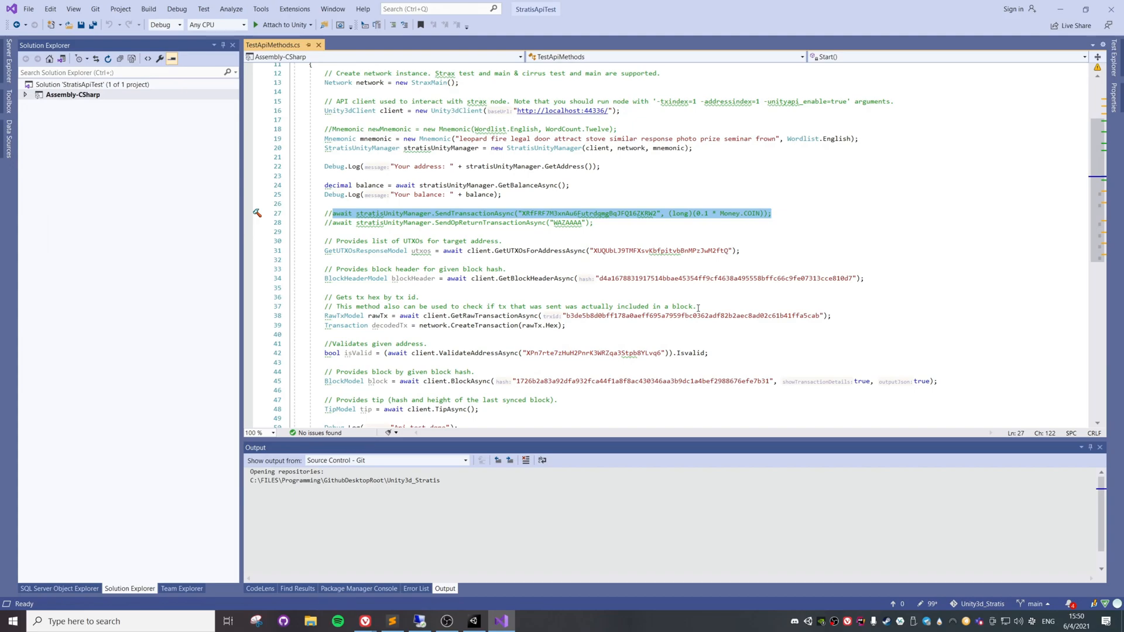